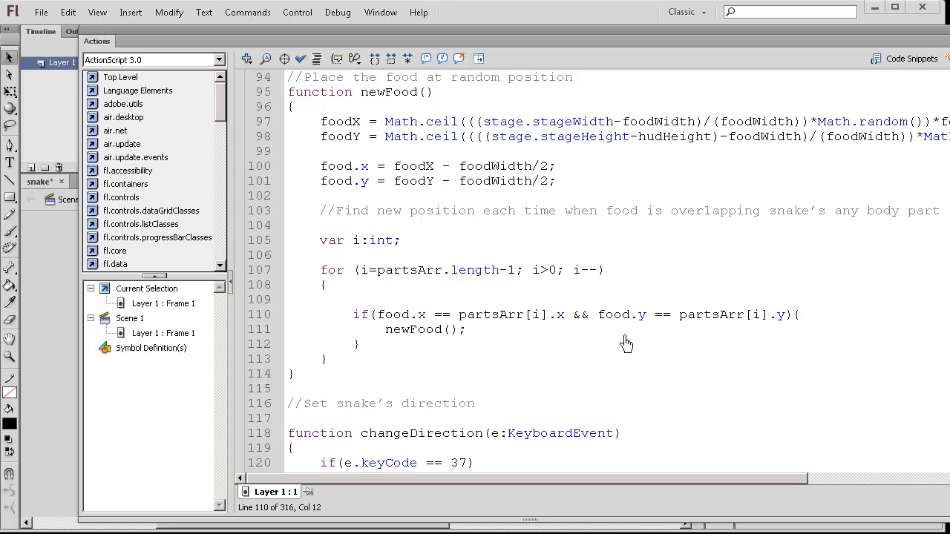
mouse_move(628, 343)
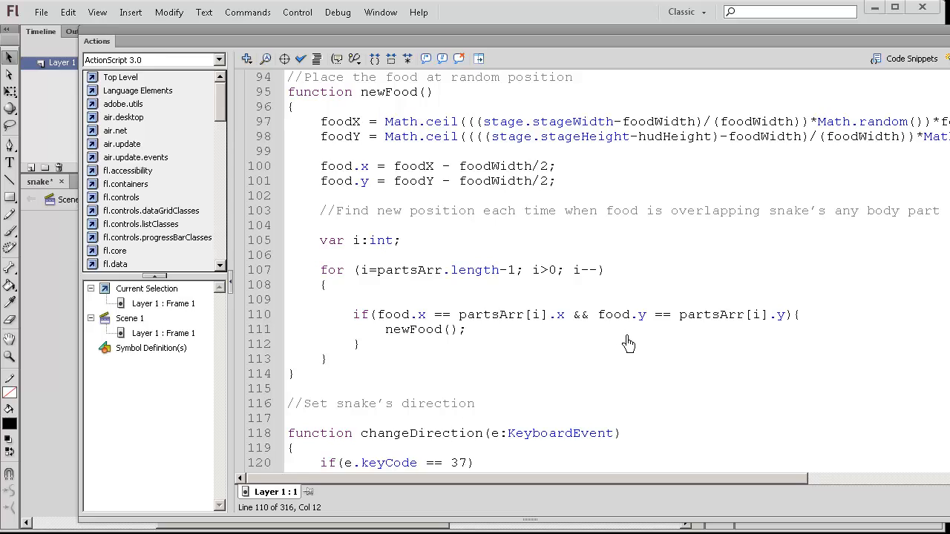
mouse_move(443, 305)
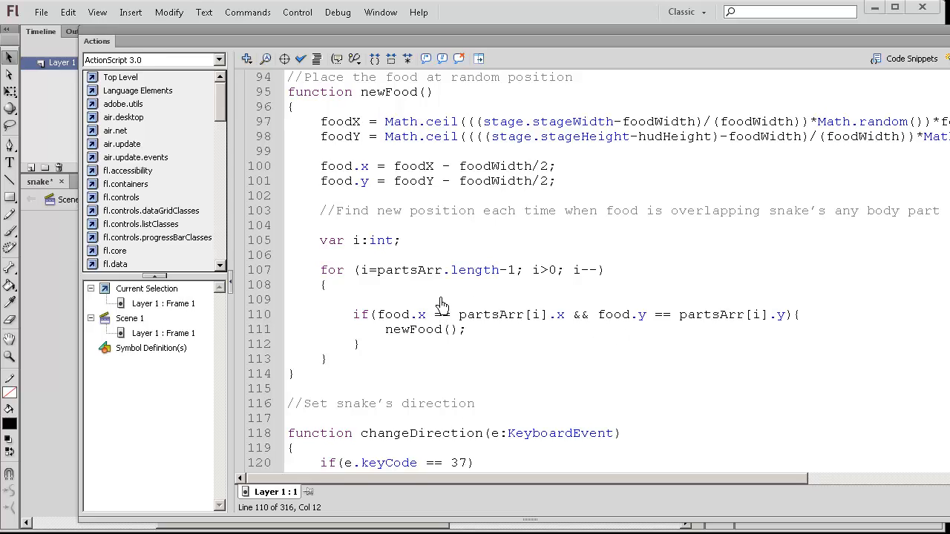
mouse_move(397, 95)
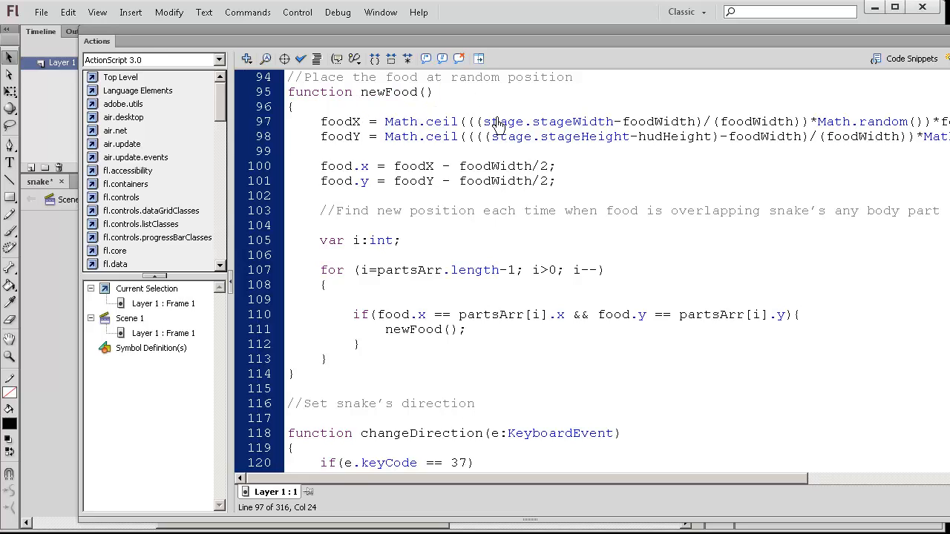
mouse_move(518, 172)
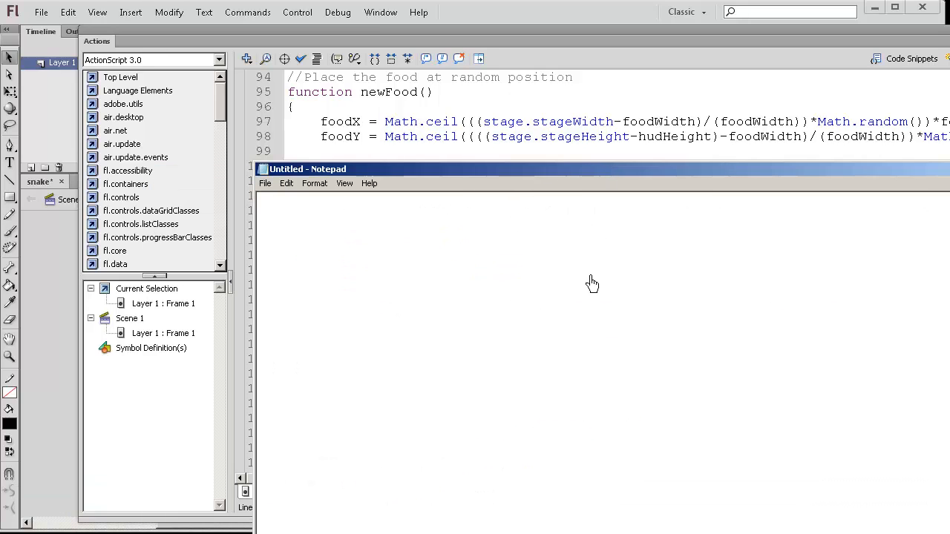
- Type the share address 'hunkim.com/share/snake.f' into Notepad
text(hunkim.com/shar)
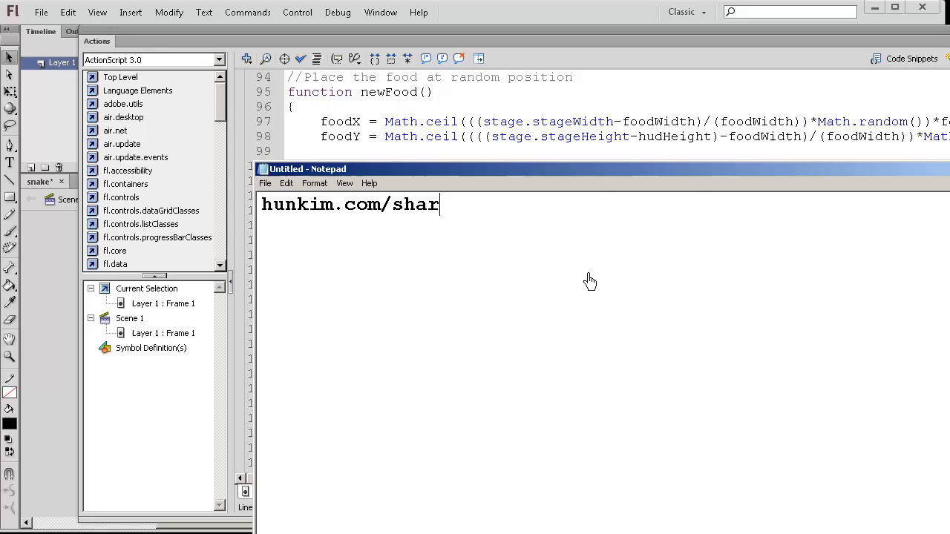
text(e/snake)
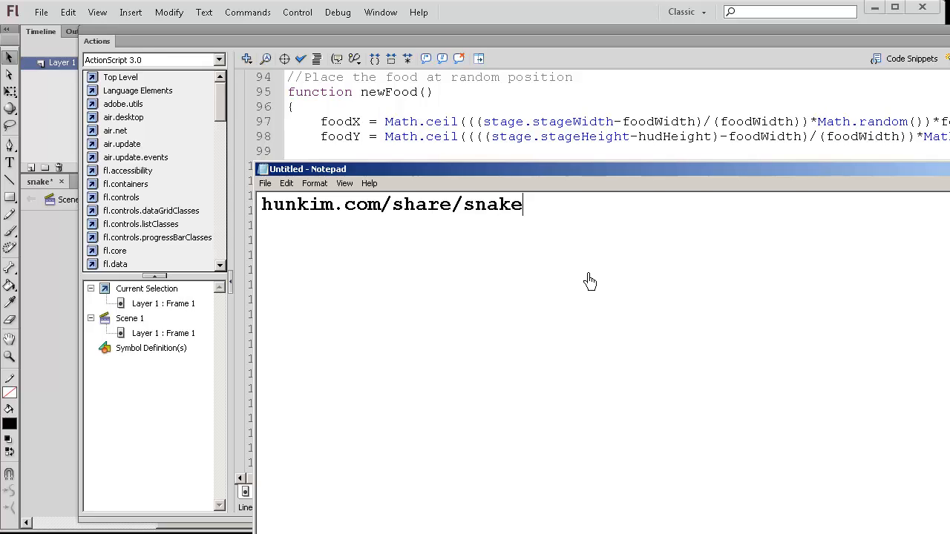
text(.f)
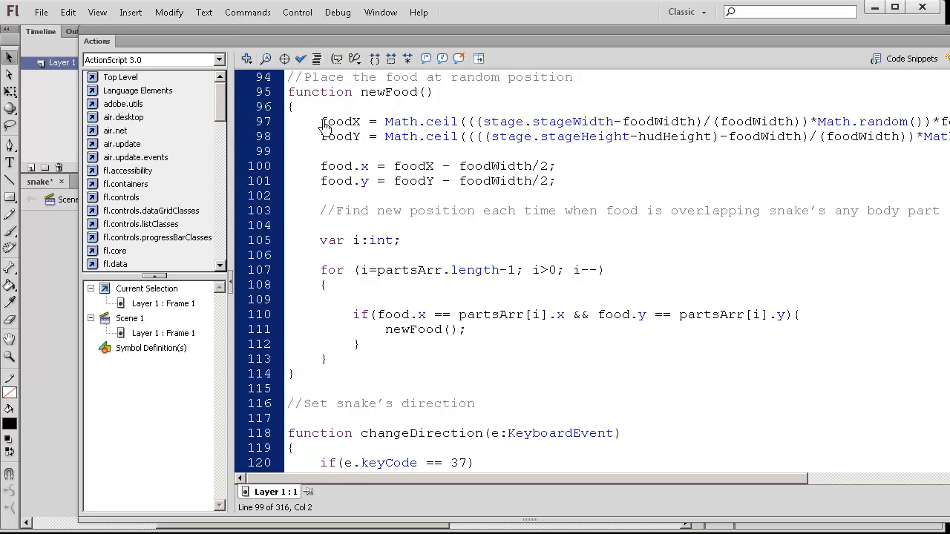
double_click(340, 121)
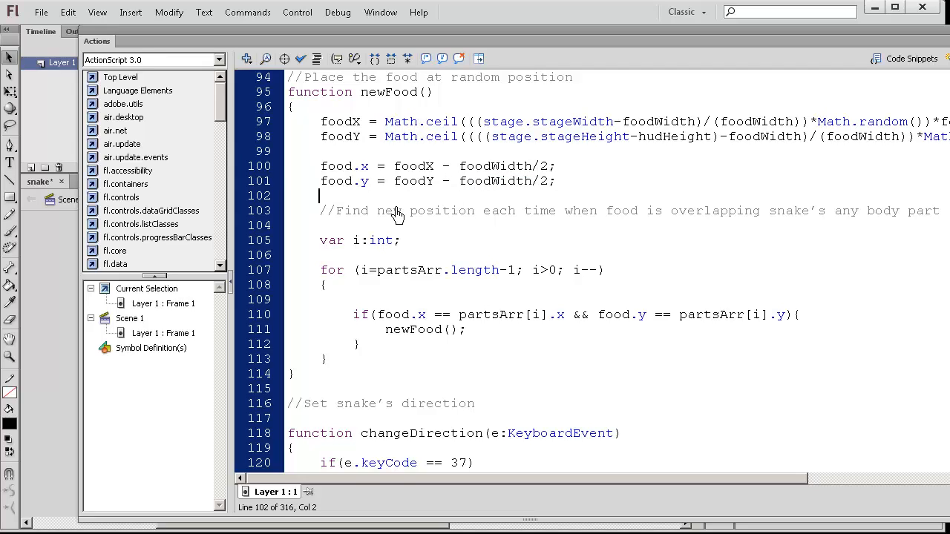
mouse_move(384, 249)
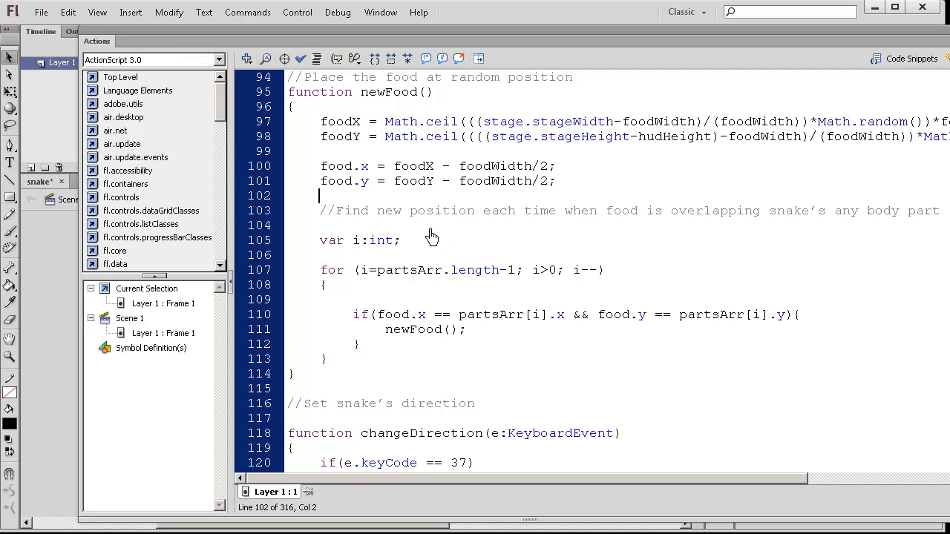
mouse_move(414, 191)
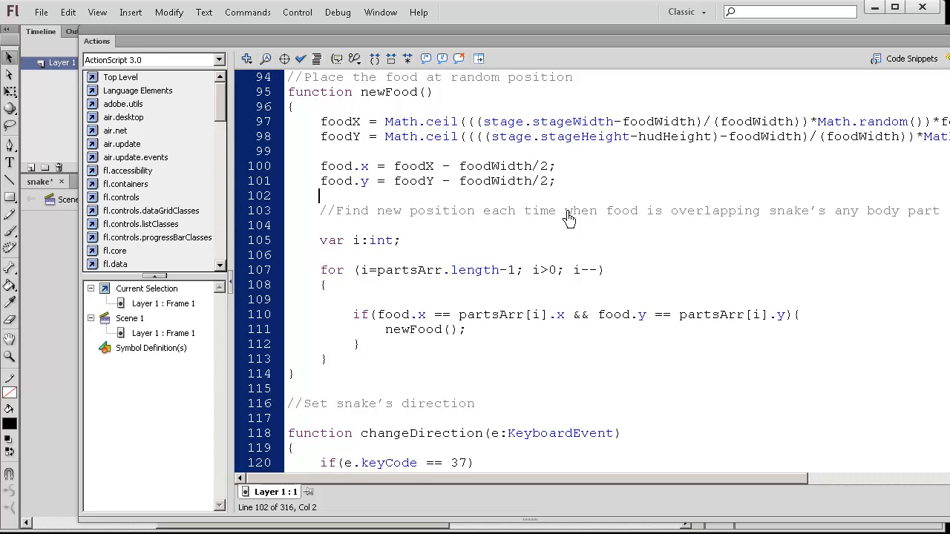
mouse_move(585, 250)
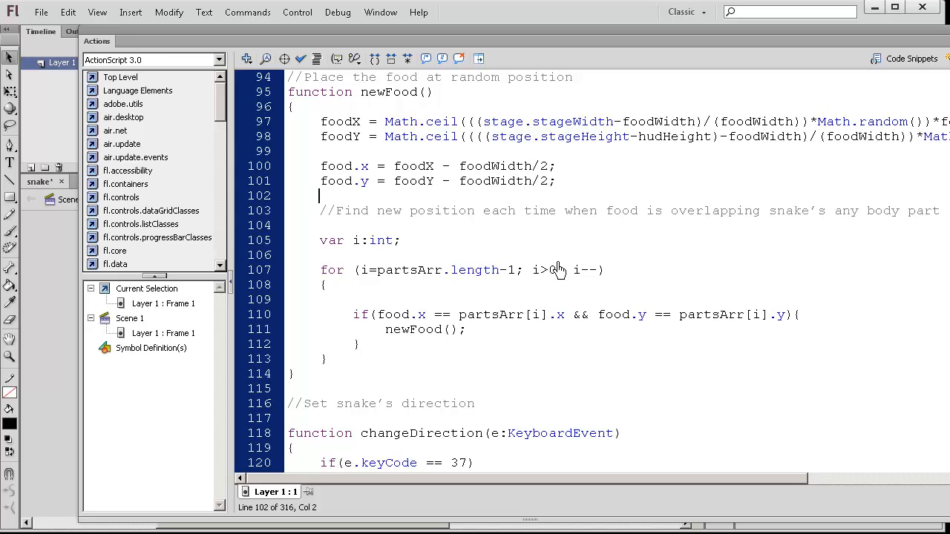
double_click(836, 210)
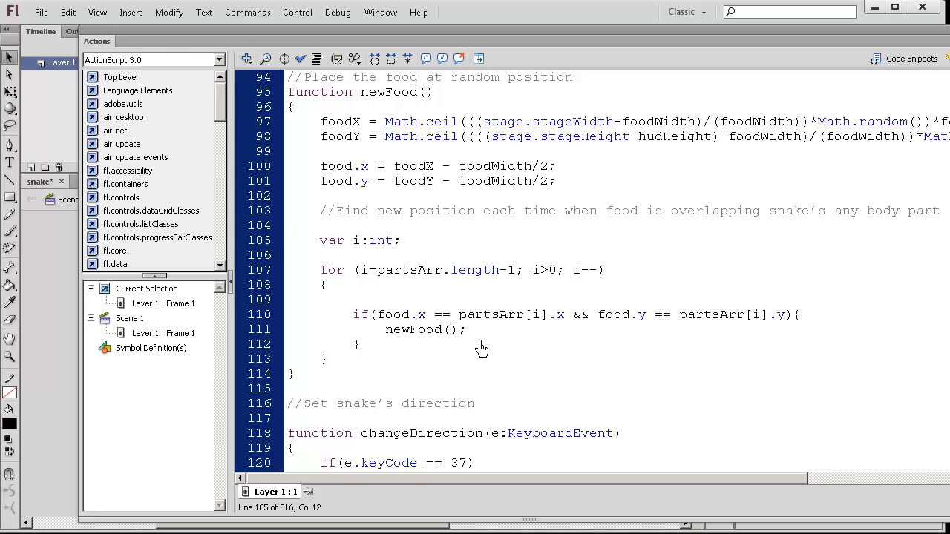
mouse_move(466, 315)
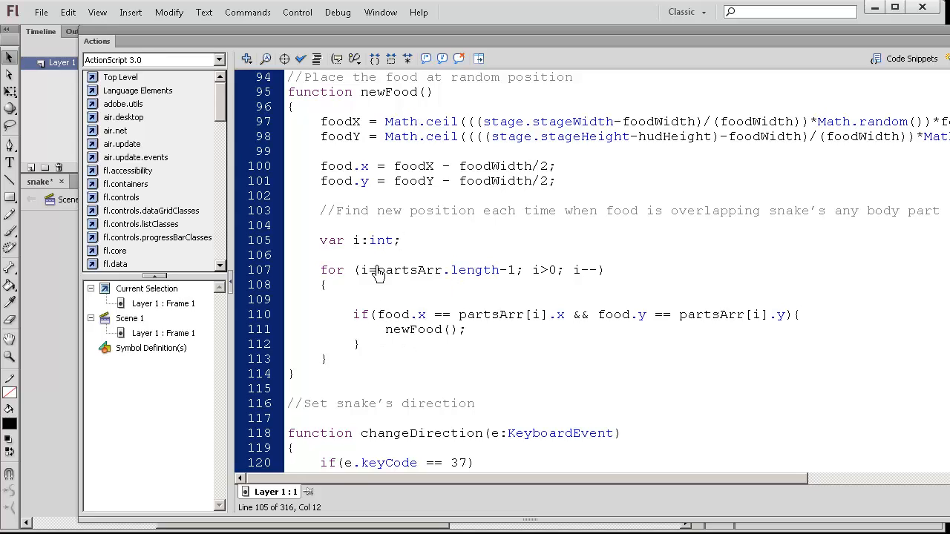
drag(354, 269, 523, 269)
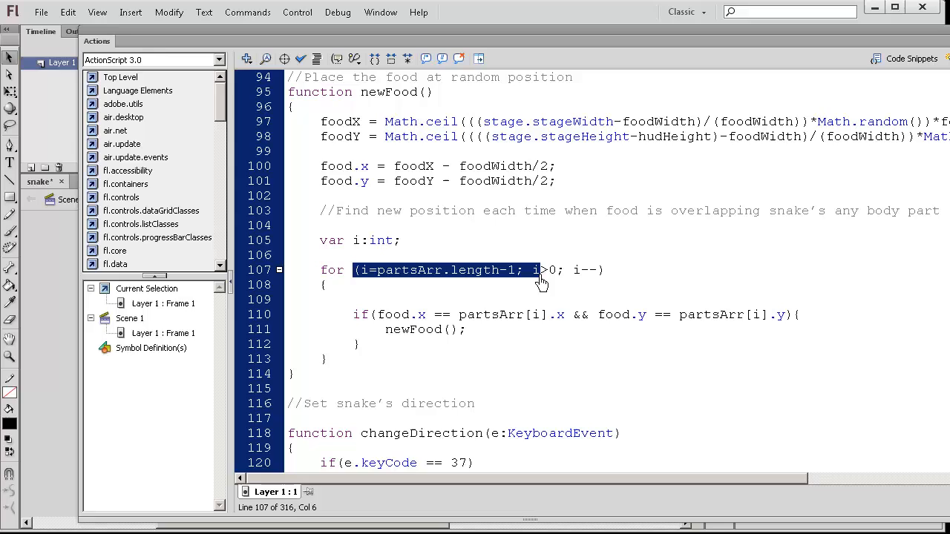
click(327, 284)
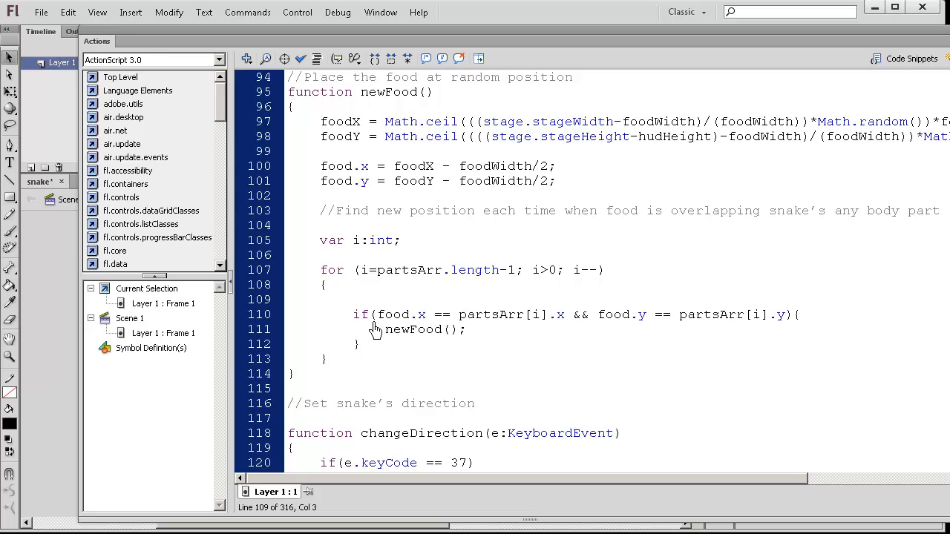
click(353, 299)
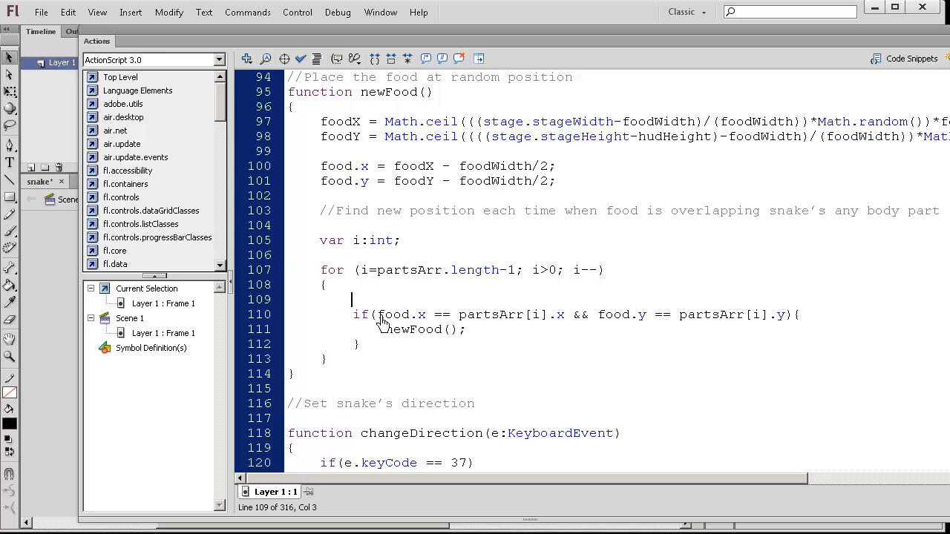
double_click(394, 314)
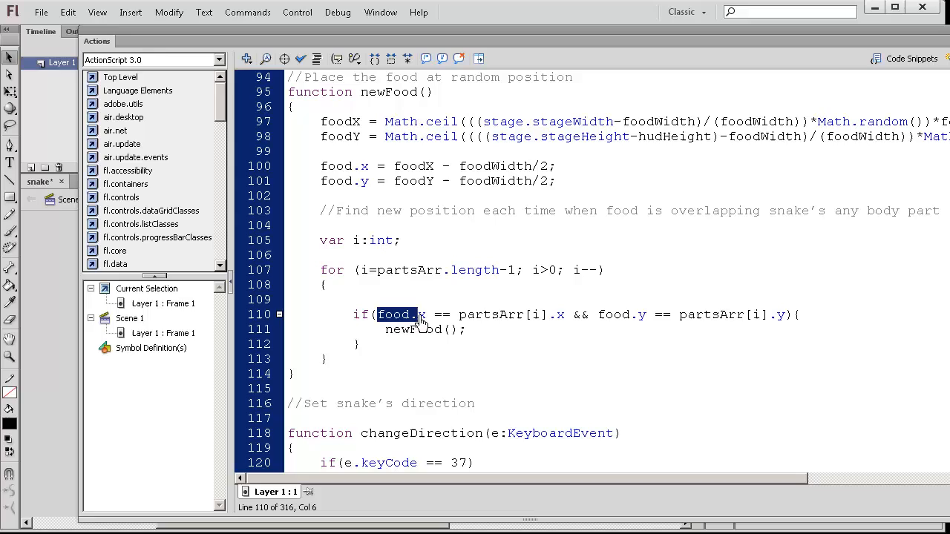
double_click(504, 315)
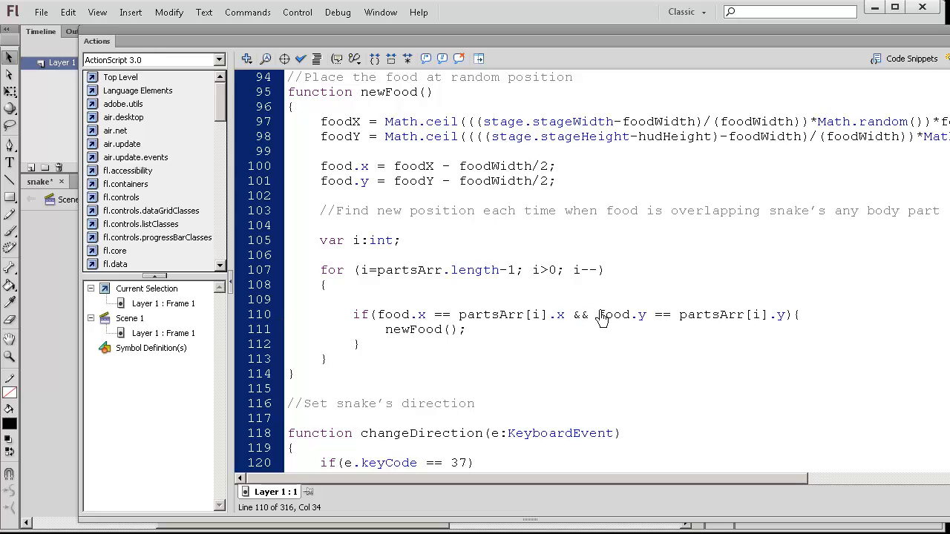
double_click(616, 315)
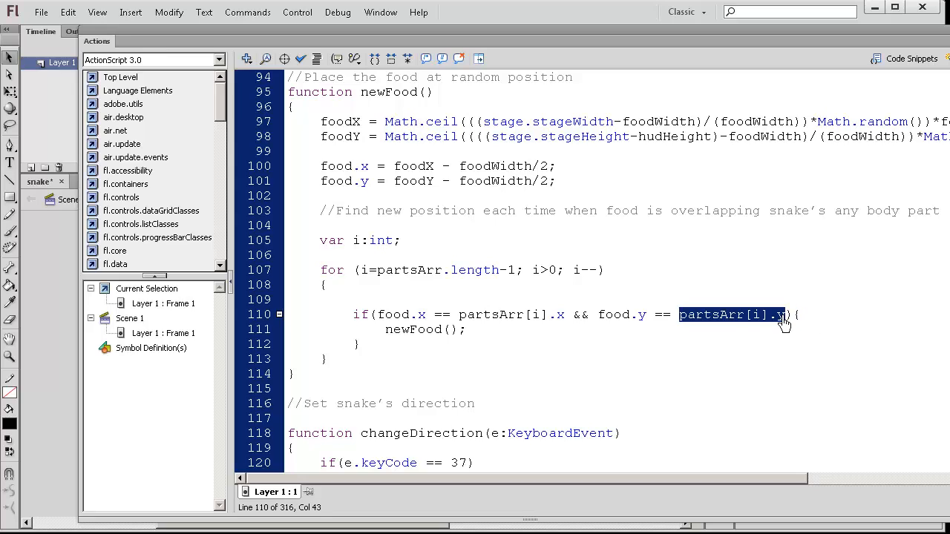
click(465, 329)
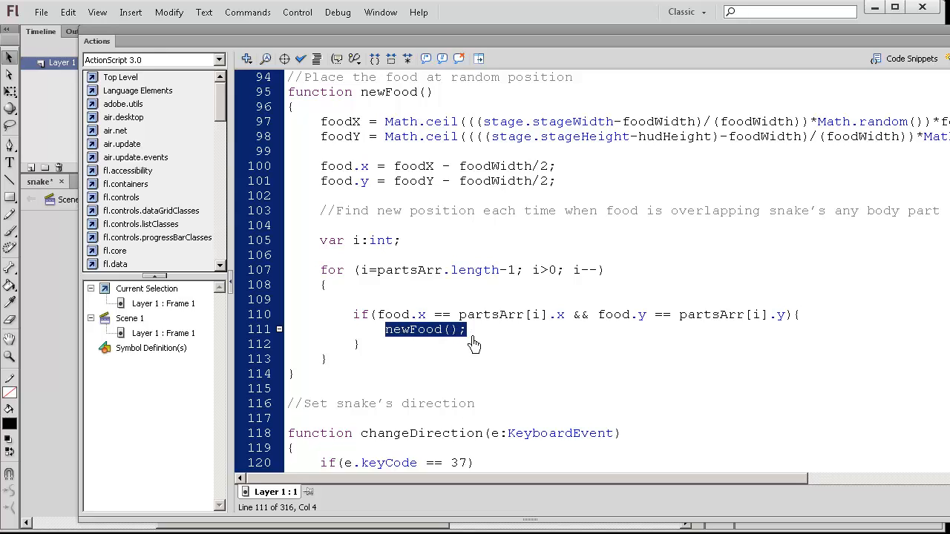
scroll(down, 3)
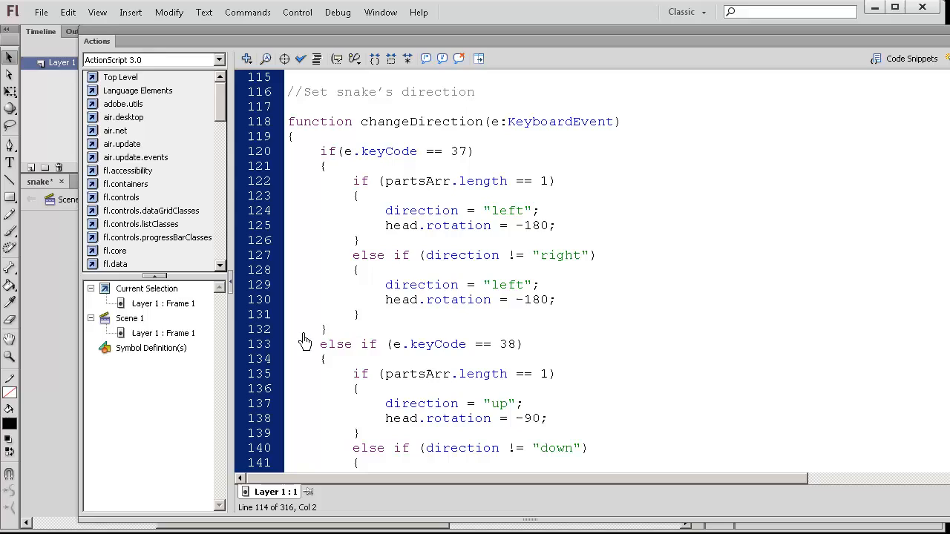
mouse_move(369, 148)
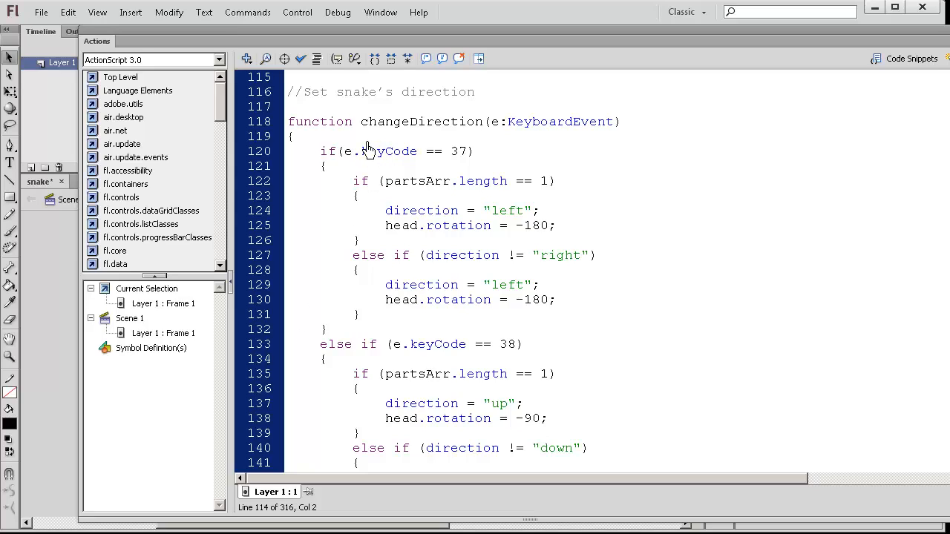
mouse_move(505, 124)
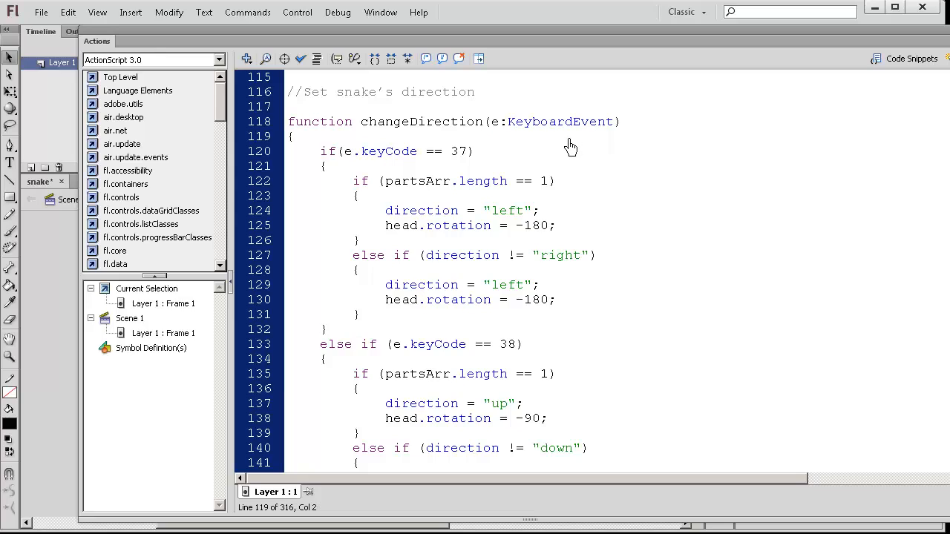
mouse_move(417, 152)
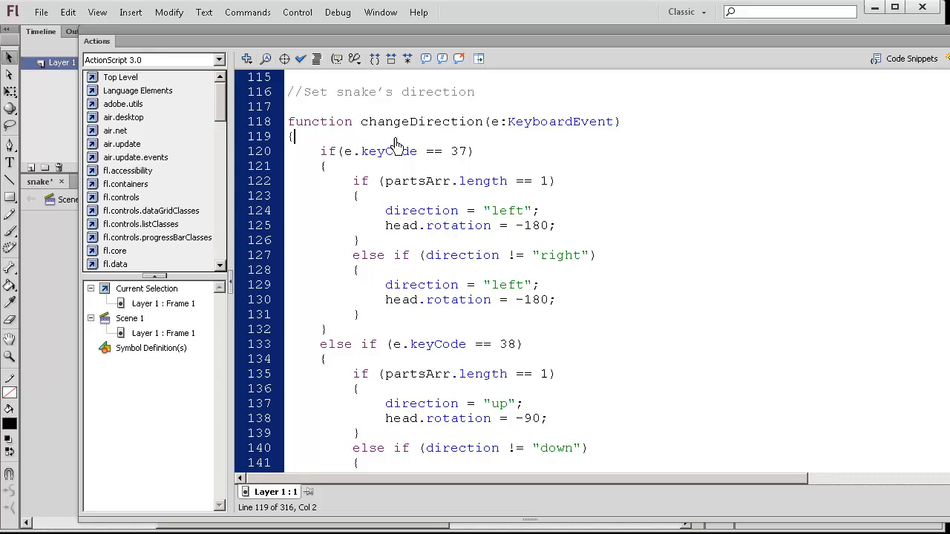
mouse_move(423, 172)
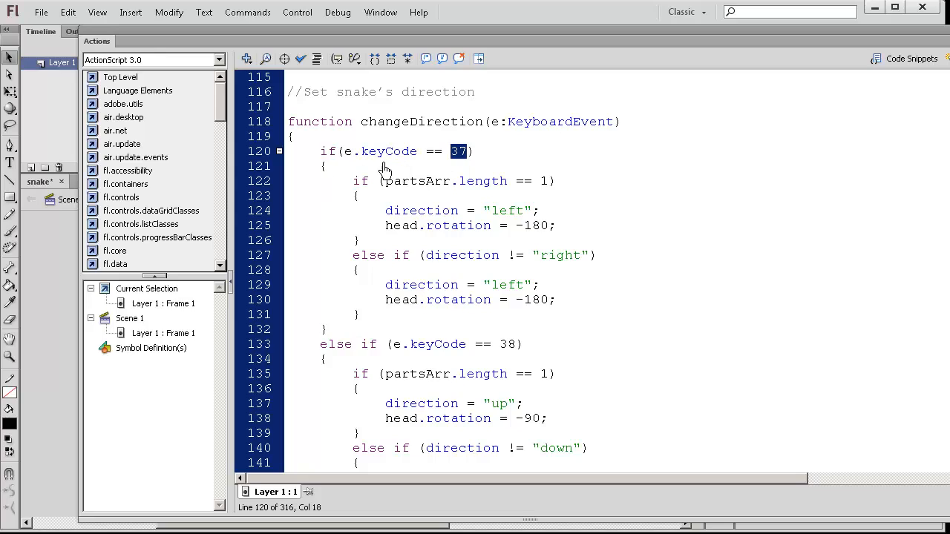
mouse_move(386, 180)
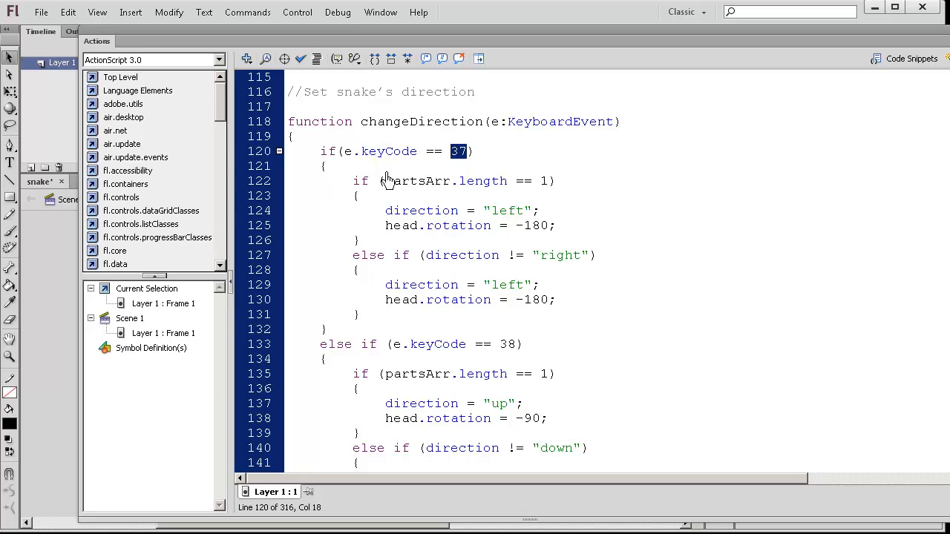
mouse_move(412, 205)
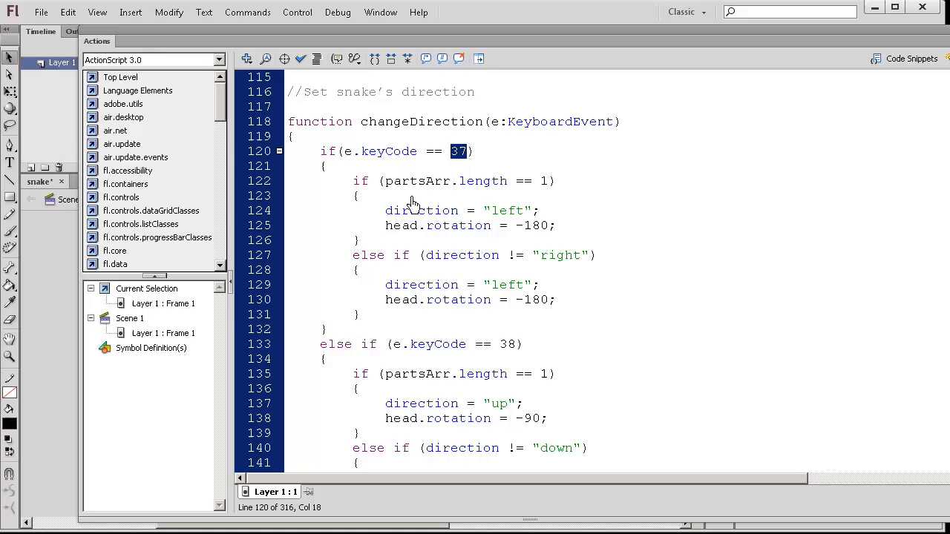
click(364, 255)
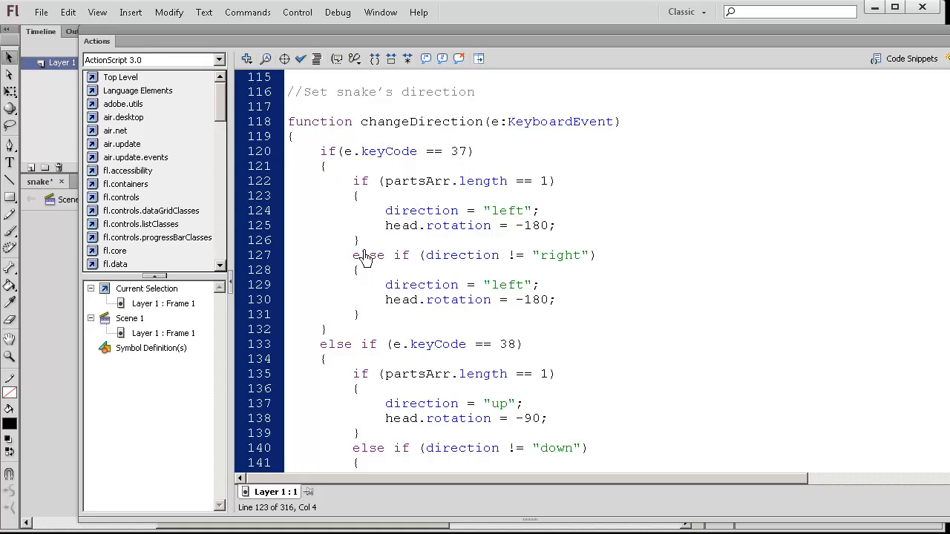
click(360, 195)
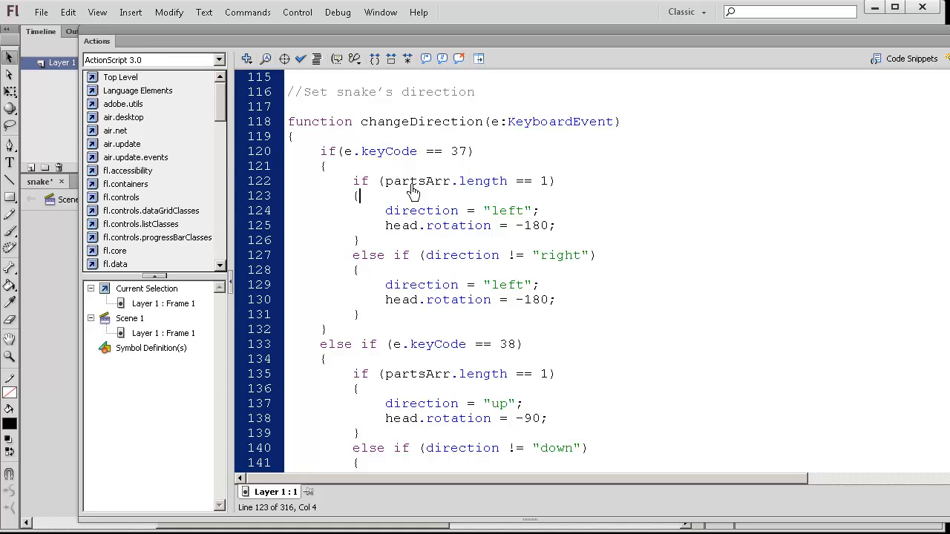
mouse_move(386, 217)
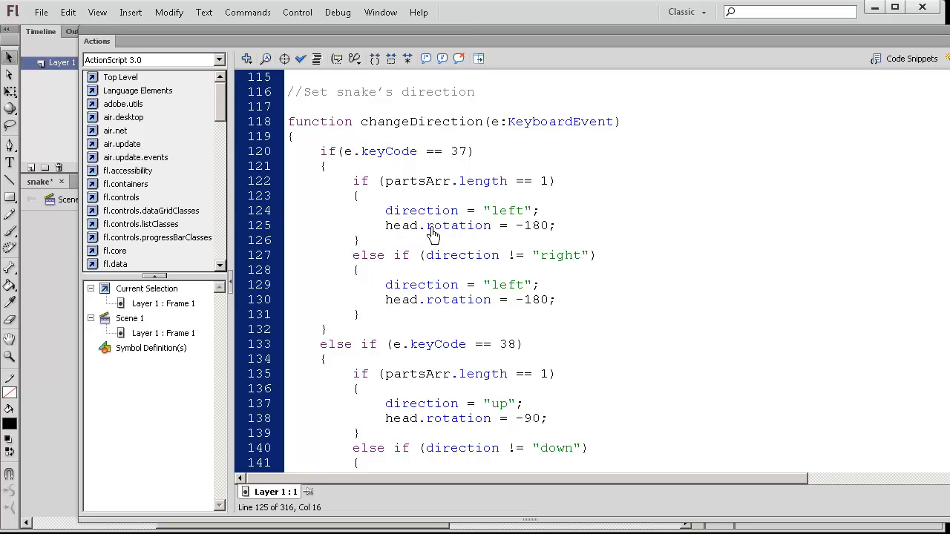
mouse_move(542, 236)
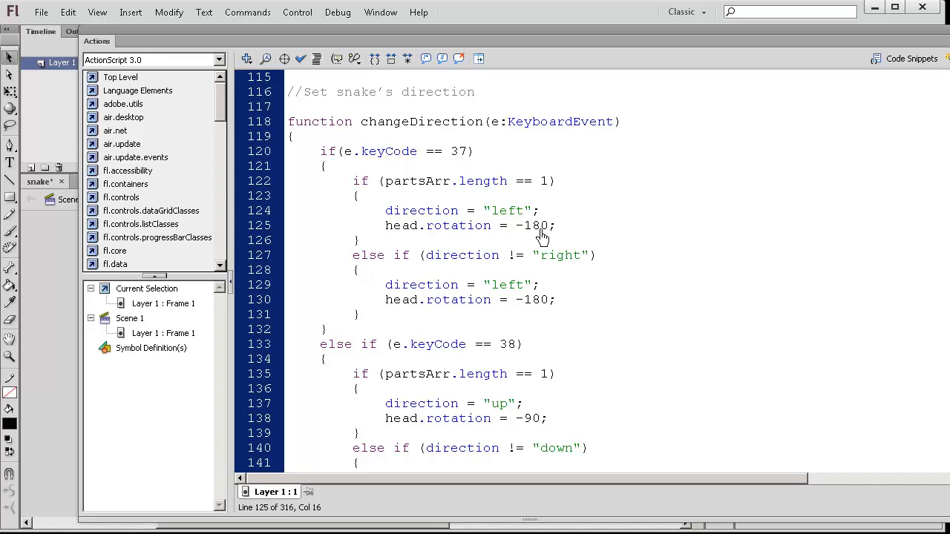
double_click(532, 226)
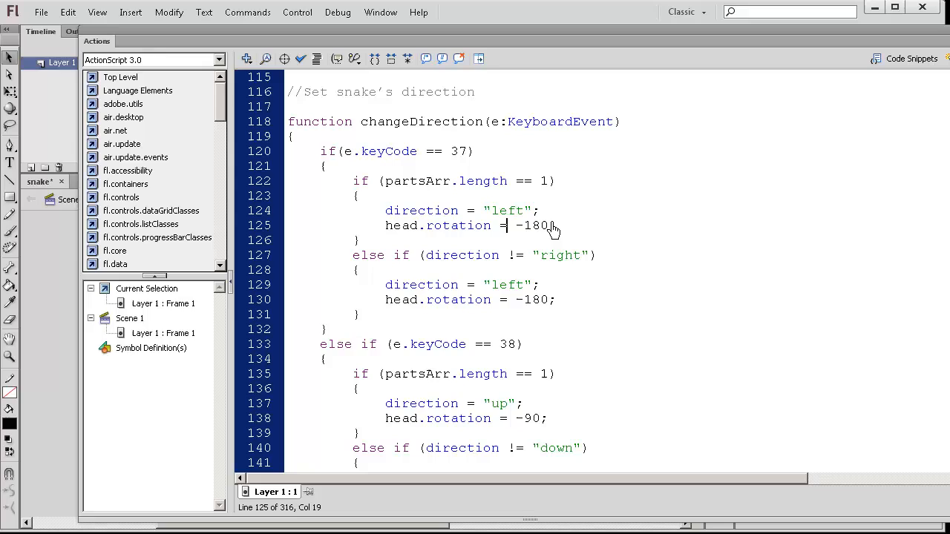
mouse_move(391, 226)
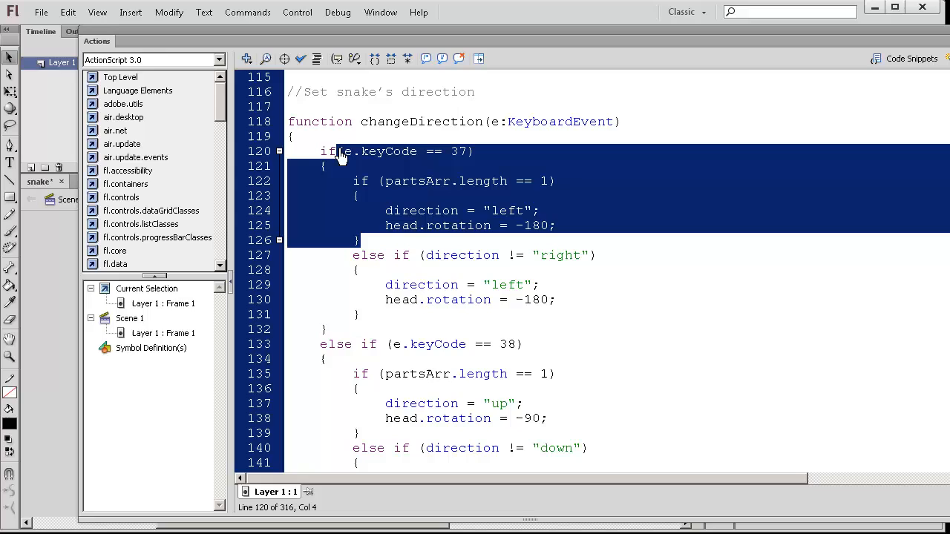
mouse_move(386, 308)
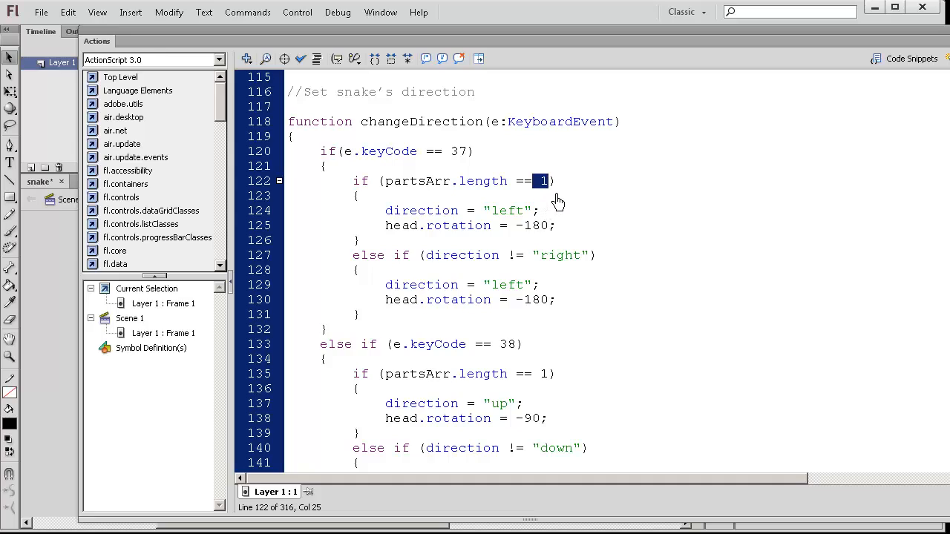
mouse_move(541, 204)
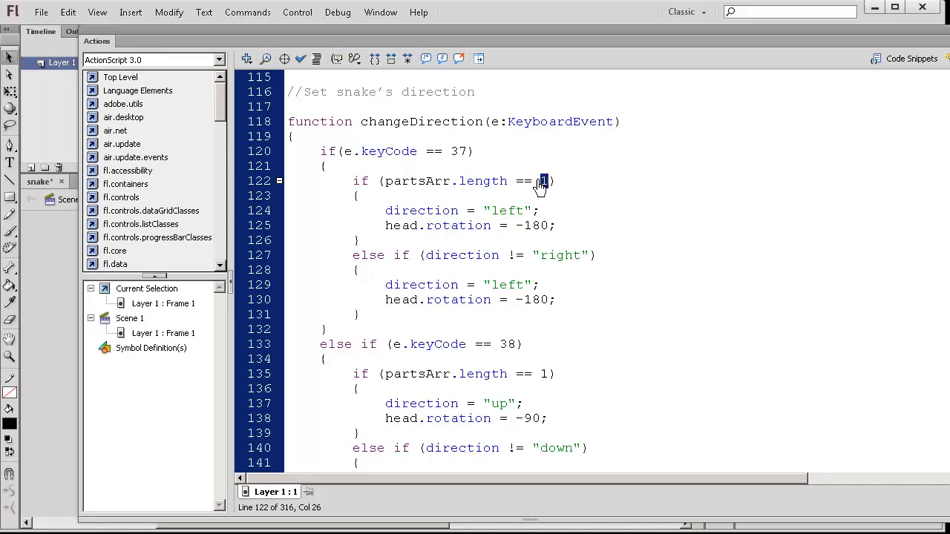
double_click(507, 210)
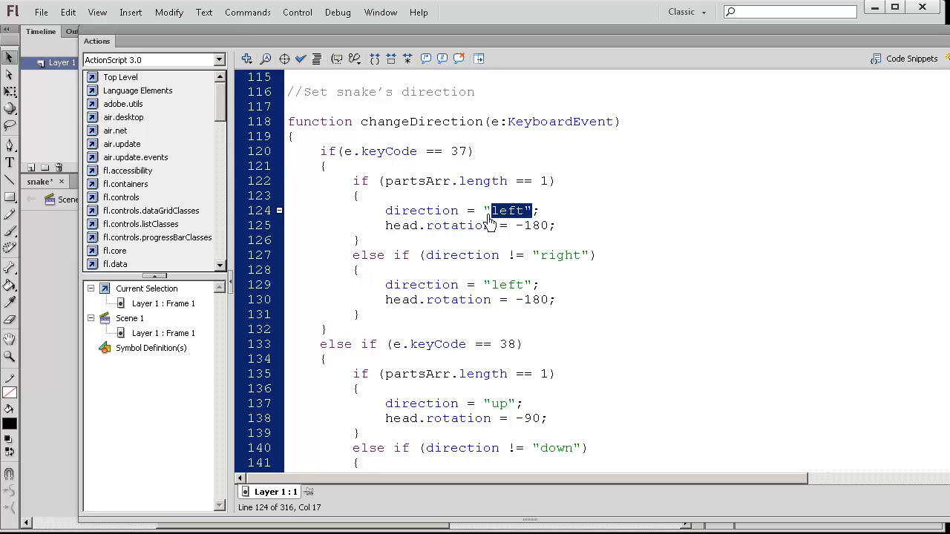
mouse_move(471, 154)
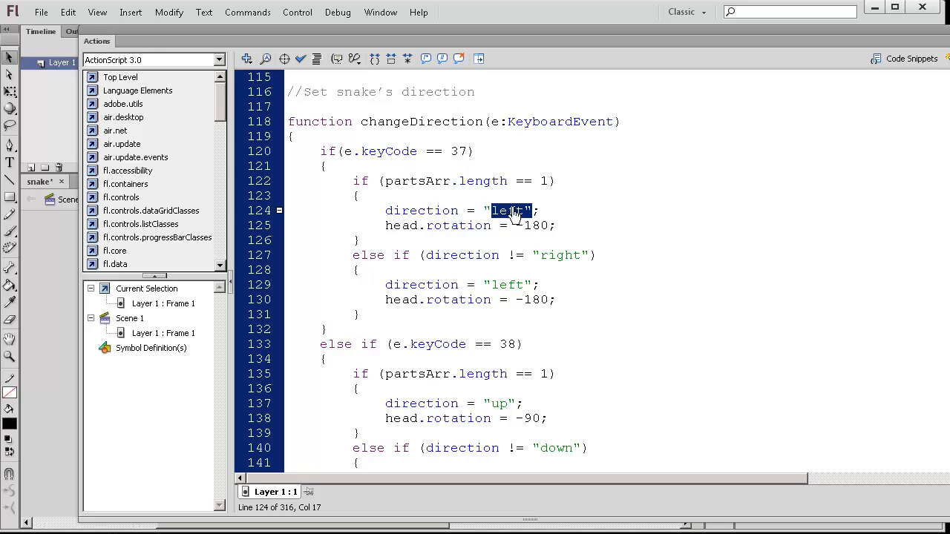
mouse_move(481, 232)
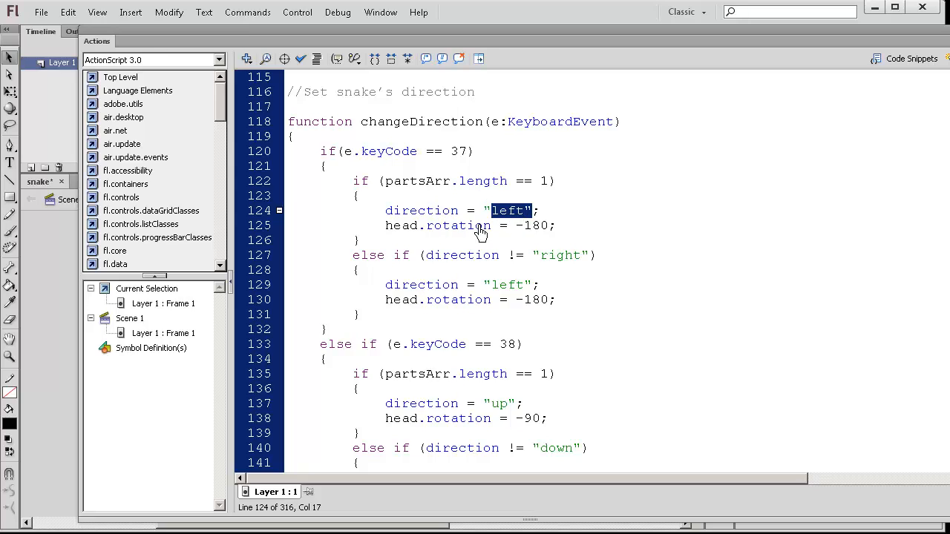
mouse_move(432, 240)
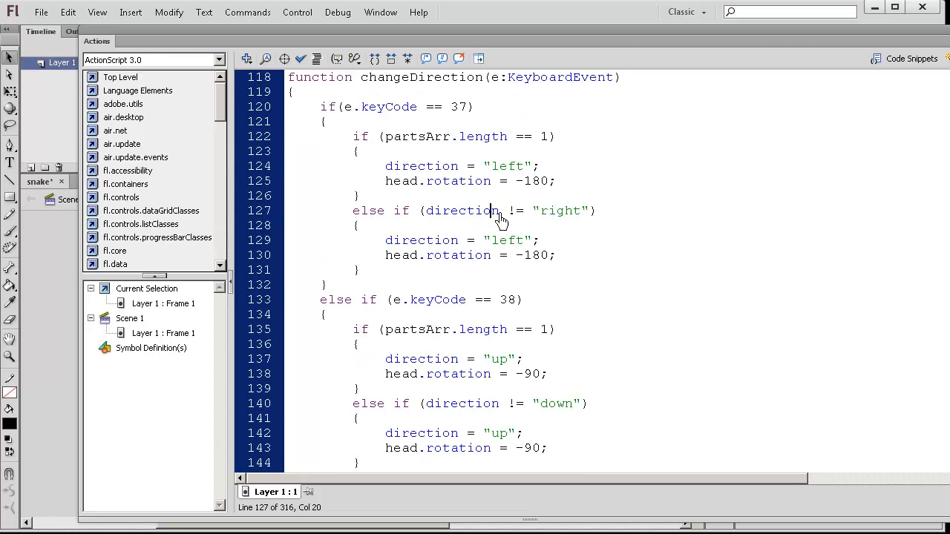
mouse_move(513, 215)
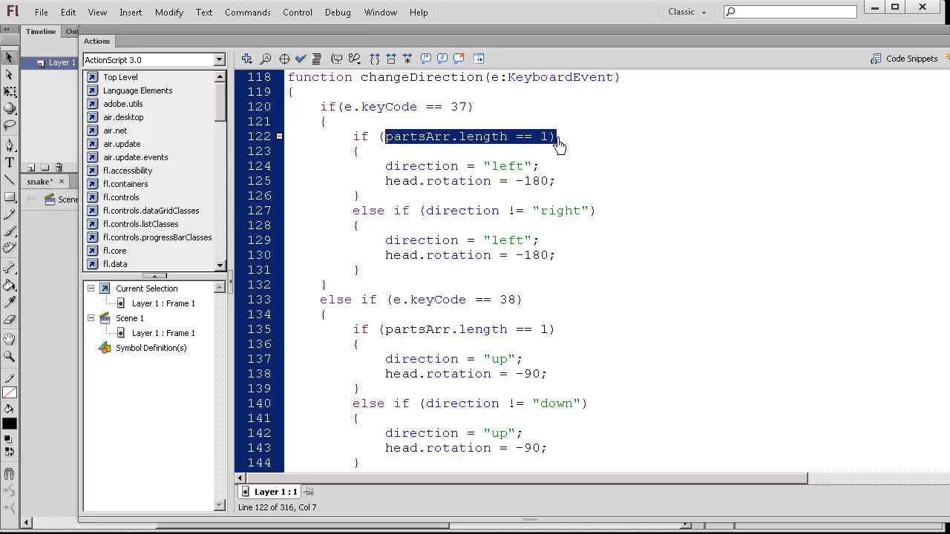
mouse_move(504, 223)
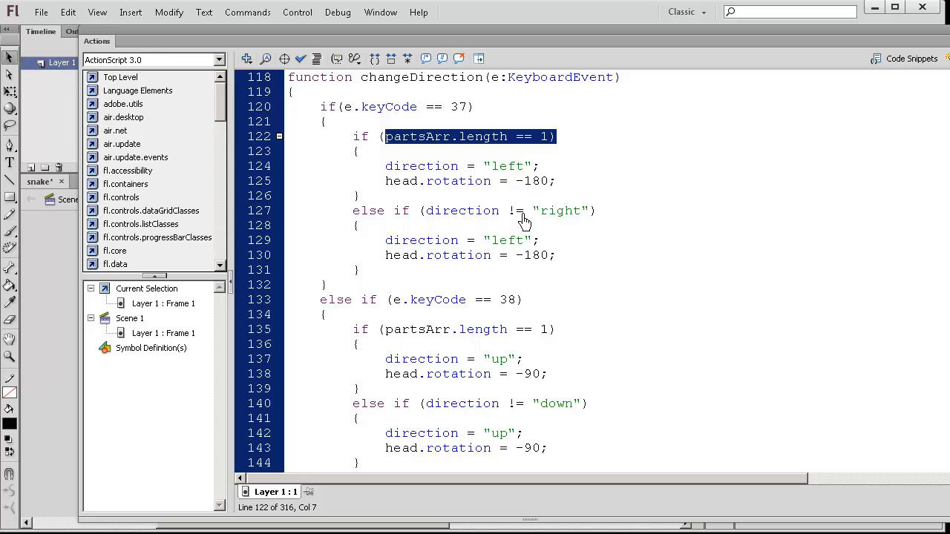
mouse_move(437, 217)
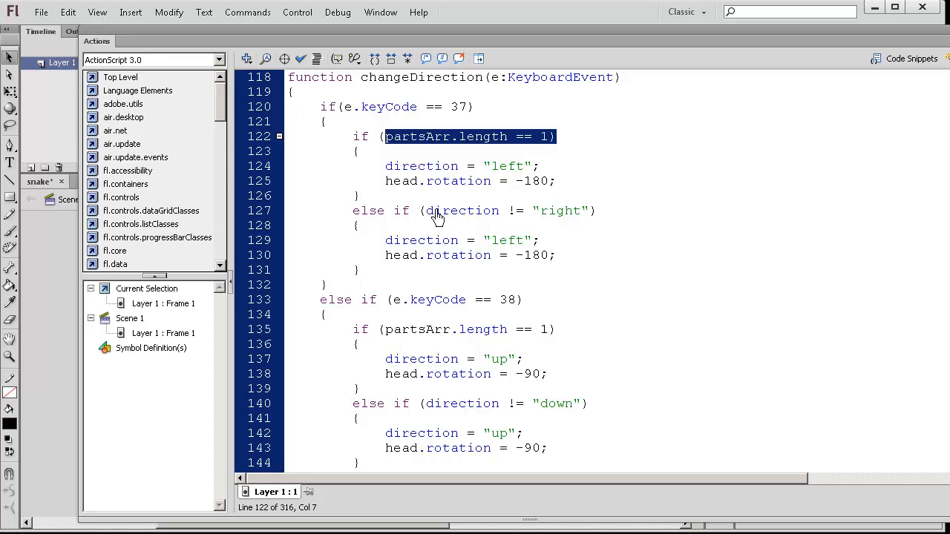
mouse_move(564, 215)
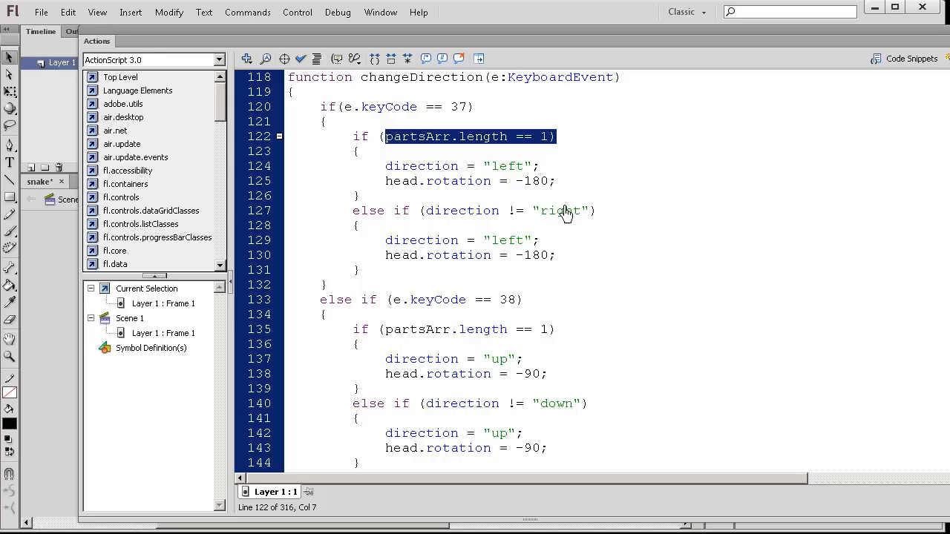
mouse_move(633, 218)
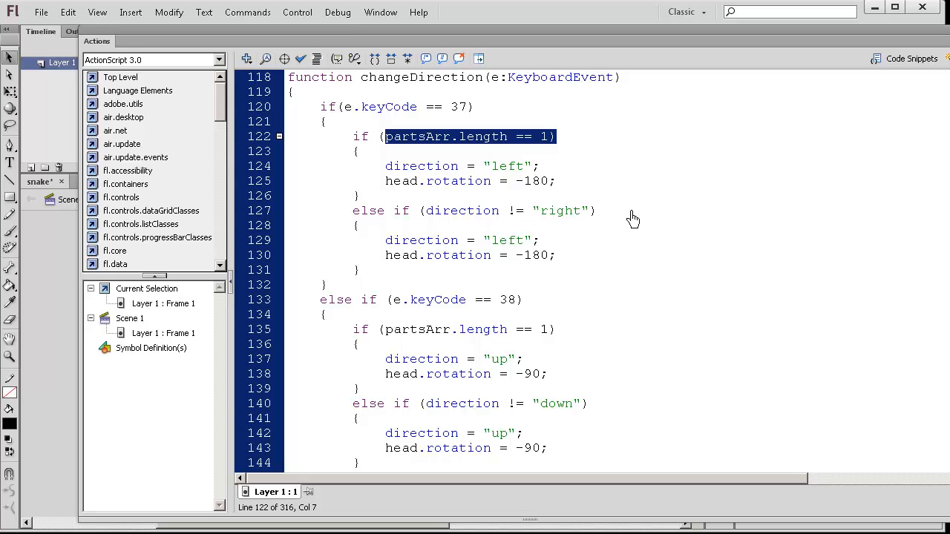
mouse_move(535, 223)
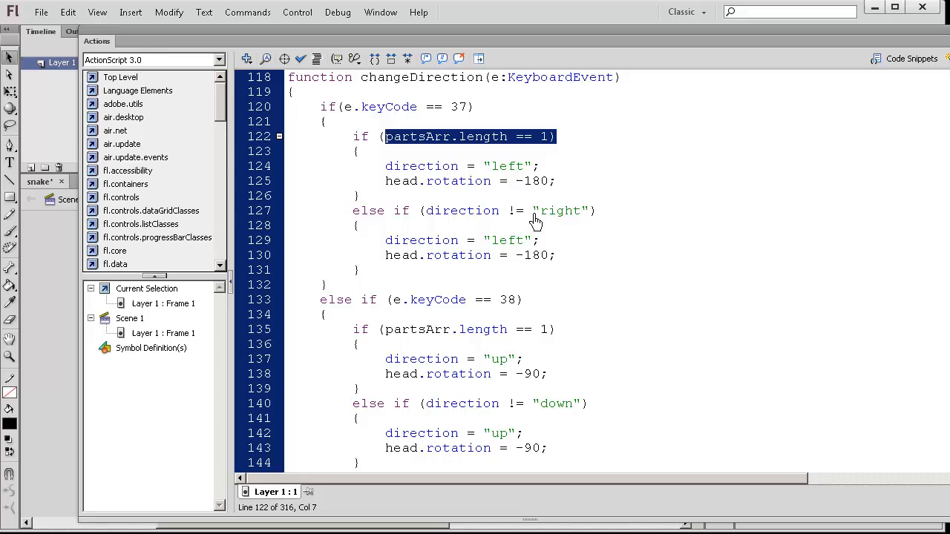
mouse_move(555, 249)
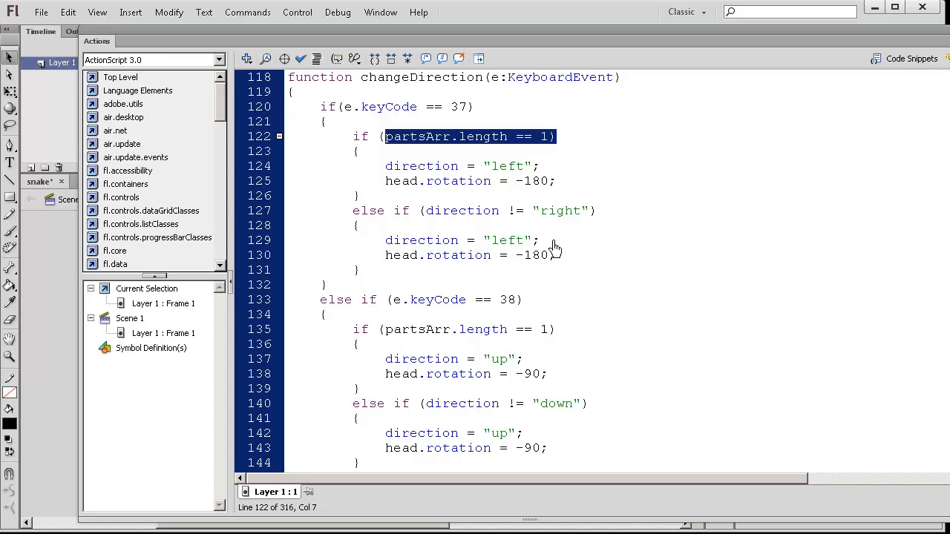
mouse_move(510, 267)
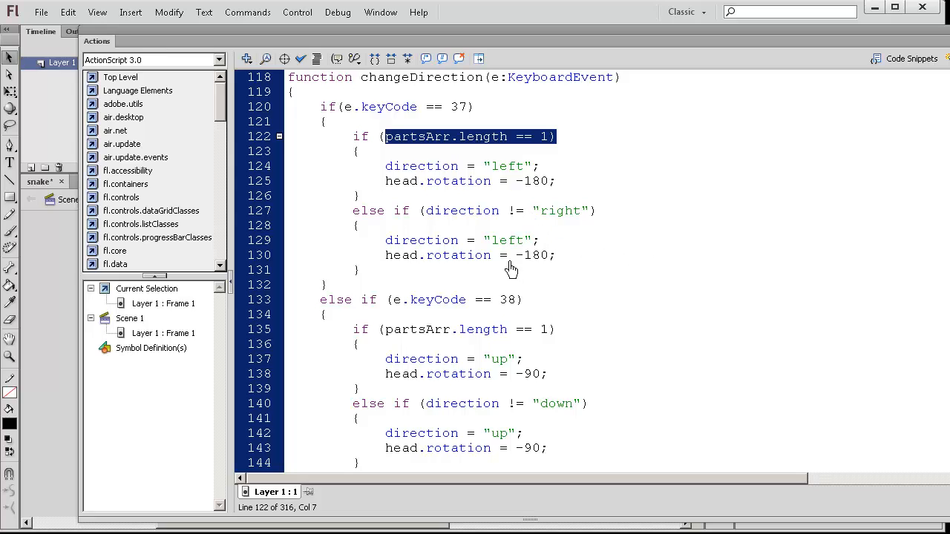
mouse_move(520, 220)
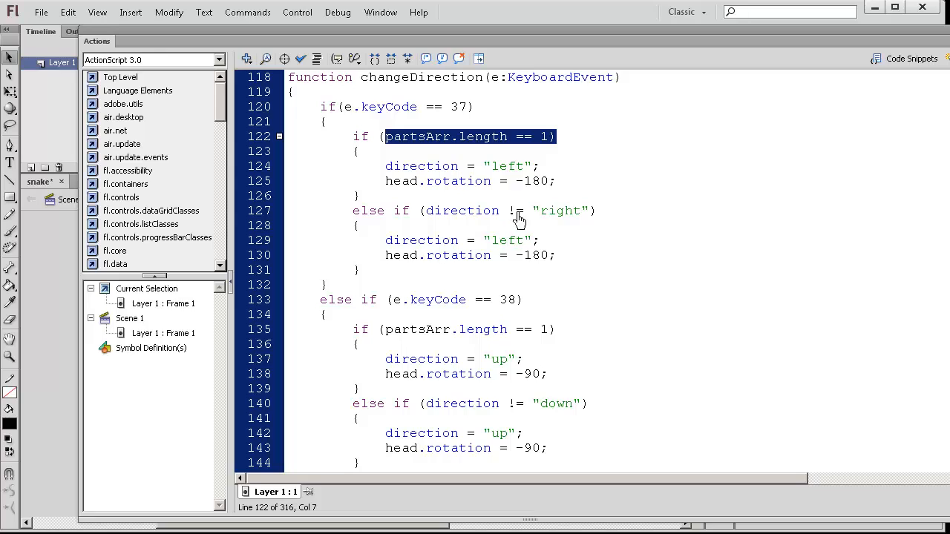
mouse_move(517, 226)
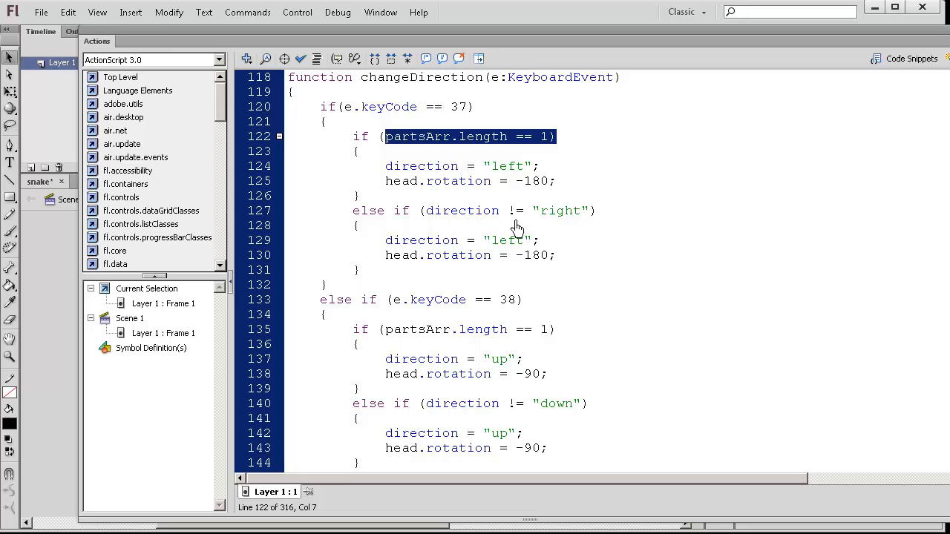
mouse_move(512, 217)
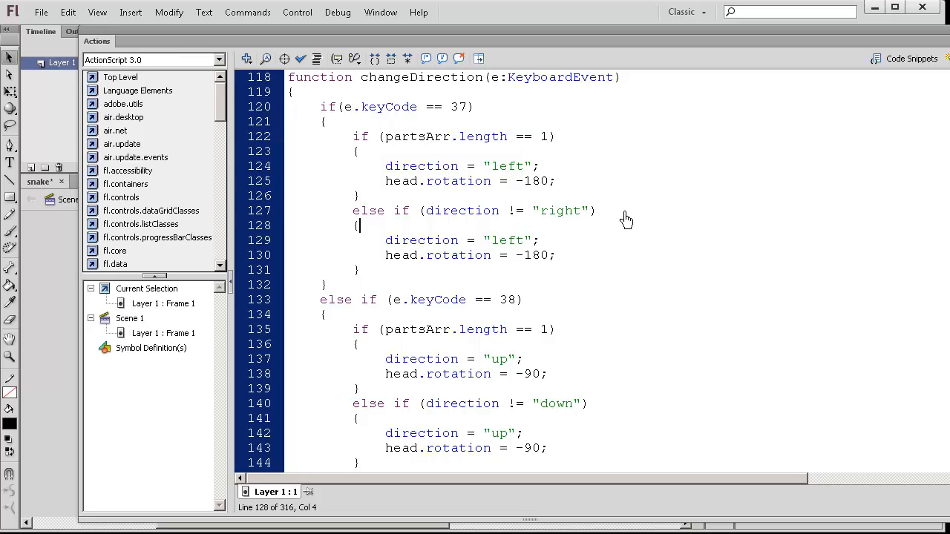
mouse_move(504, 256)
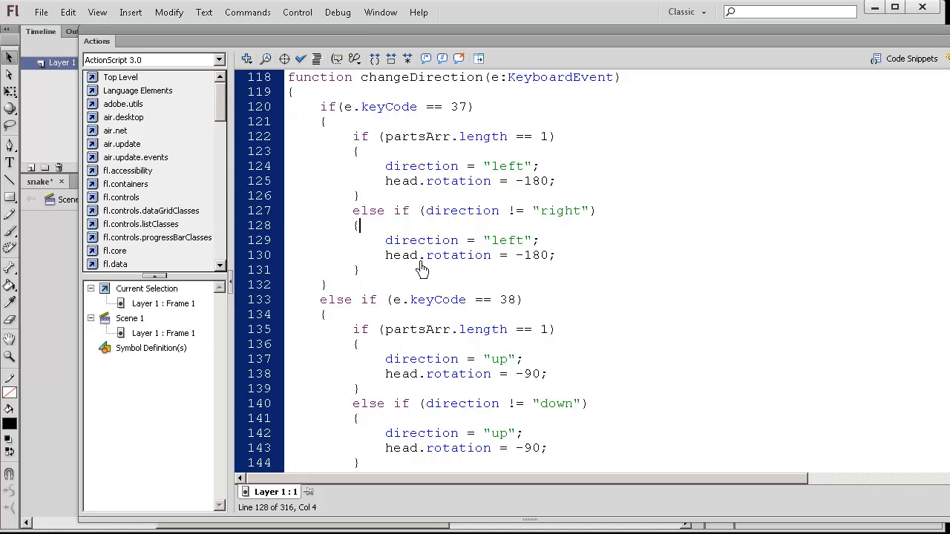
drag(353, 210, 360, 269)
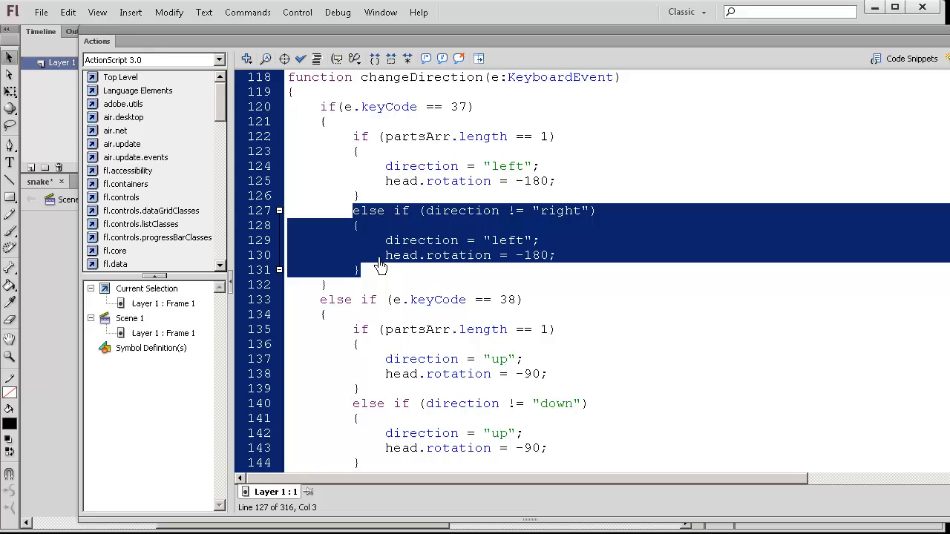
mouse_move(438, 250)
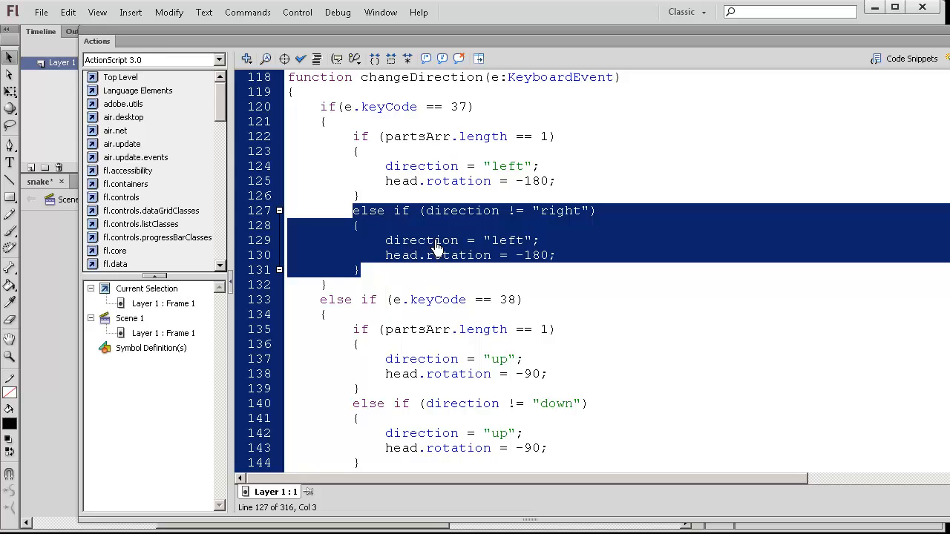
mouse_move(749, 243)
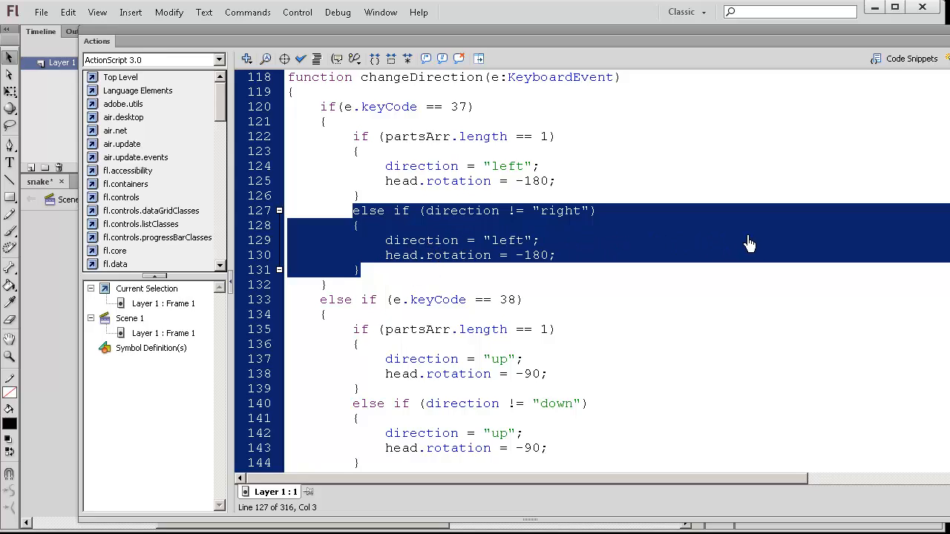
mouse_move(634, 230)
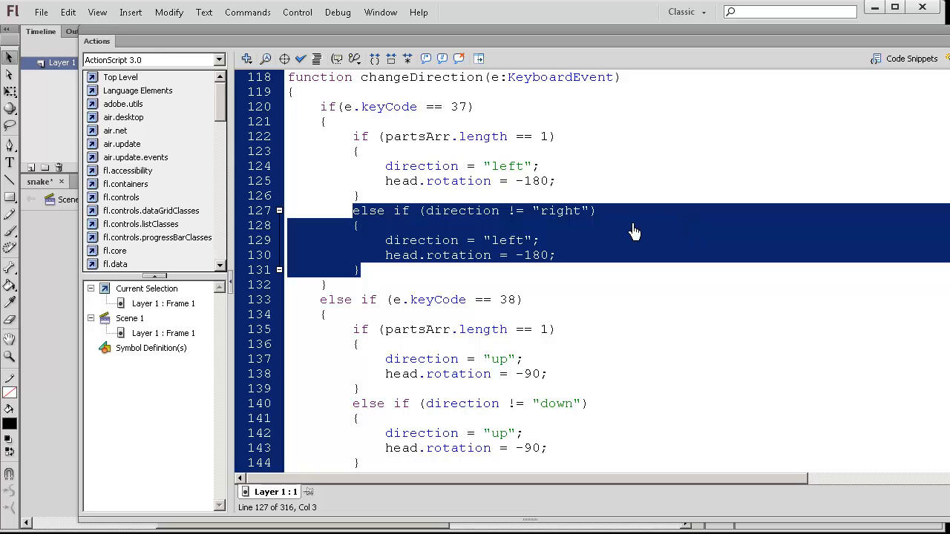
mouse_move(586, 235)
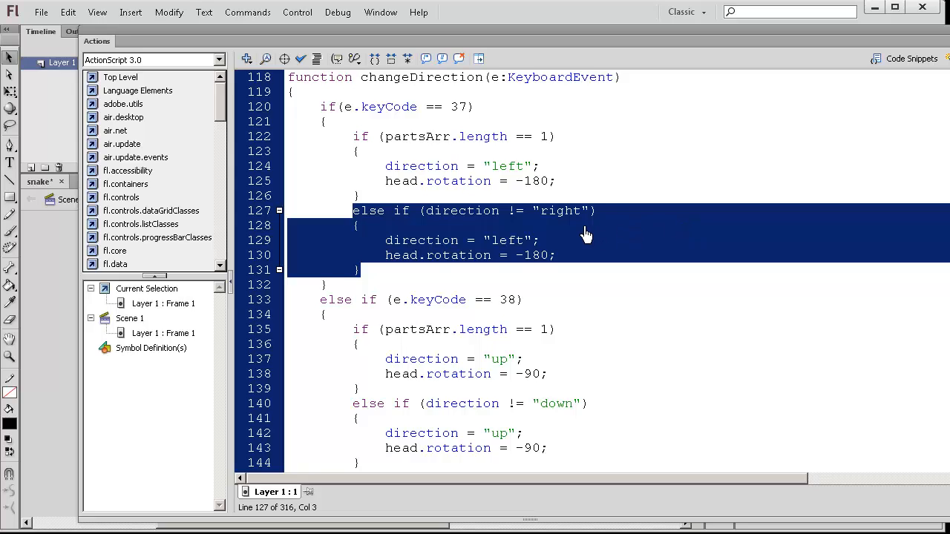
mouse_move(749, 229)
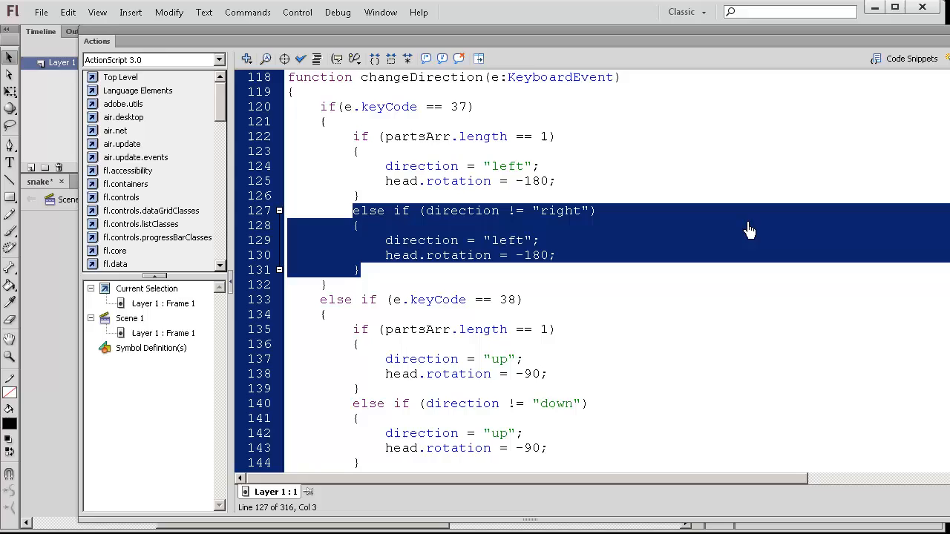
mouse_move(769, 220)
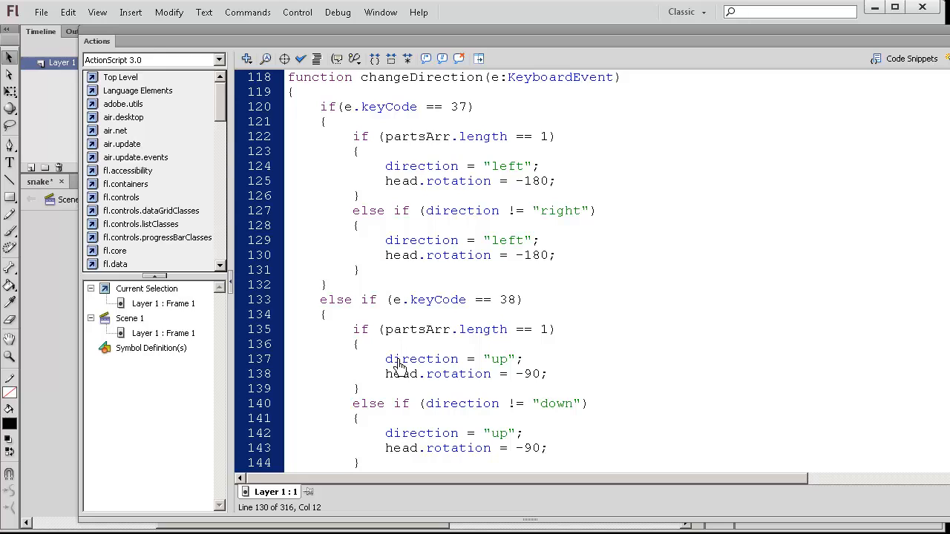
- Review the keyCode 38 up-arrow branch and its rotation, then scroll to if(!running)
scroll(down, 3)
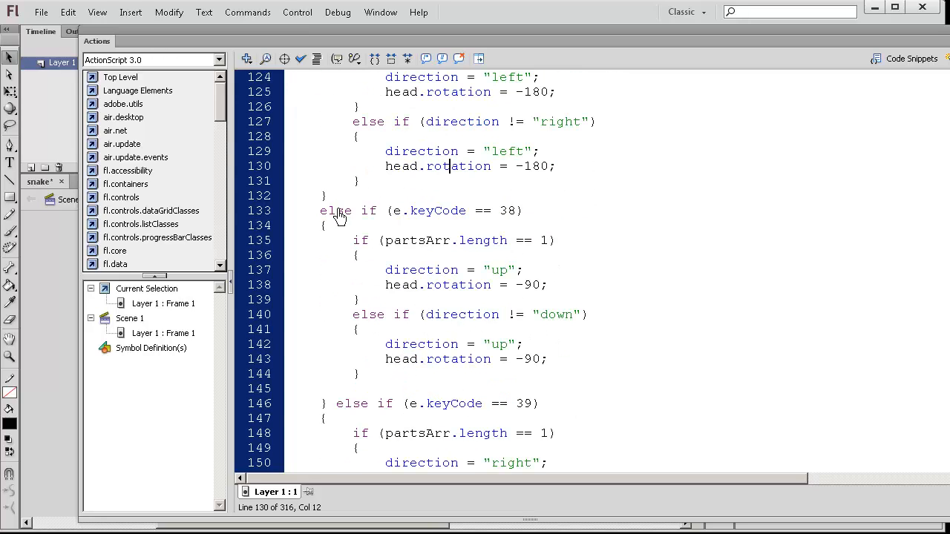
click(381, 210)
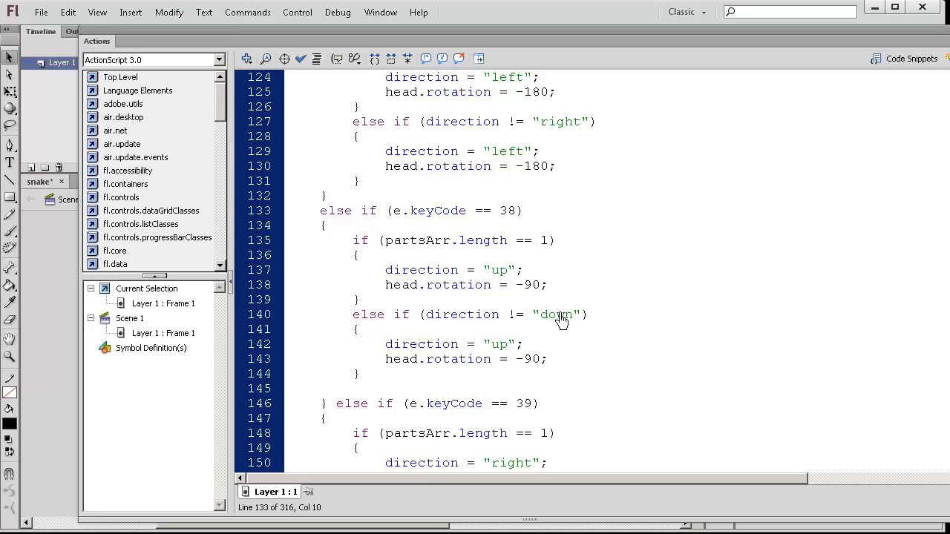
double_click(557, 314)
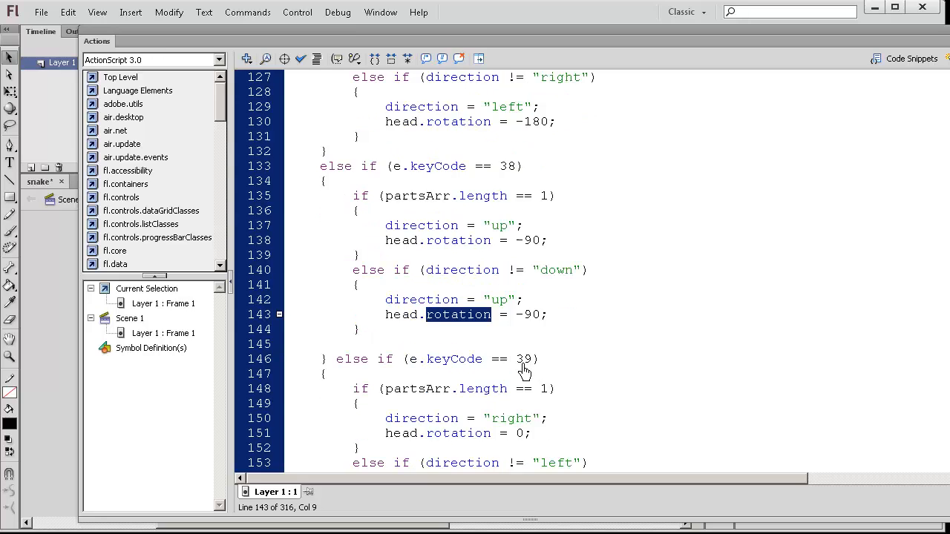
scroll(down, 3)
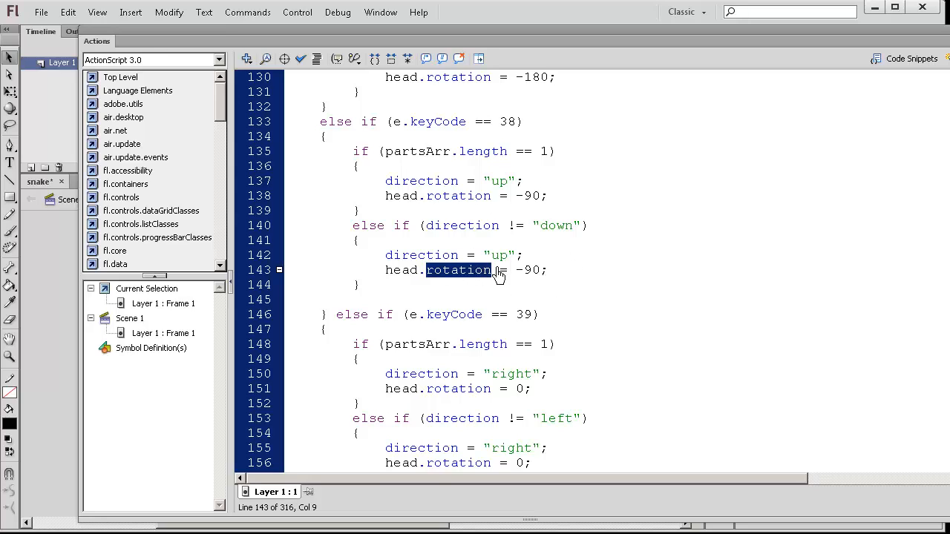
mouse_move(436, 192)
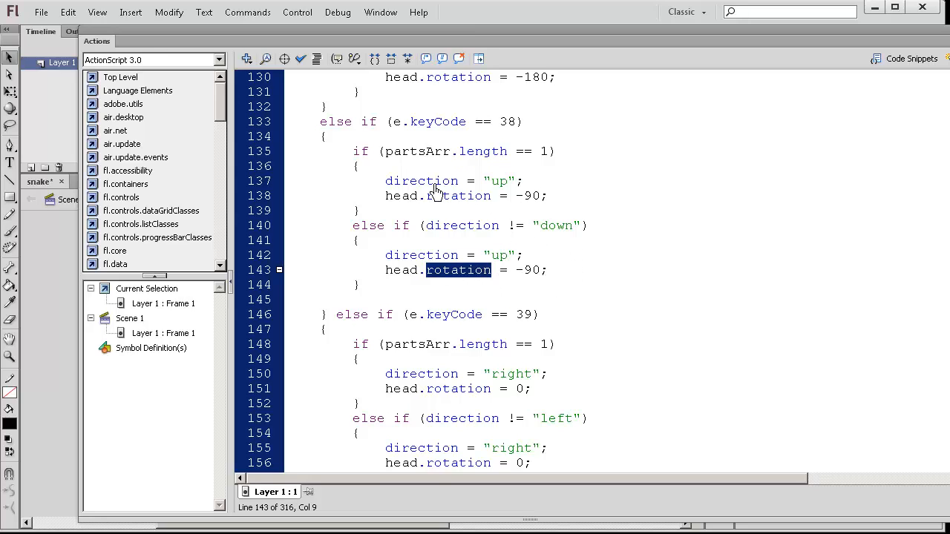
mouse_move(559, 312)
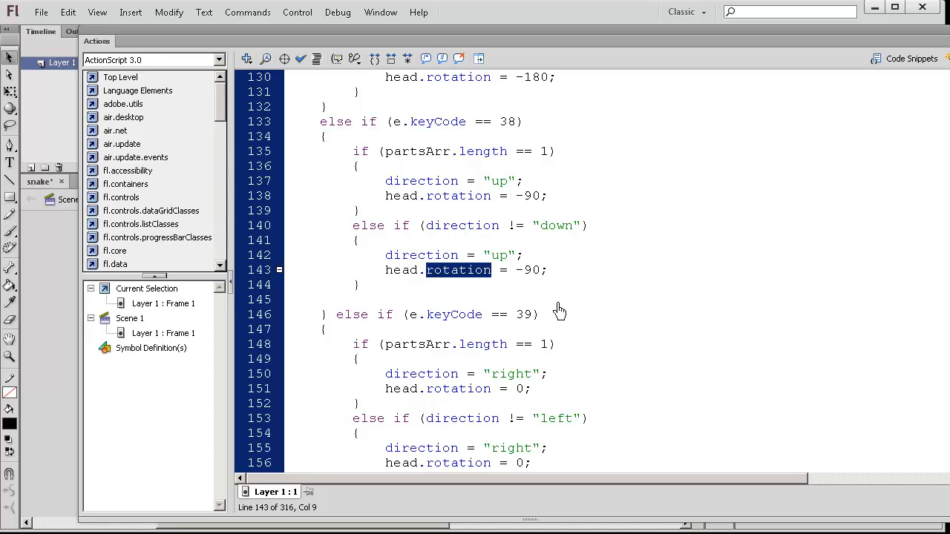
scroll(down, 3)
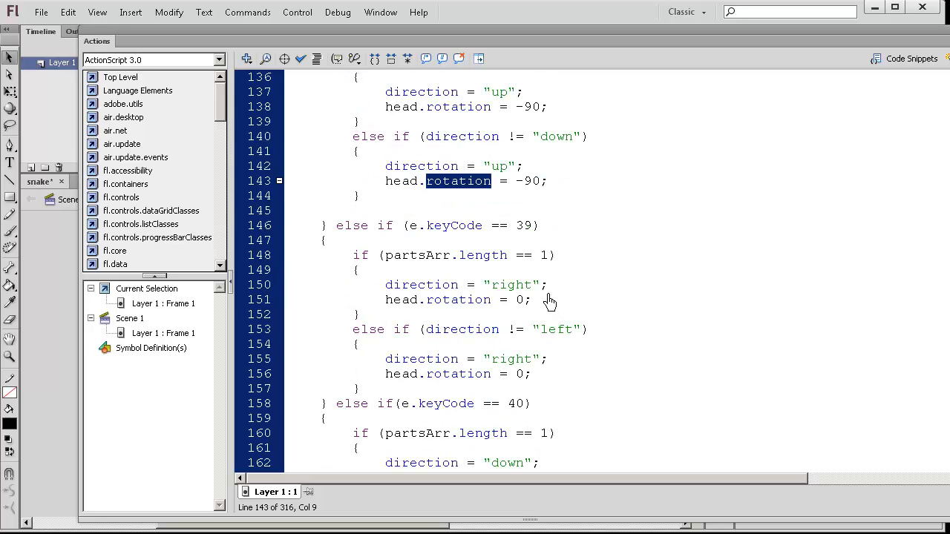
scroll(down, 3)
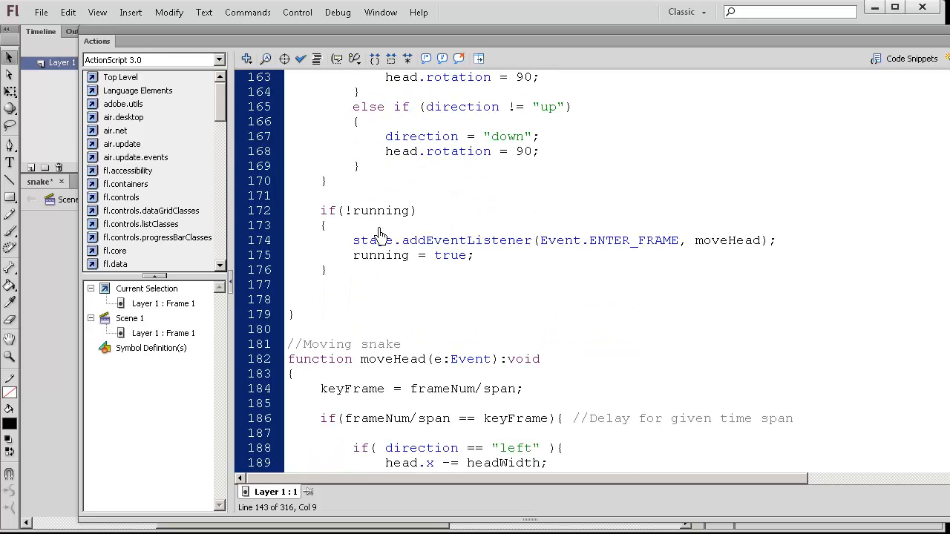
mouse_move(345, 219)
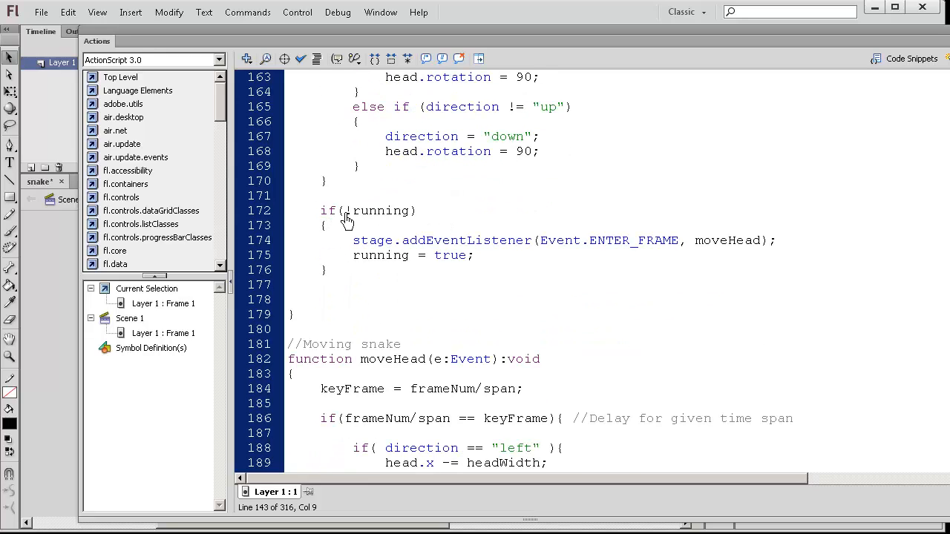
double_click(379, 210)
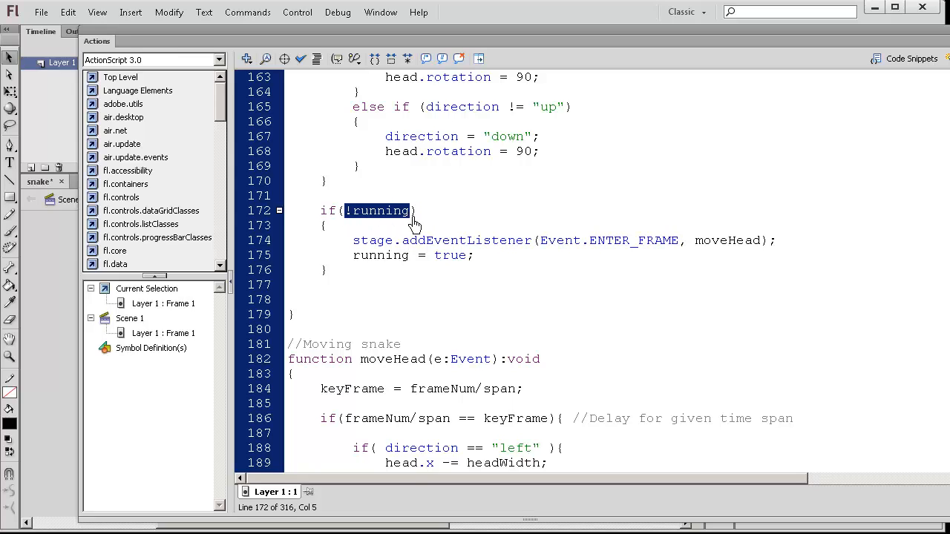
mouse_move(417, 221)
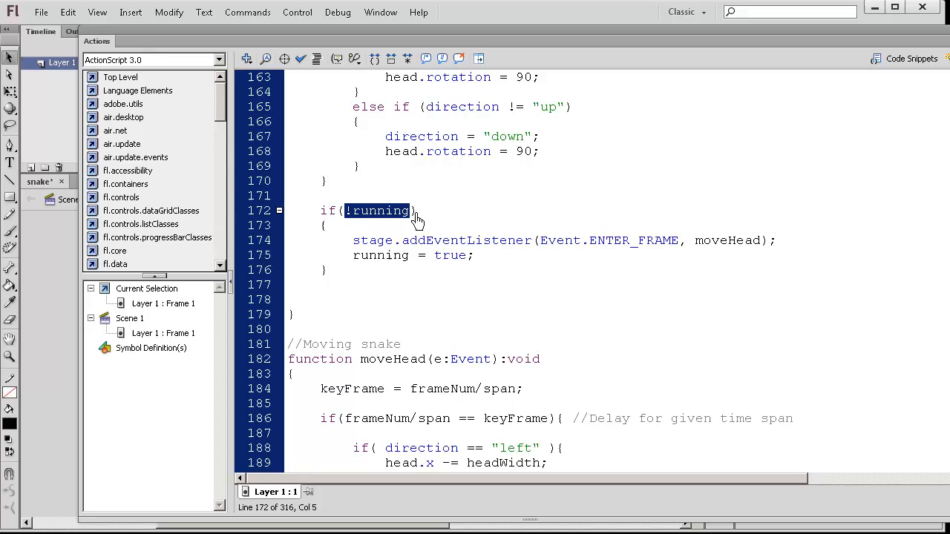
mouse_move(448, 205)
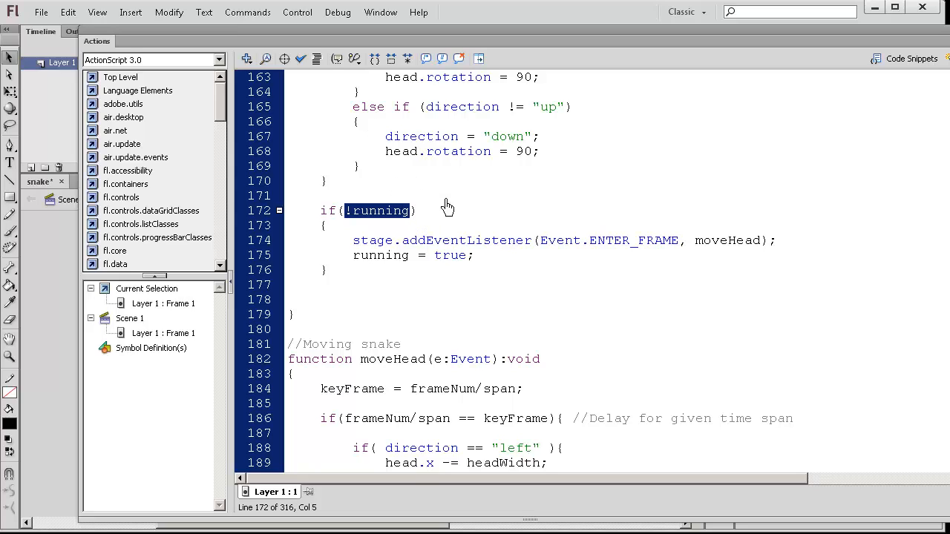
mouse_move(407, 219)
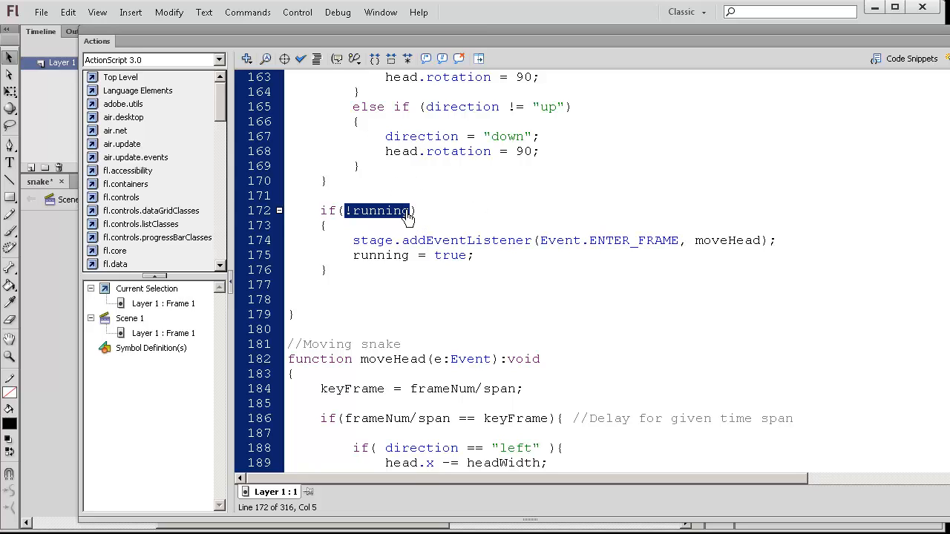
mouse_move(372, 226)
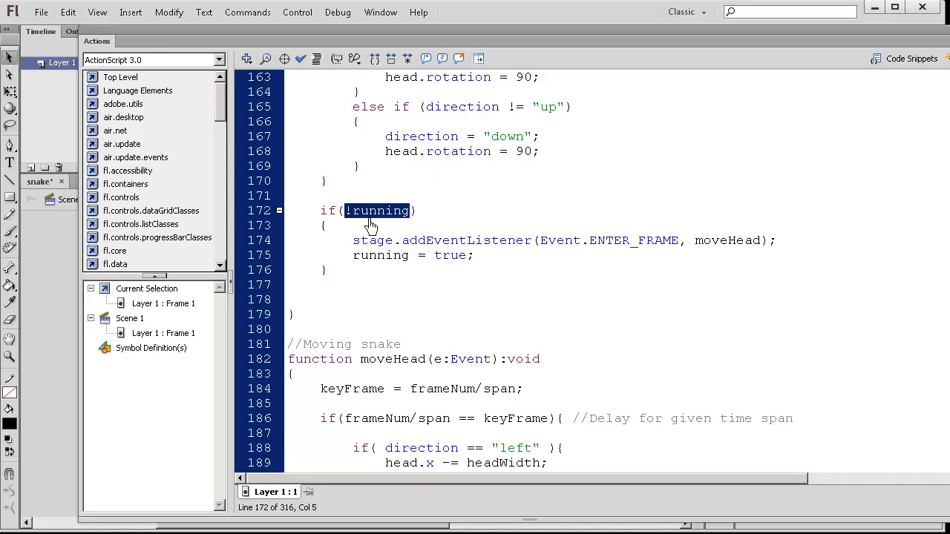
mouse_move(384, 218)
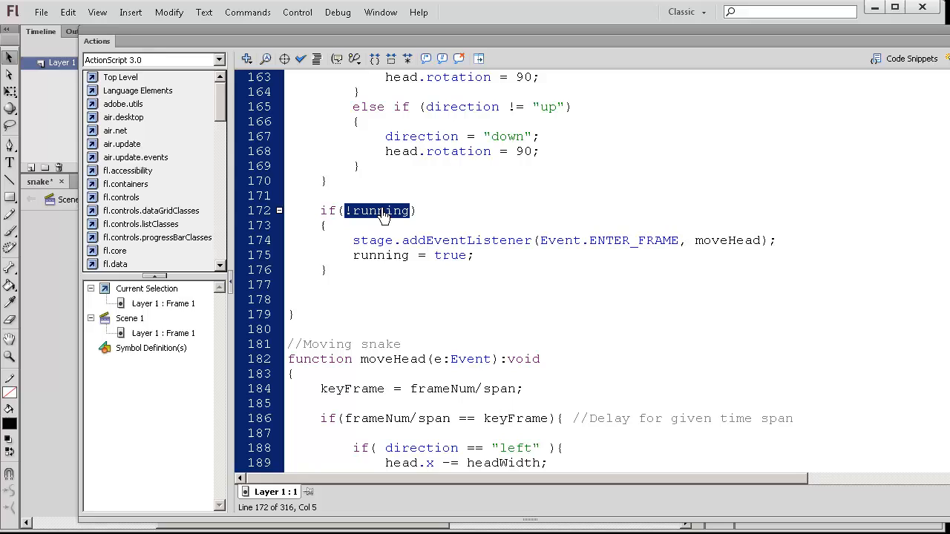
mouse_move(410, 247)
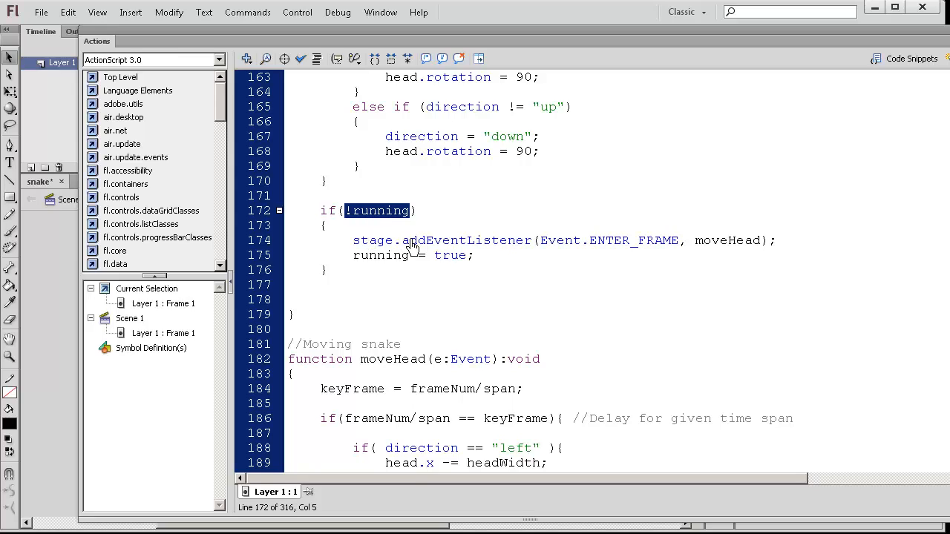
mouse_move(445, 265)
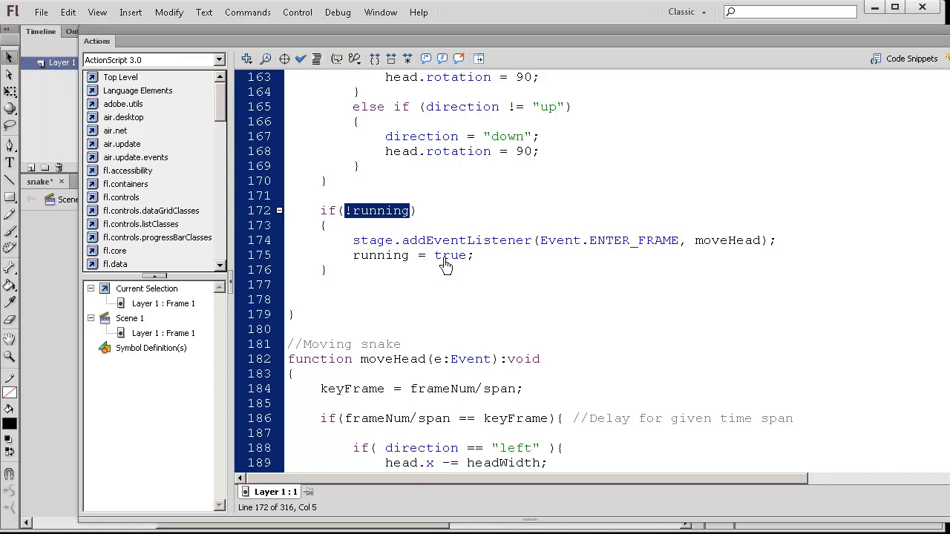
mouse_move(529, 215)
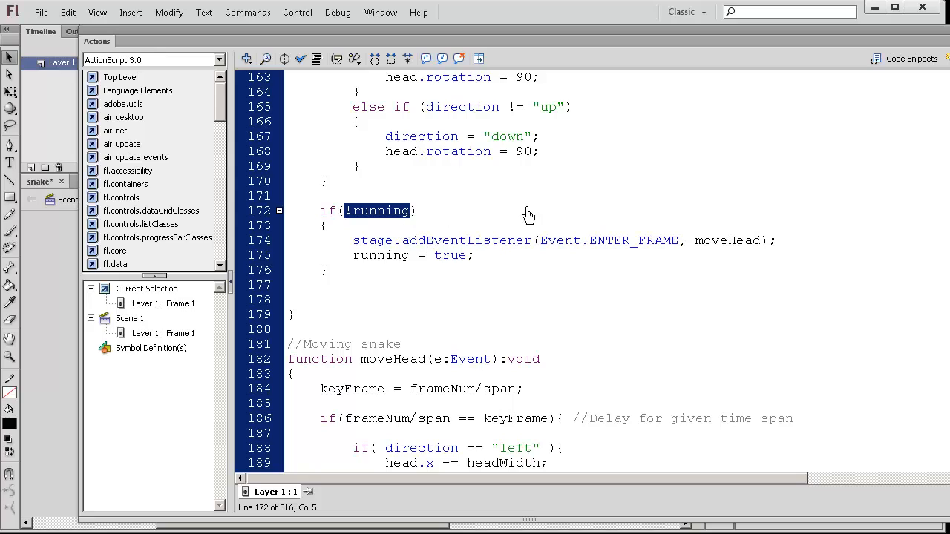
mouse_move(526, 222)
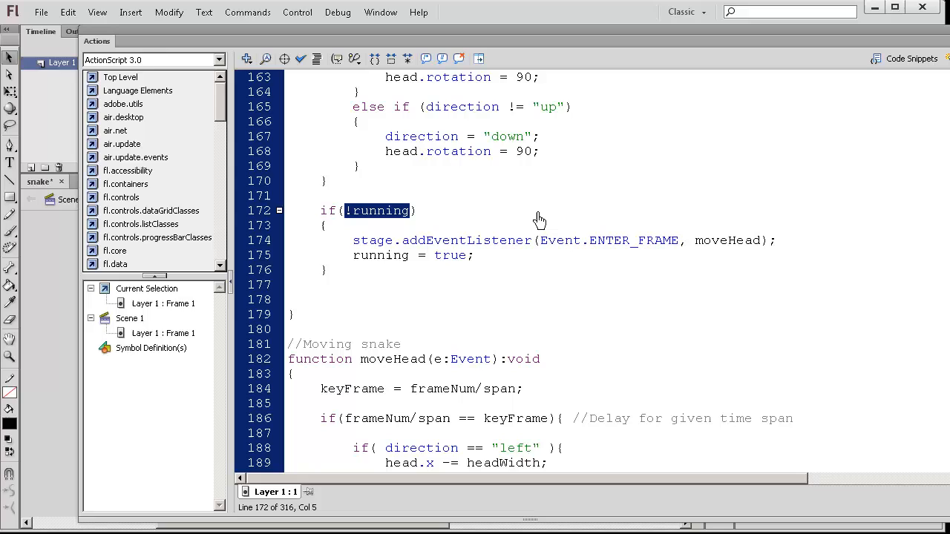
mouse_move(551, 214)
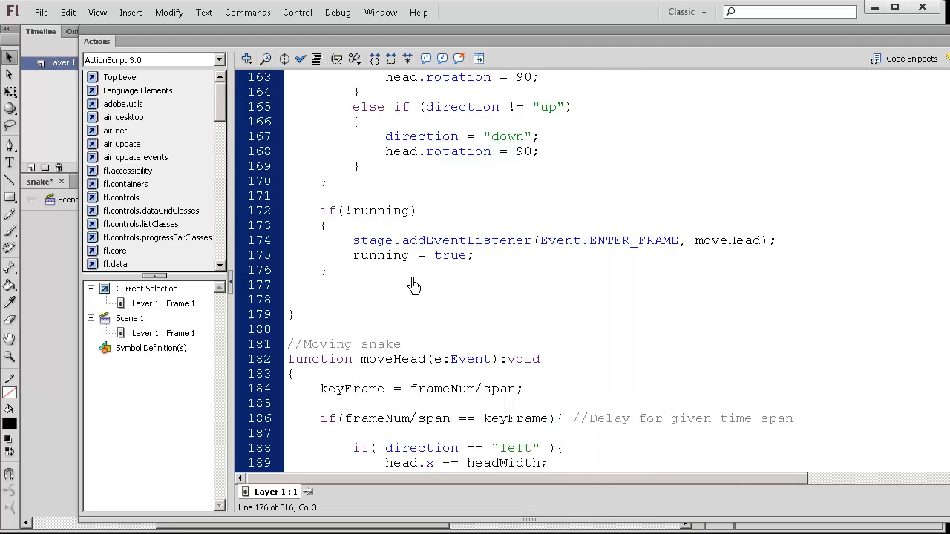
scroll(down, 3)
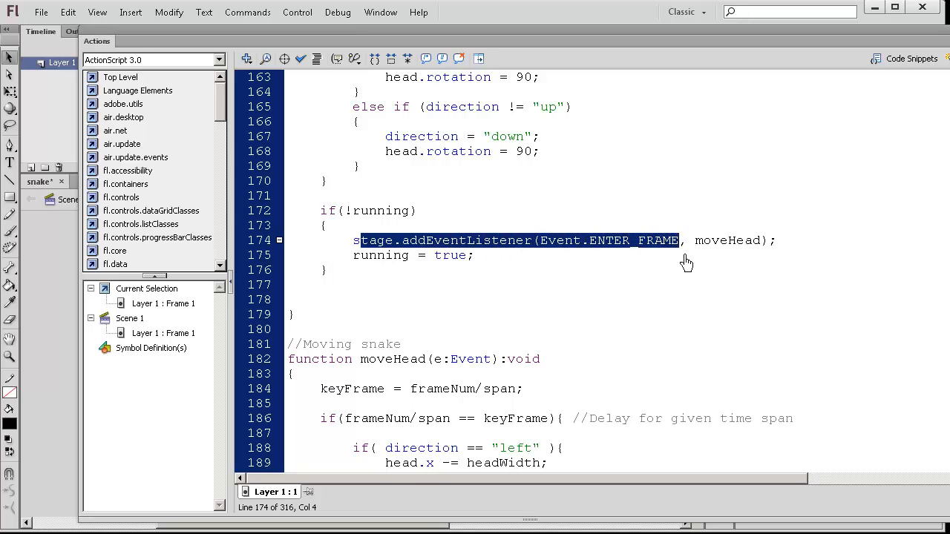
- Select the stage.addEventListener call and scroll down toward the moveHead function
double_click(724, 240)
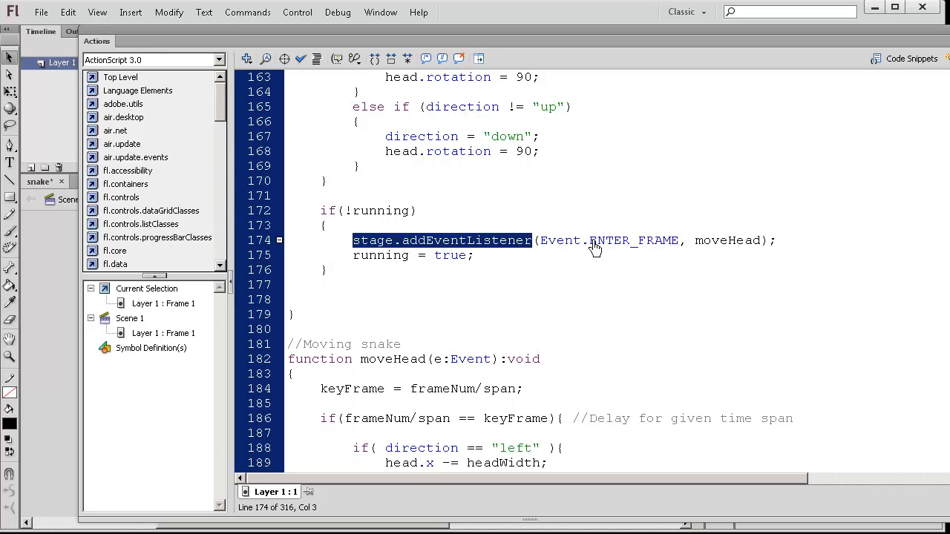
mouse_move(585, 264)
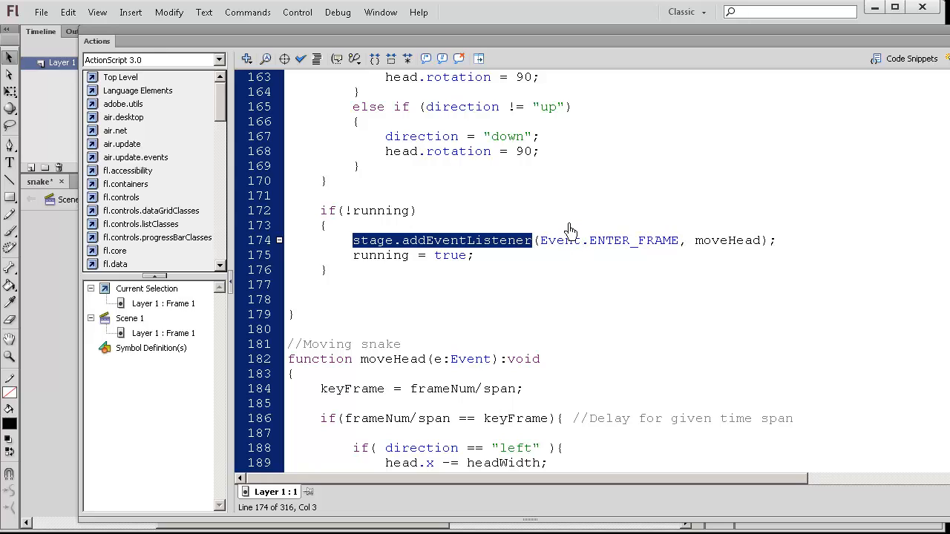
mouse_move(705, 273)
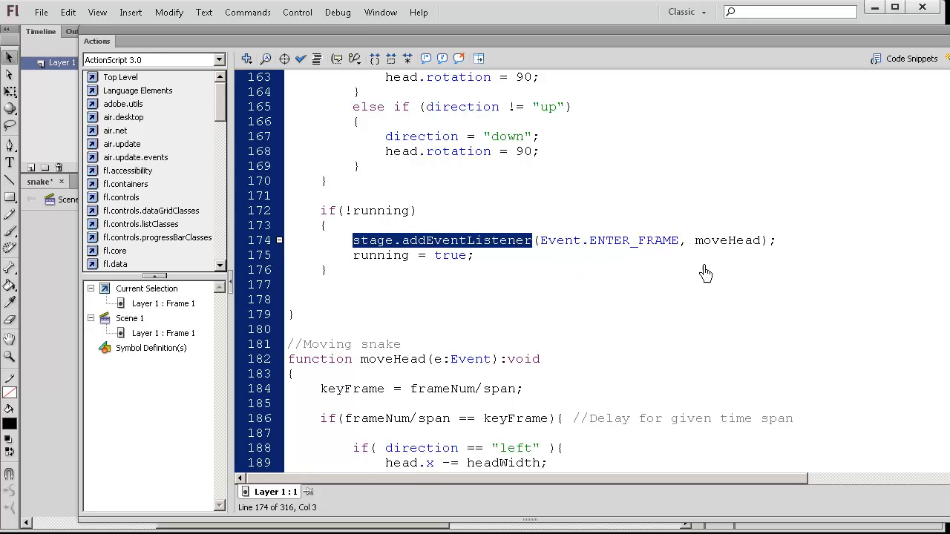
mouse_move(720, 234)
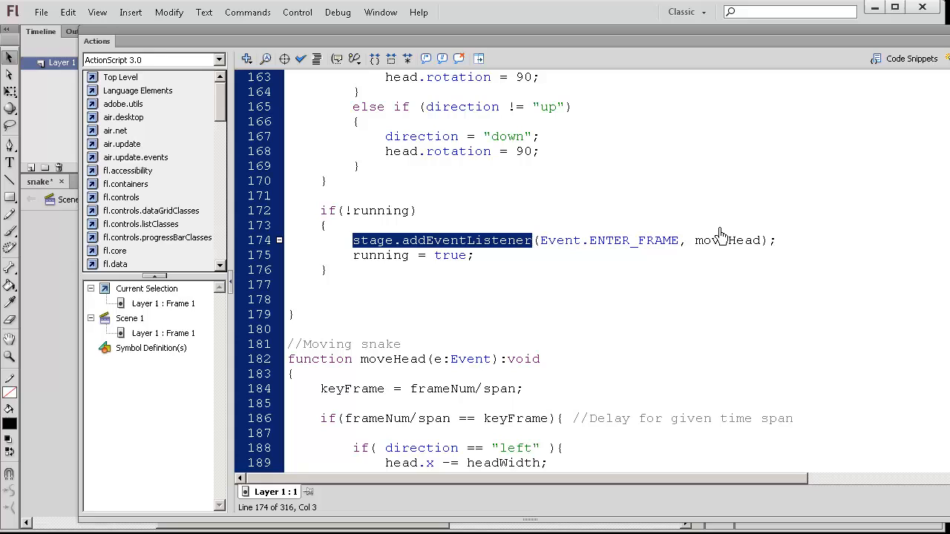
mouse_move(514, 381)
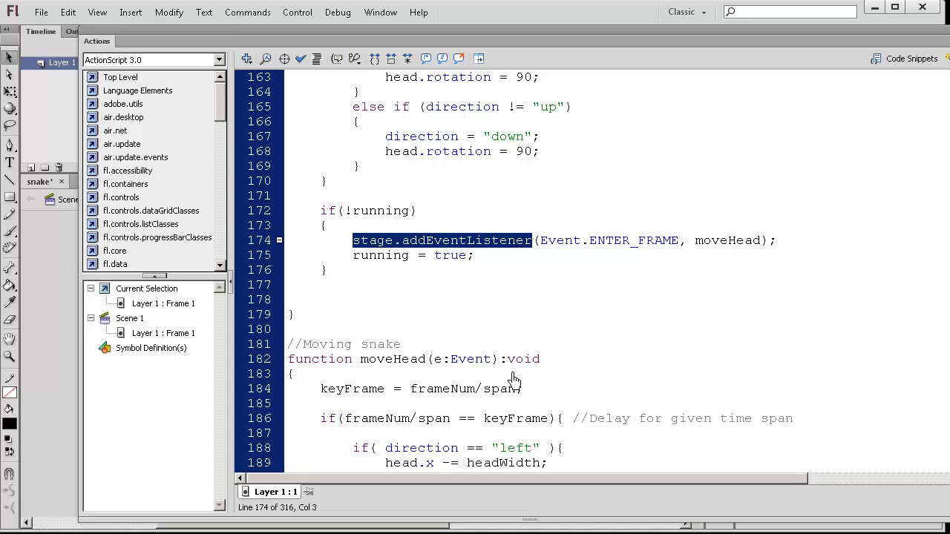
scroll(down, 3)
text(       //###)
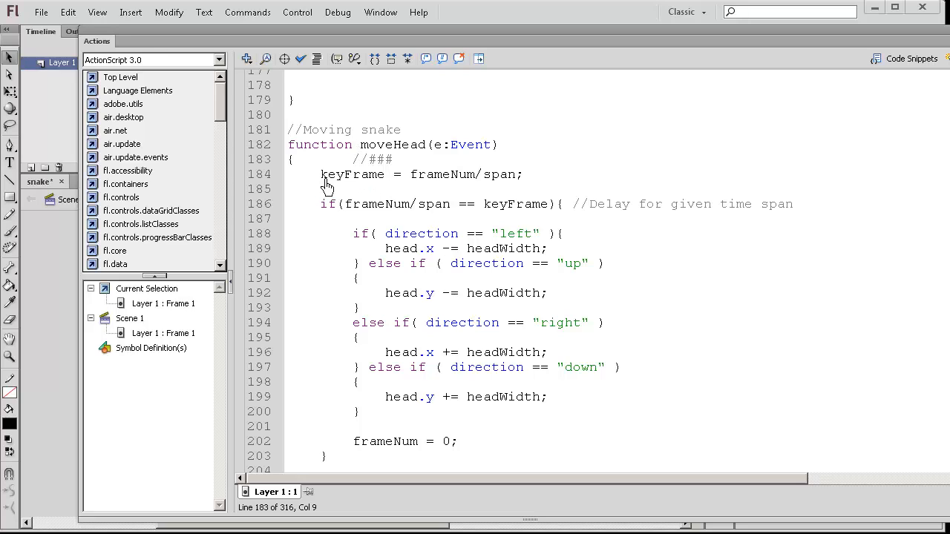
double_click(352, 174)
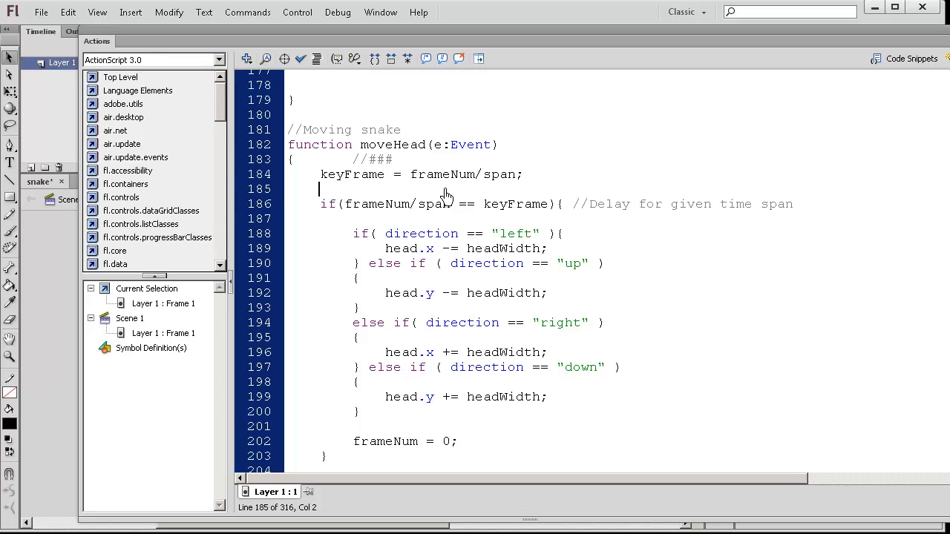
mouse_move(484, 182)
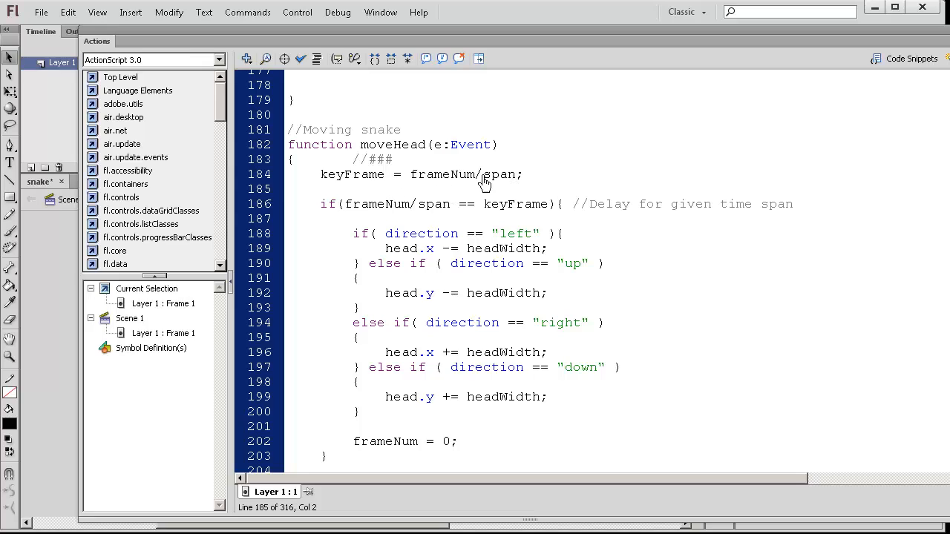
click(321, 189)
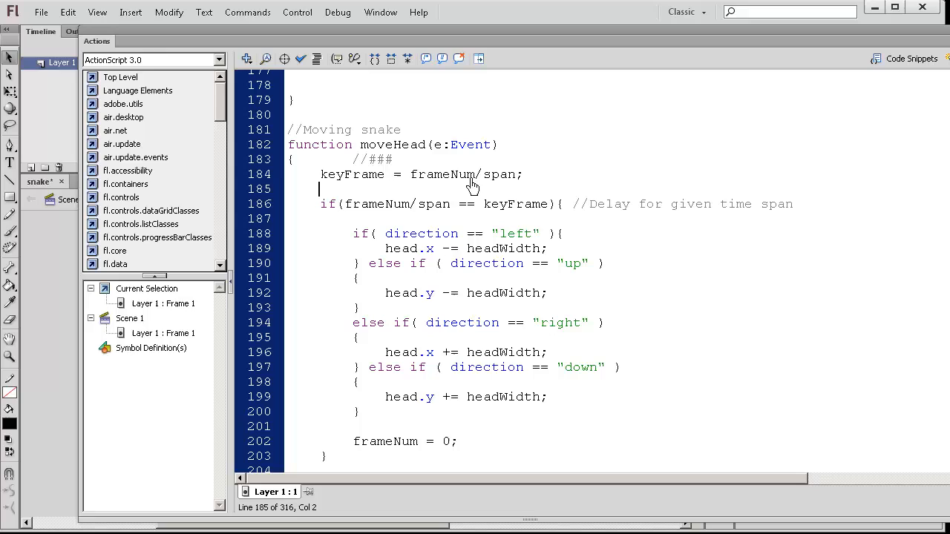
double_click(441, 175)
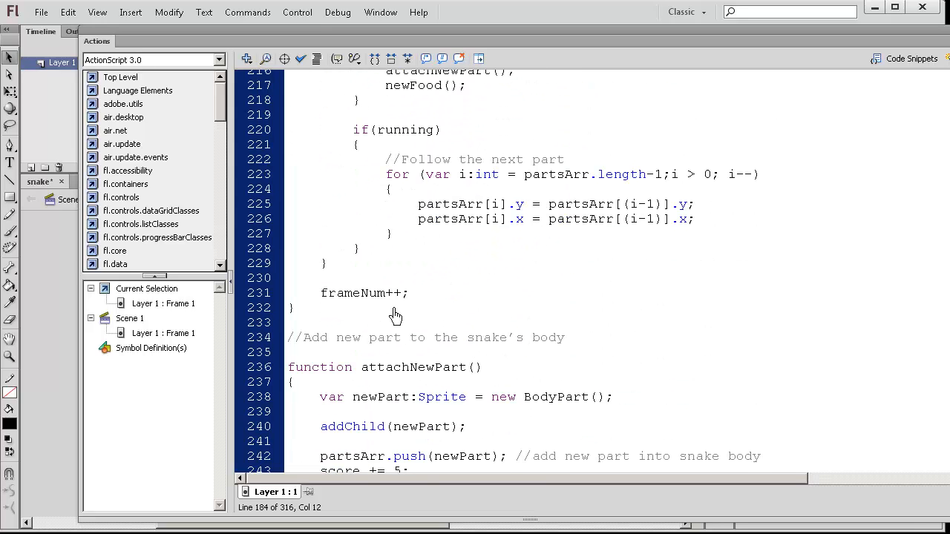
mouse_move(404, 295)
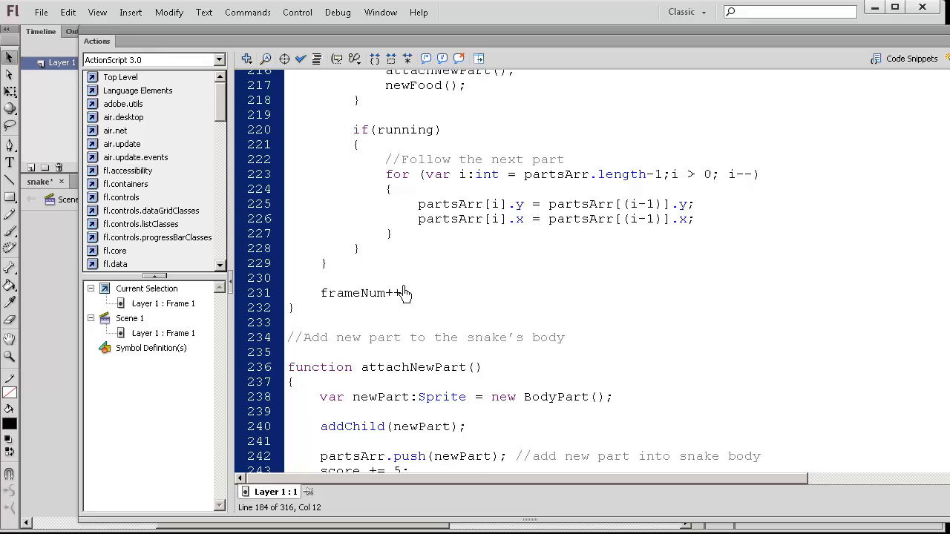
mouse_move(385, 308)
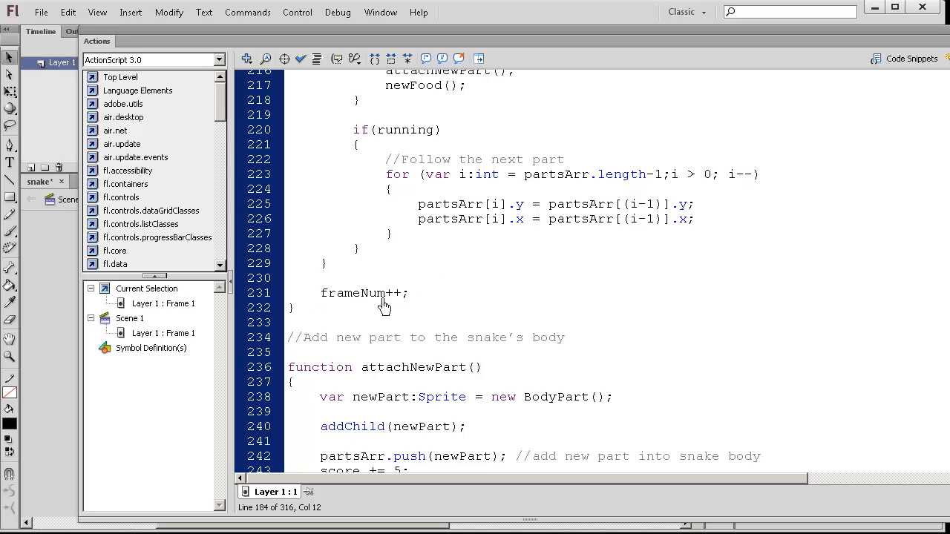
mouse_move(411, 300)
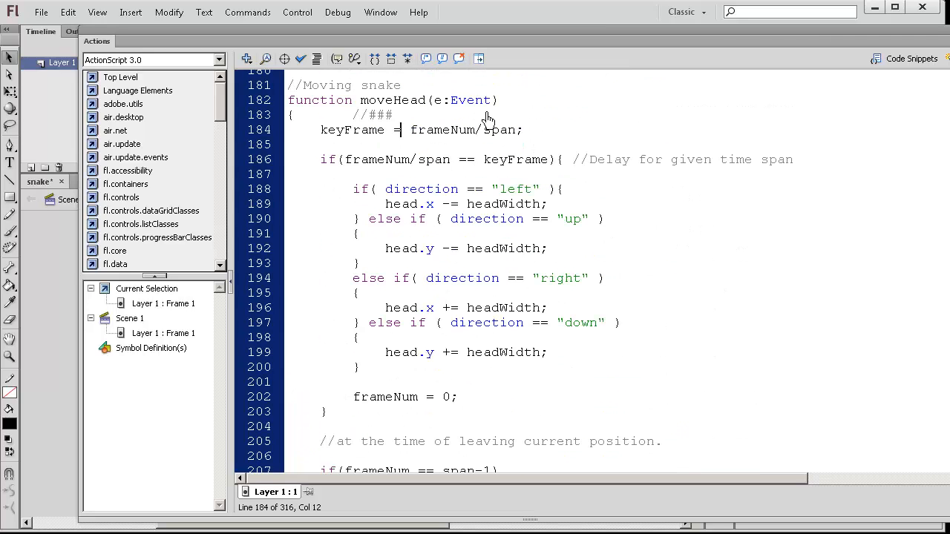
double_click(500, 130)
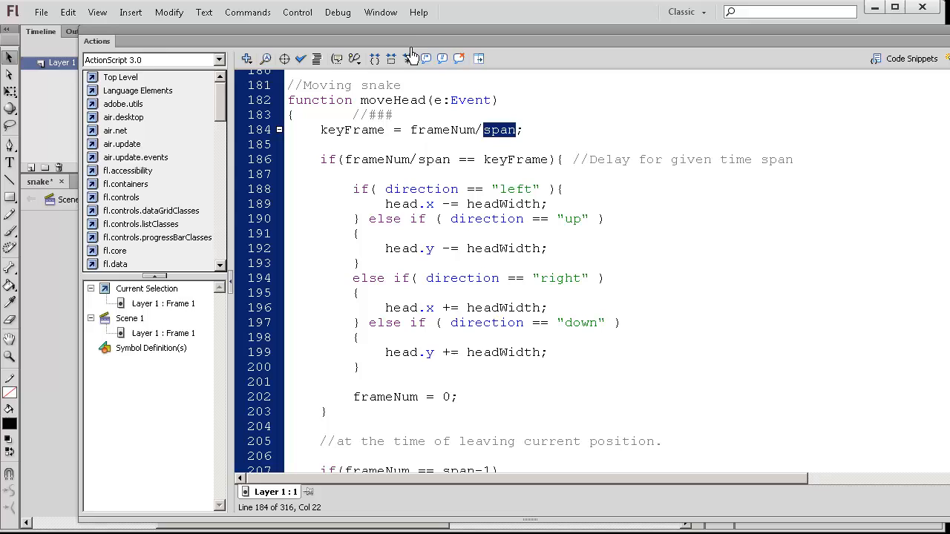
mouse_move(483, 150)
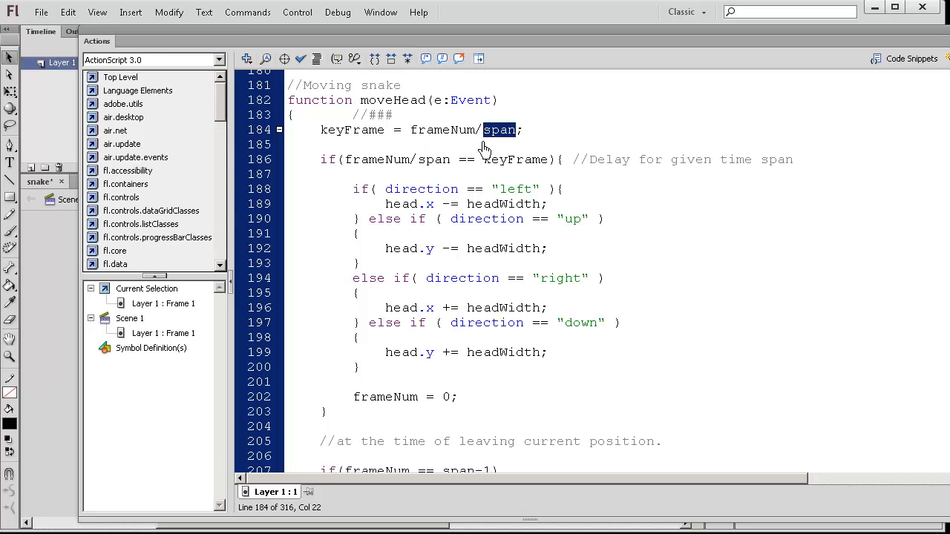
mouse_move(333, 145)
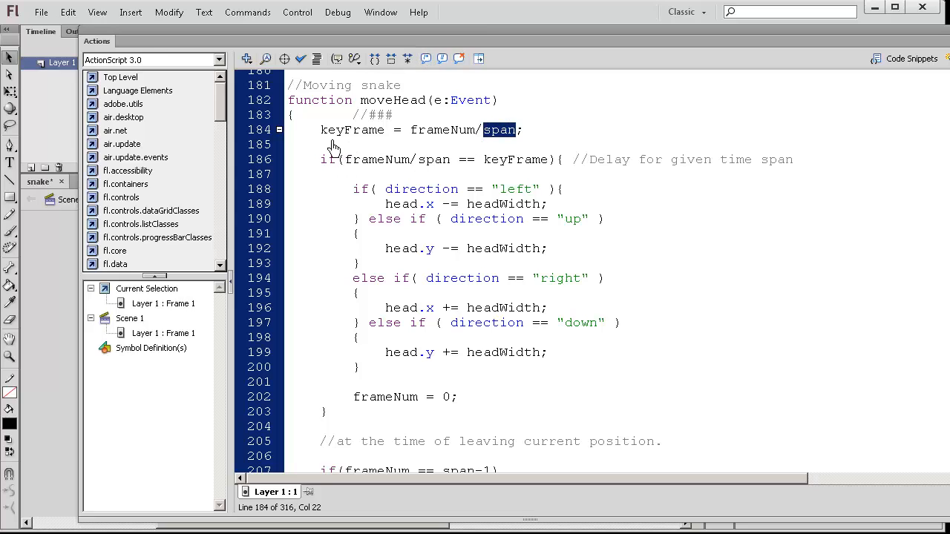
mouse_move(389, 169)
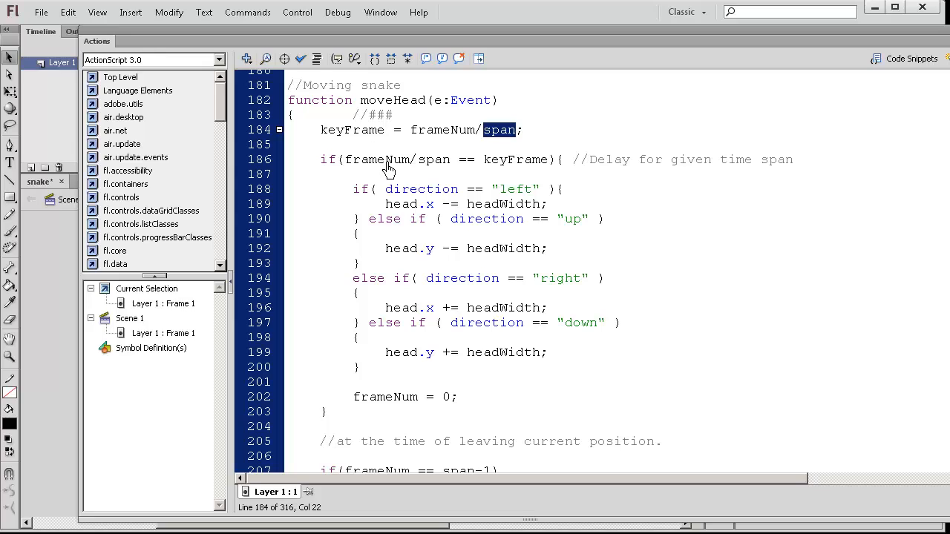
mouse_move(373, 260)
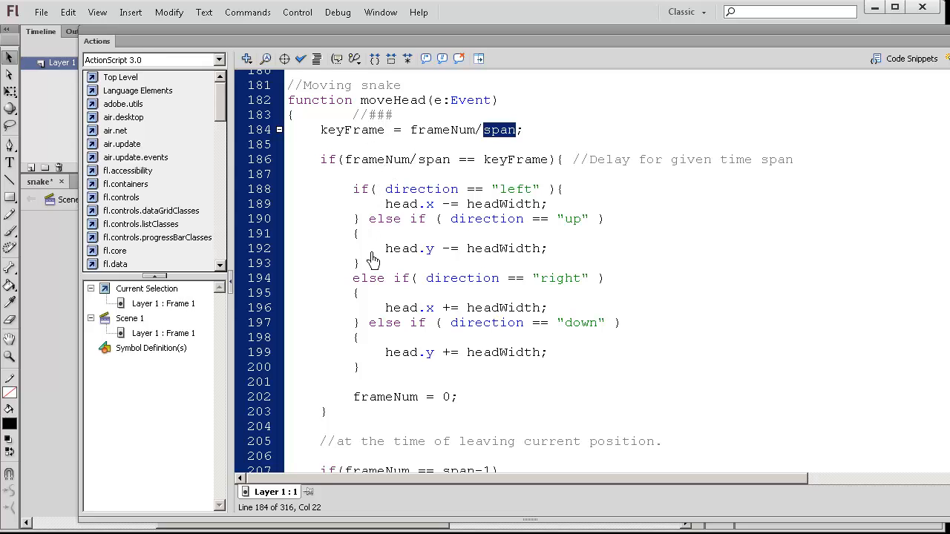
mouse_move(369, 168)
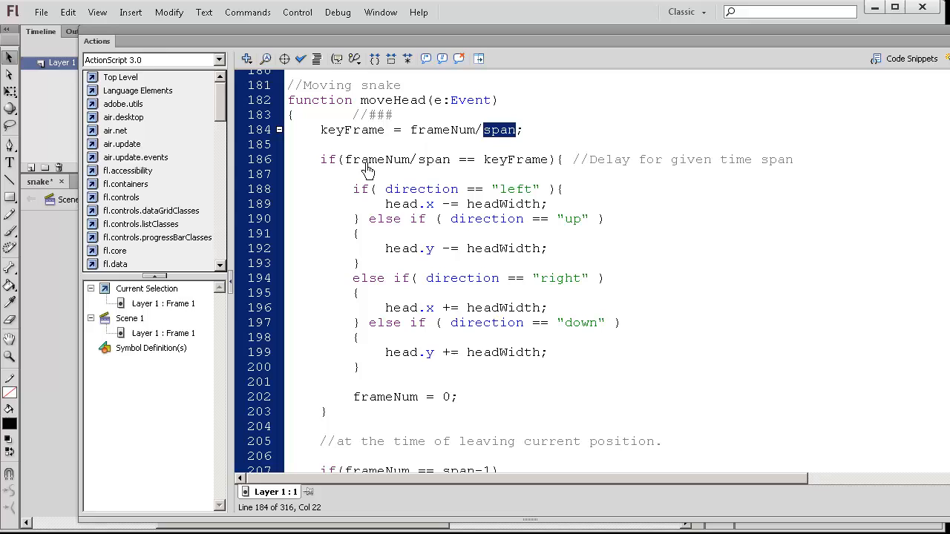
mouse_move(454, 174)
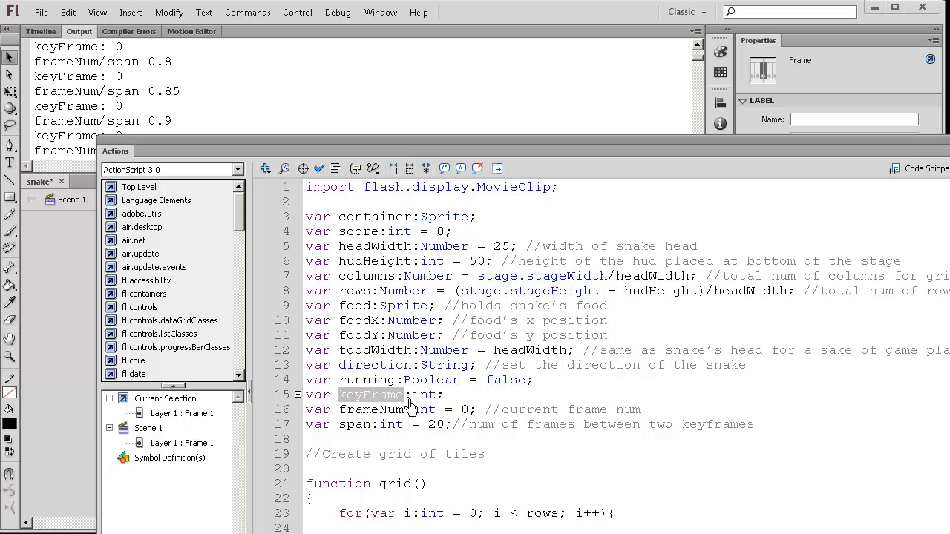
mouse_move(441, 409)
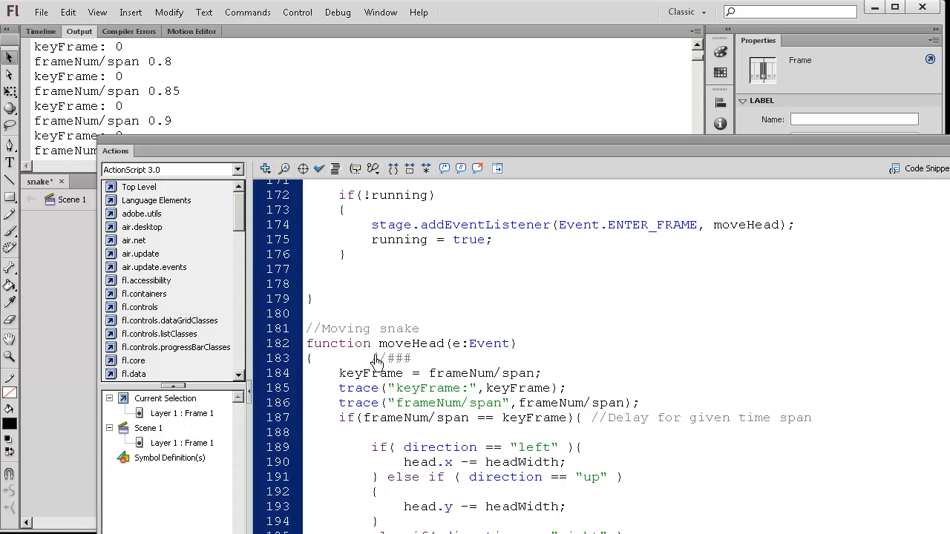
- Place the cursor in moveHead for the keyFrame and frameNum/span trace lines
click(401, 358)
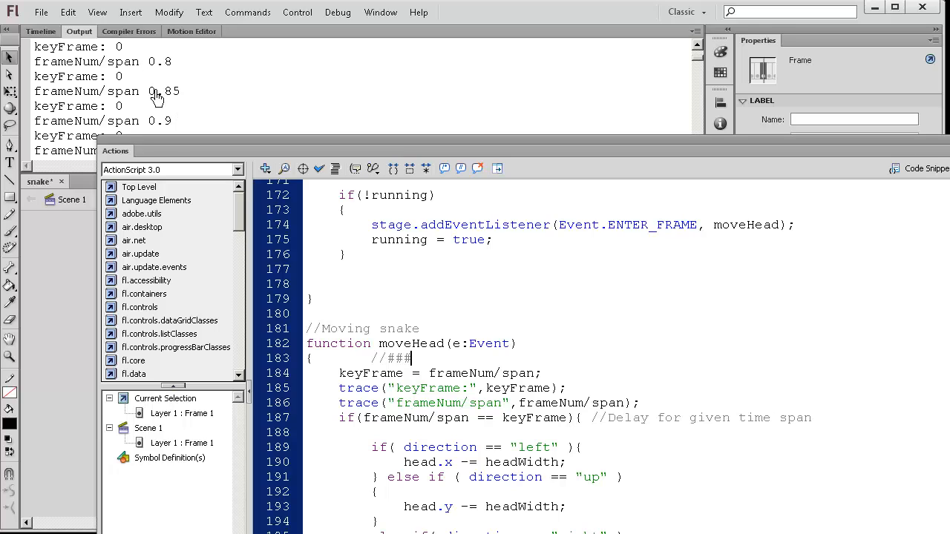
mouse_move(299, 95)
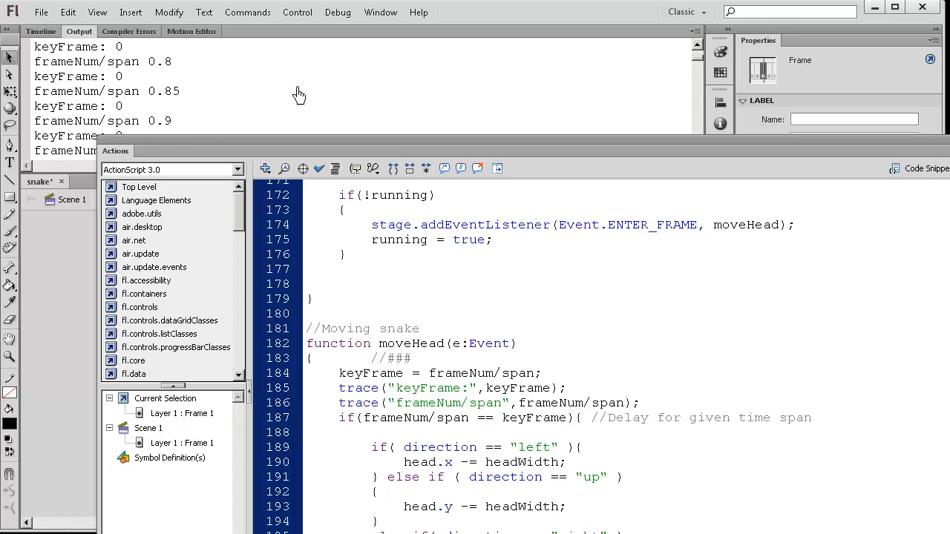
click(407, 359)
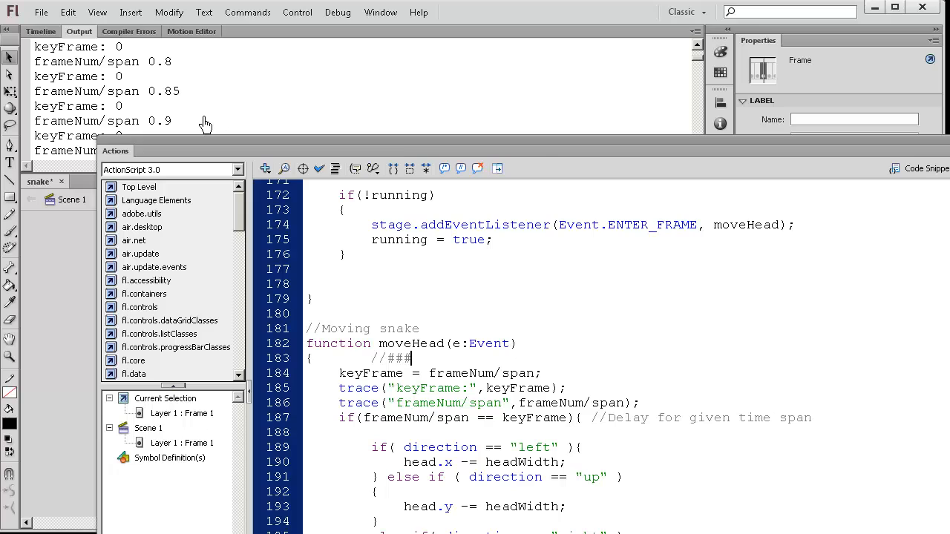
mouse_move(241, 148)
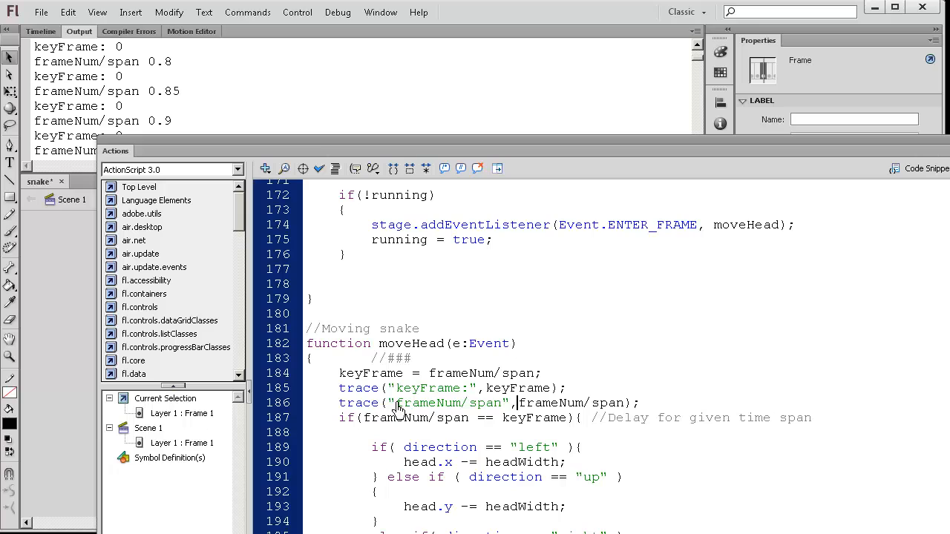
mouse_move(524, 408)
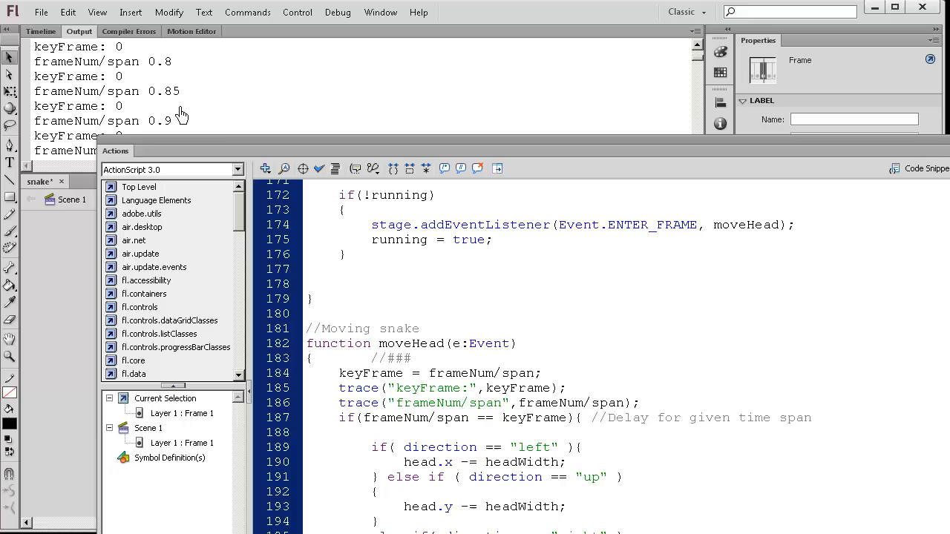
mouse_move(473, 412)
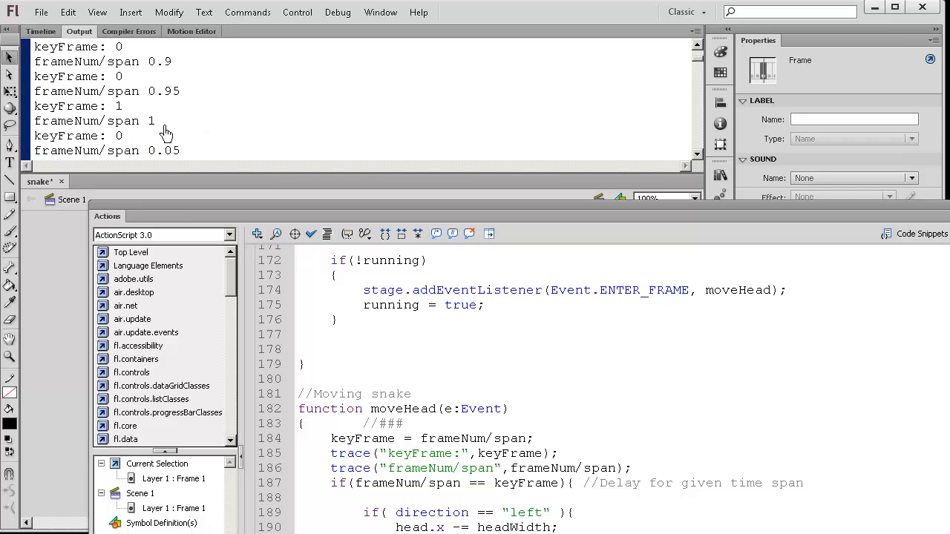
mouse_move(124, 110)
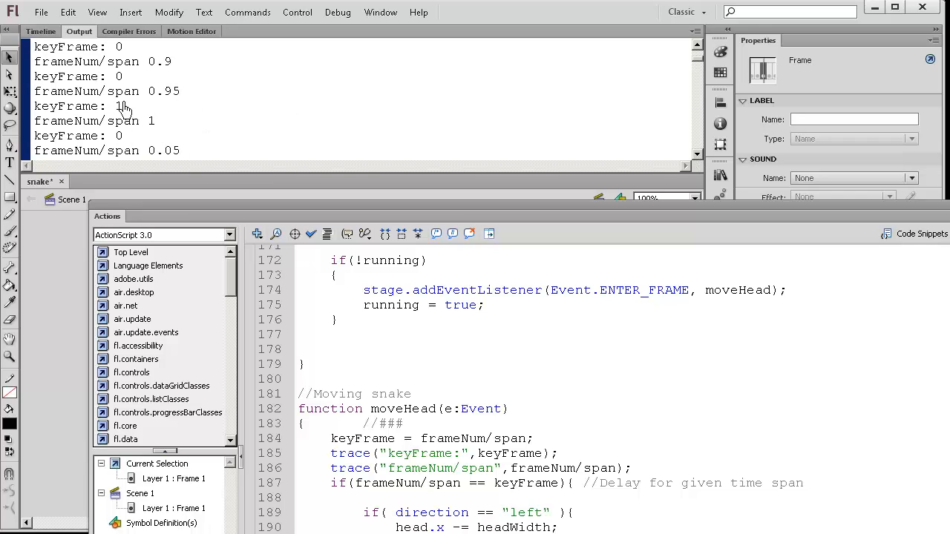
mouse_move(469, 437)
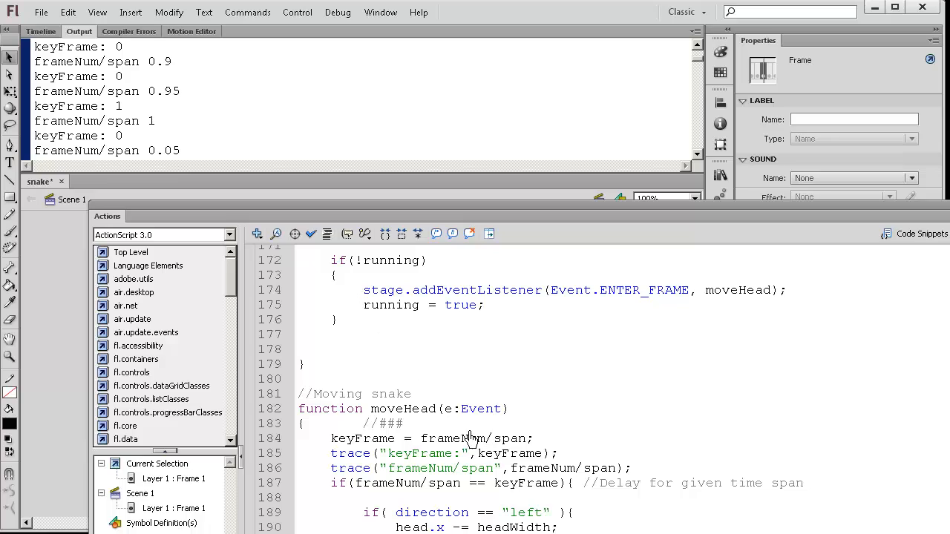
mouse_move(481, 450)
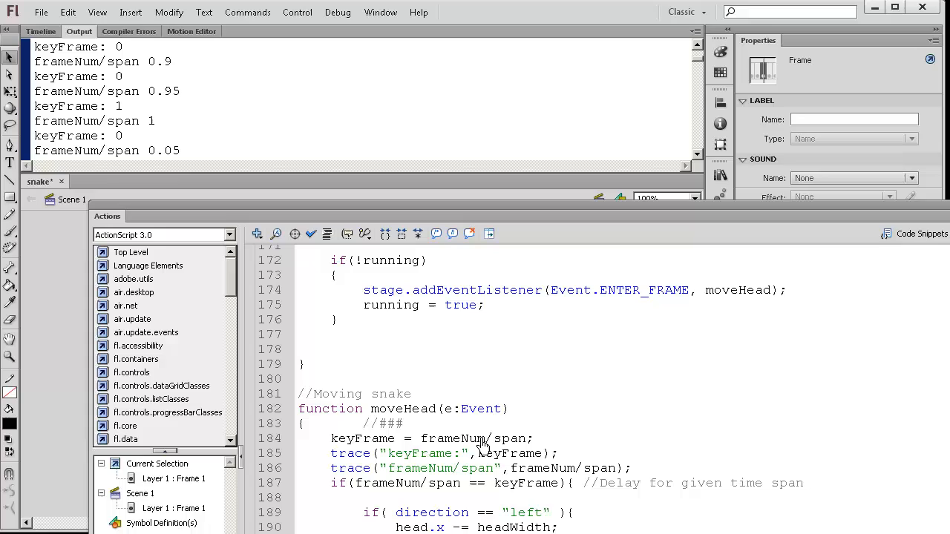
double_click(451, 439)
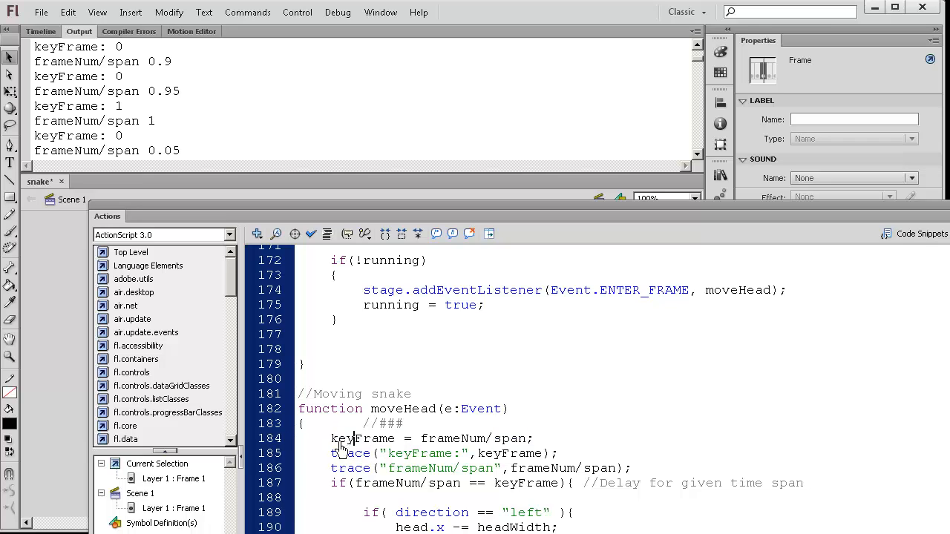
double_click(355, 438)
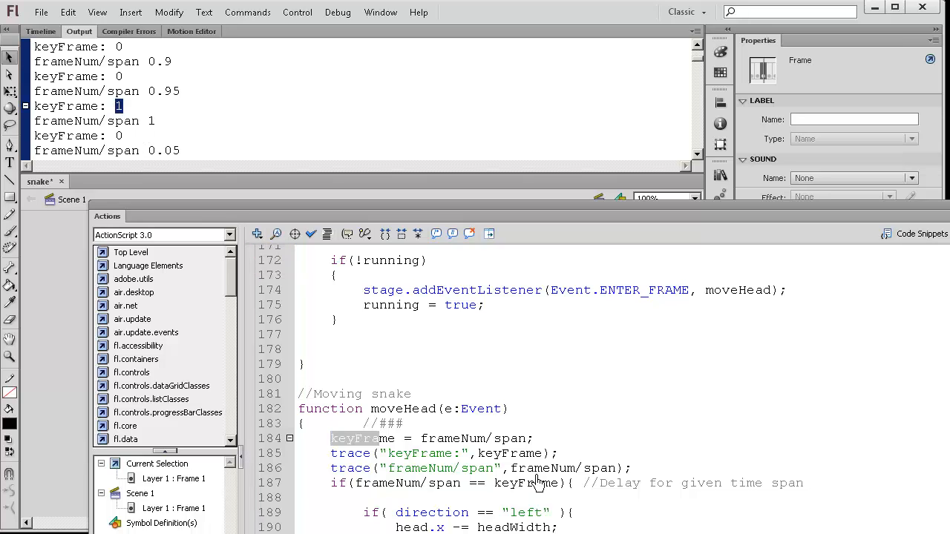
mouse_move(453, 462)
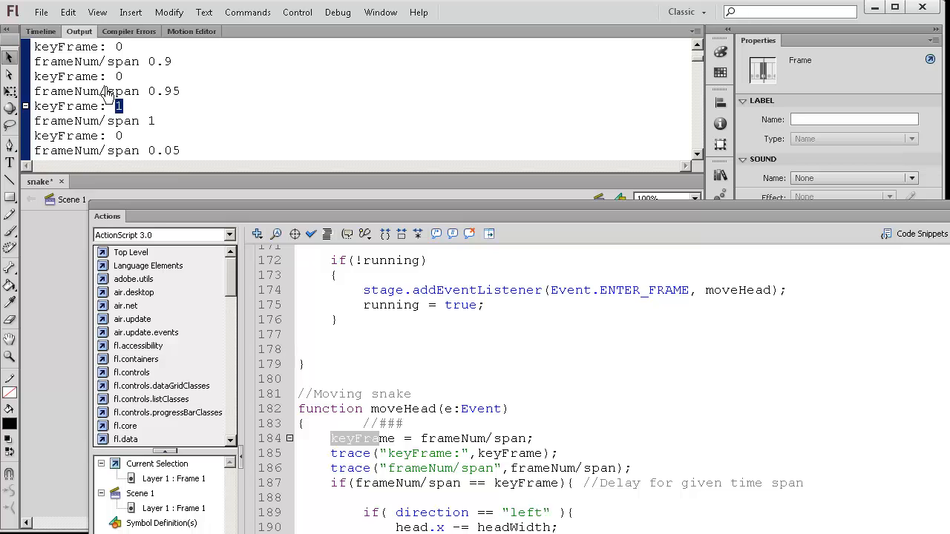
mouse_move(158, 131)
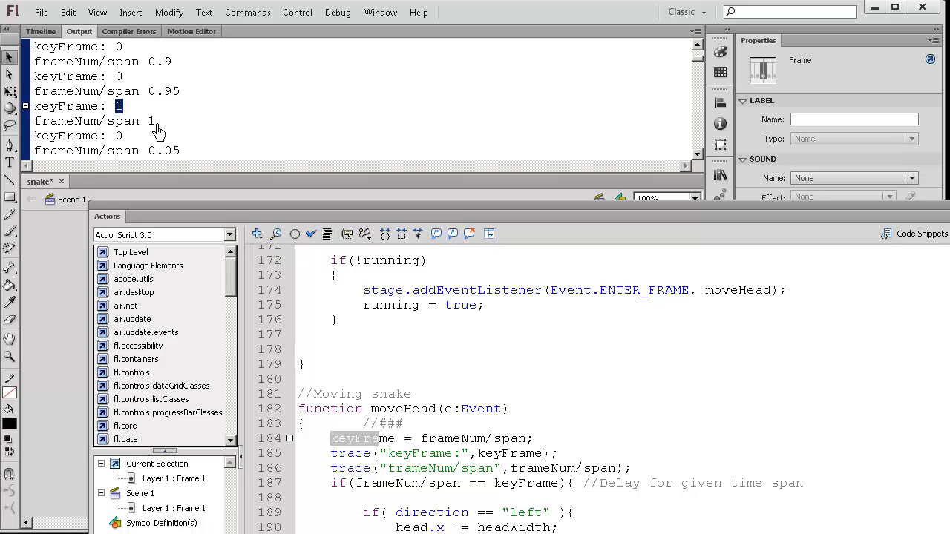
scroll(down, 3)
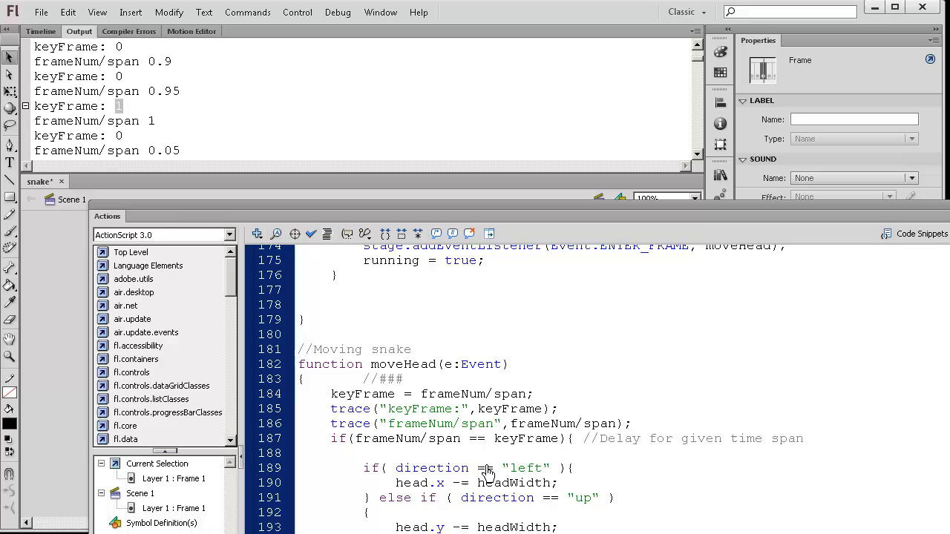
scroll(down, 3)
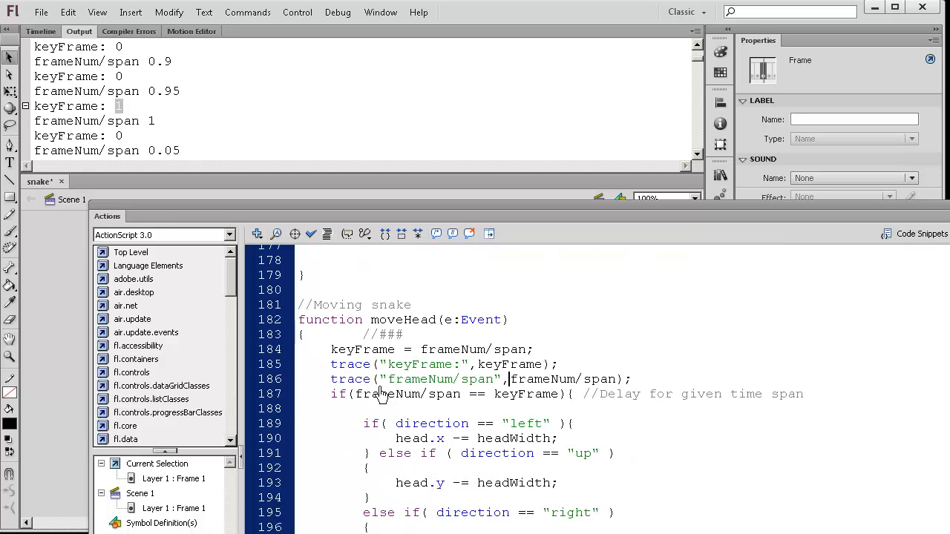
double_click(460, 394)
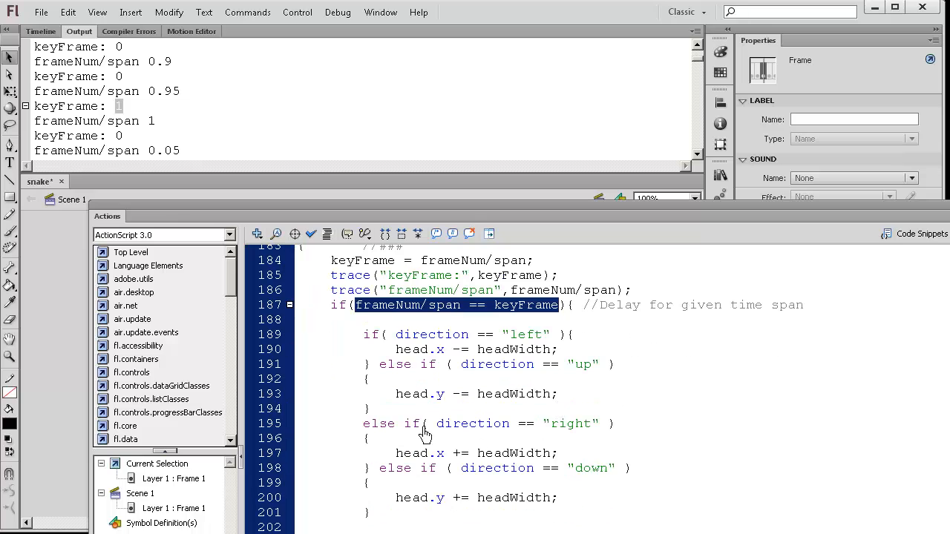
mouse_move(509, 507)
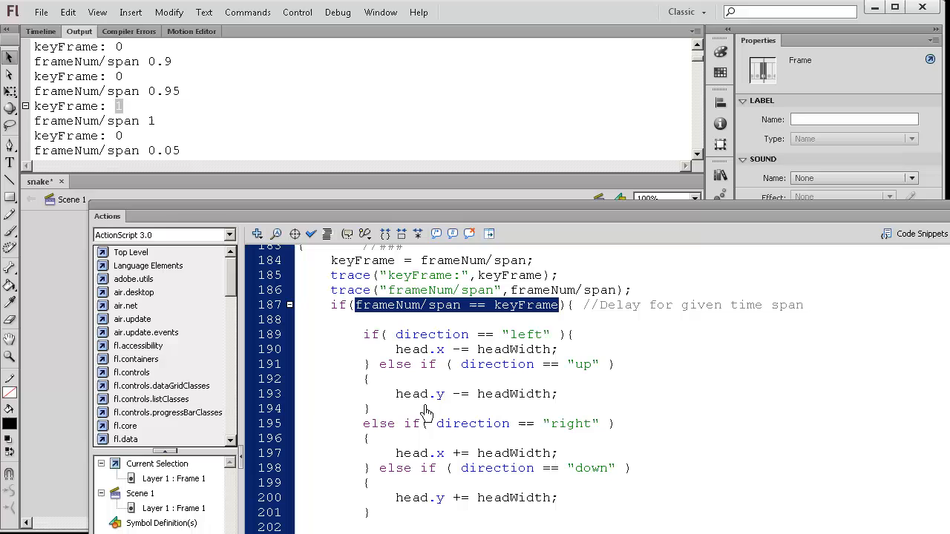
mouse_move(348, 336)
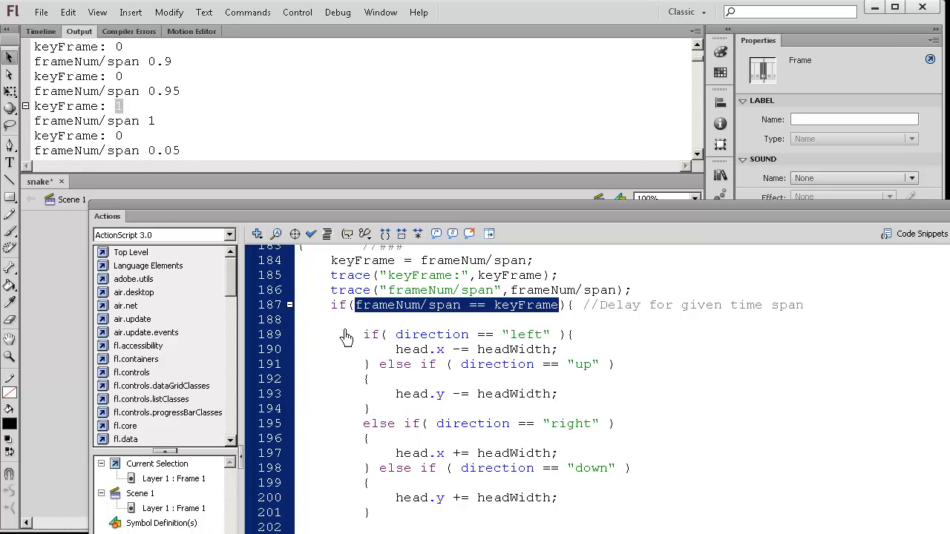
mouse_move(385, 340)
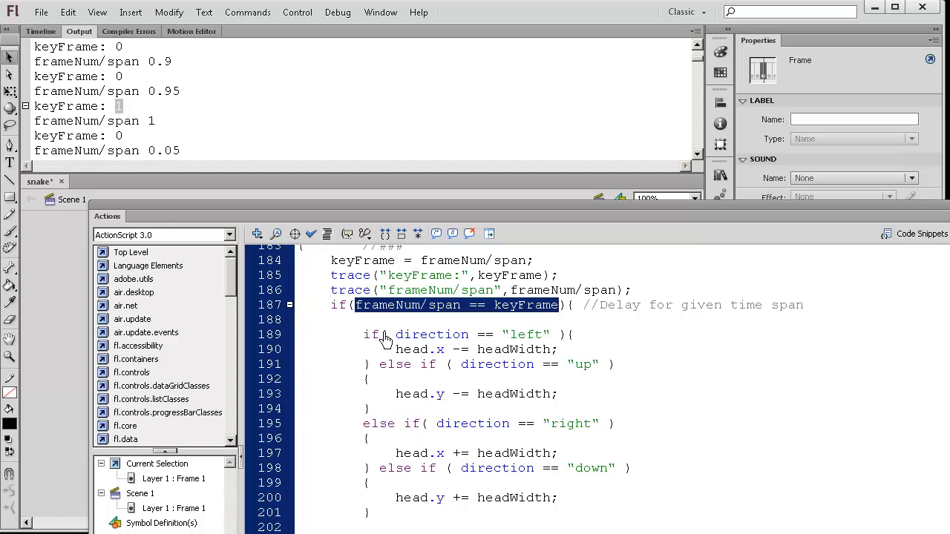
mouse_move(401, 304)
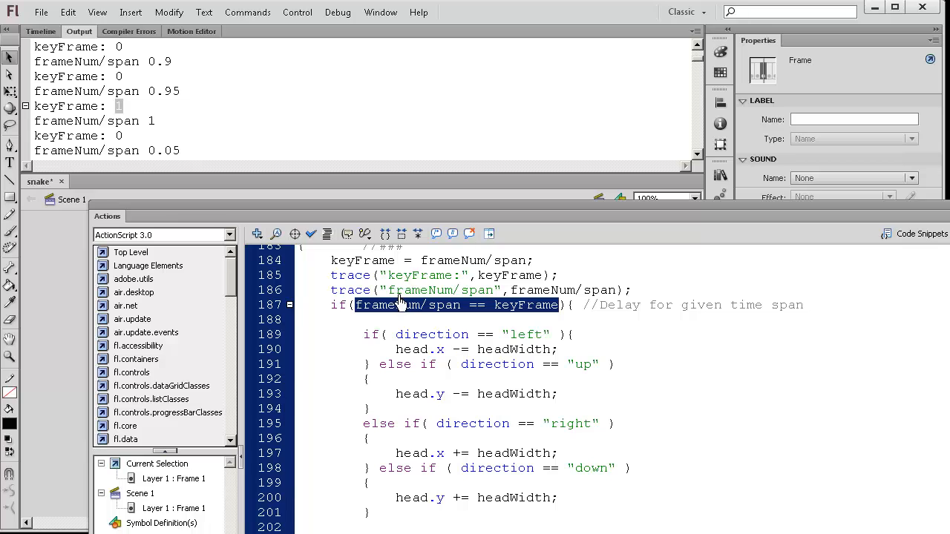
mouse_move(340, 278)
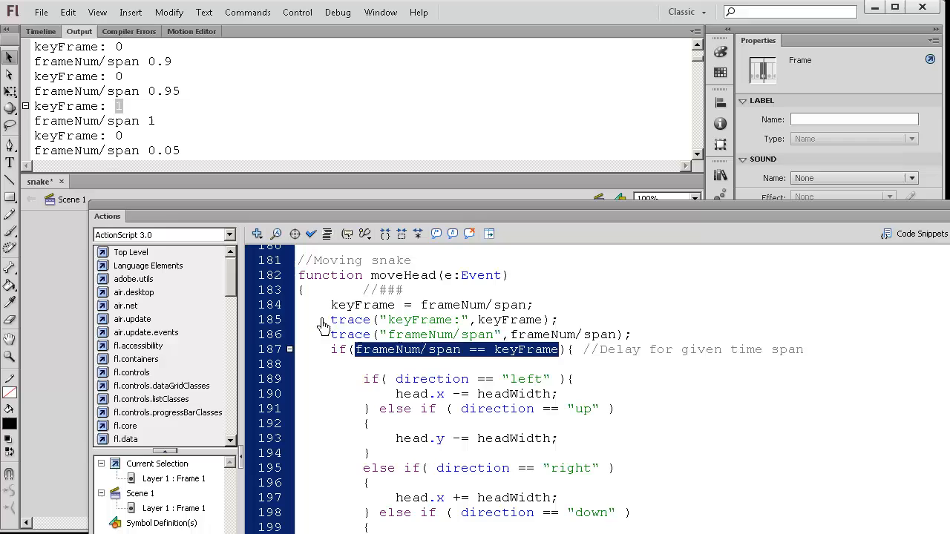
mouse_move(367, 312)
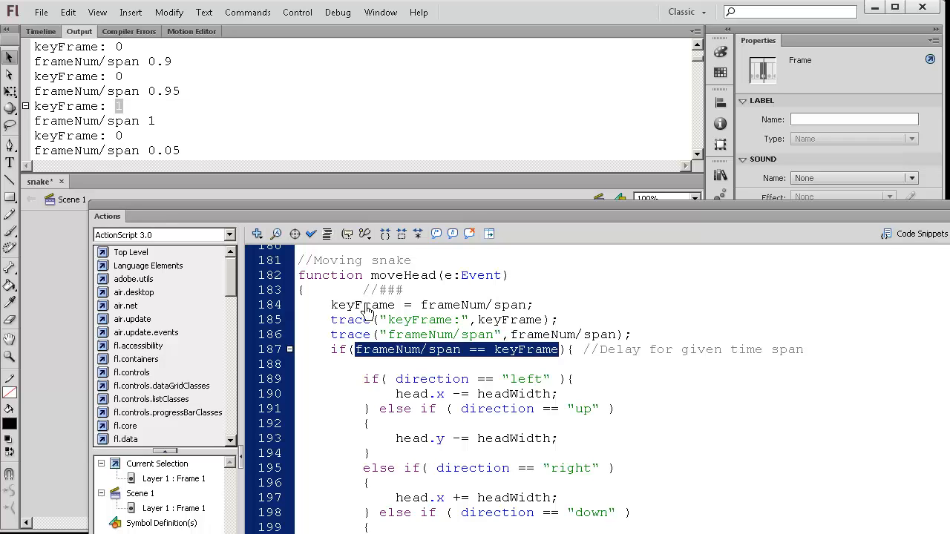
mouse_move(473, 325)
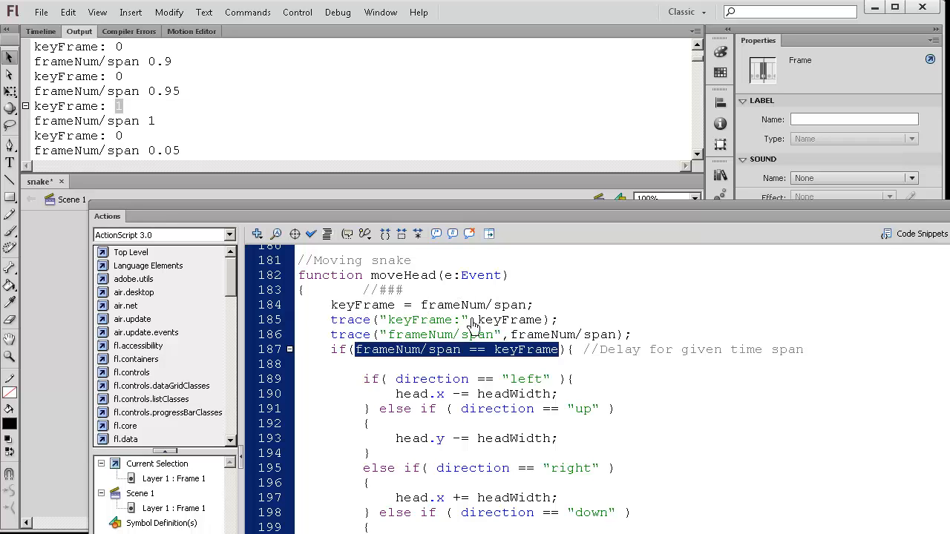
mouse_move(462, 369)
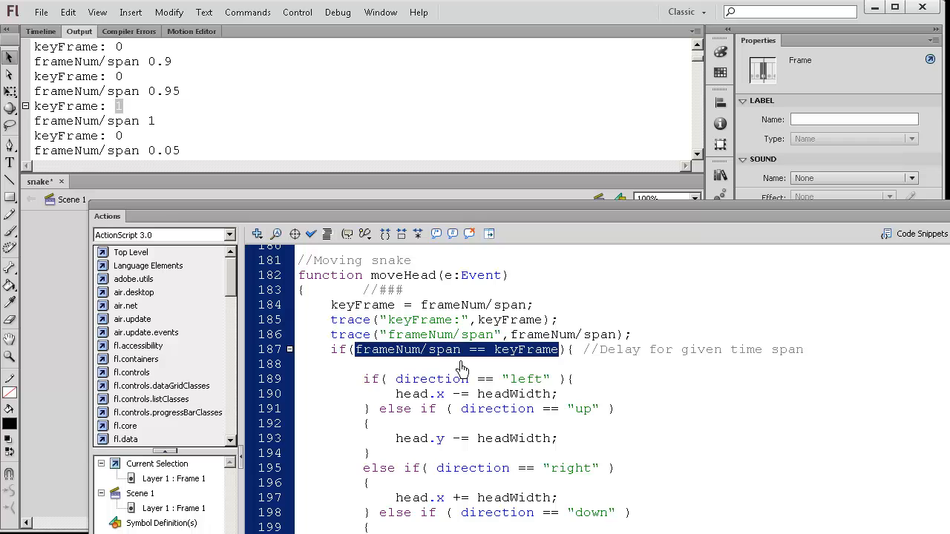
mouse_move(628, 369)
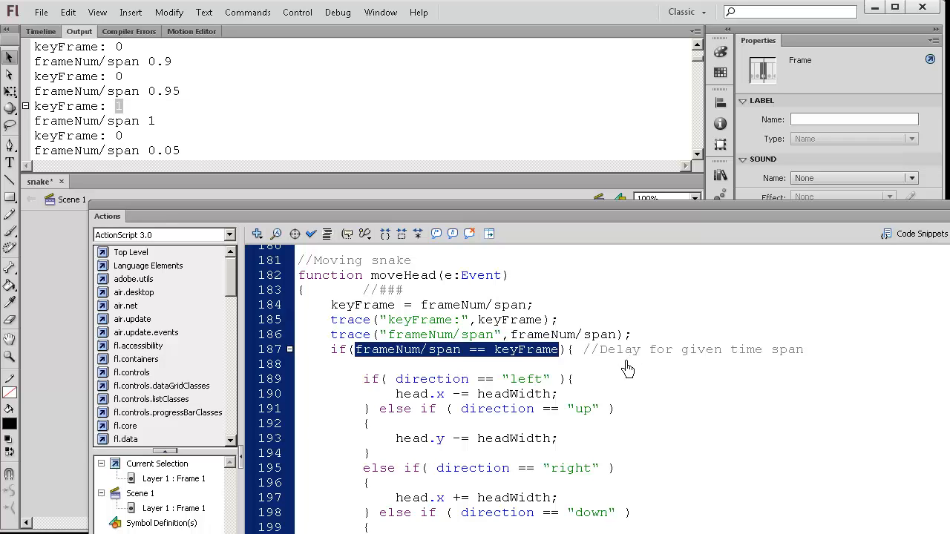
mouse_move(619, 334)
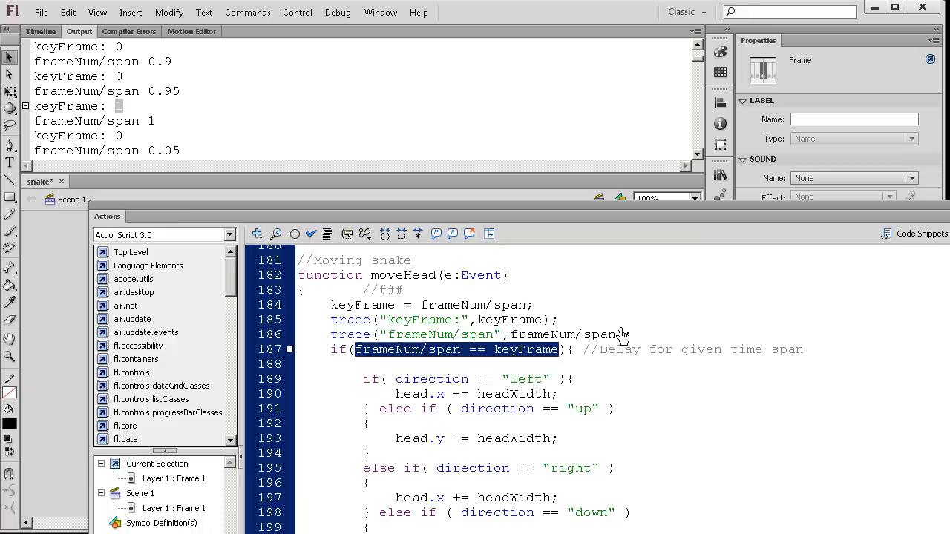
mouse_move(425, 406)
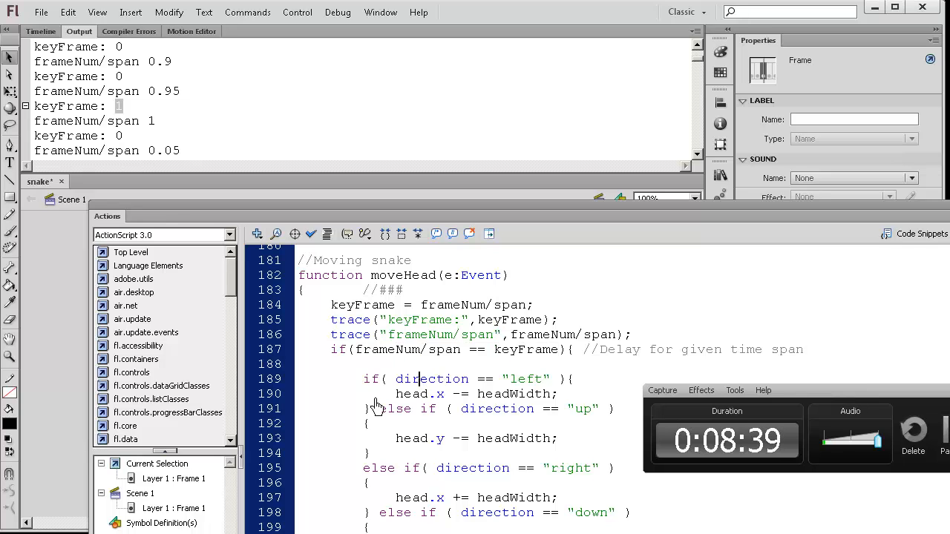
scroll(down, 3)
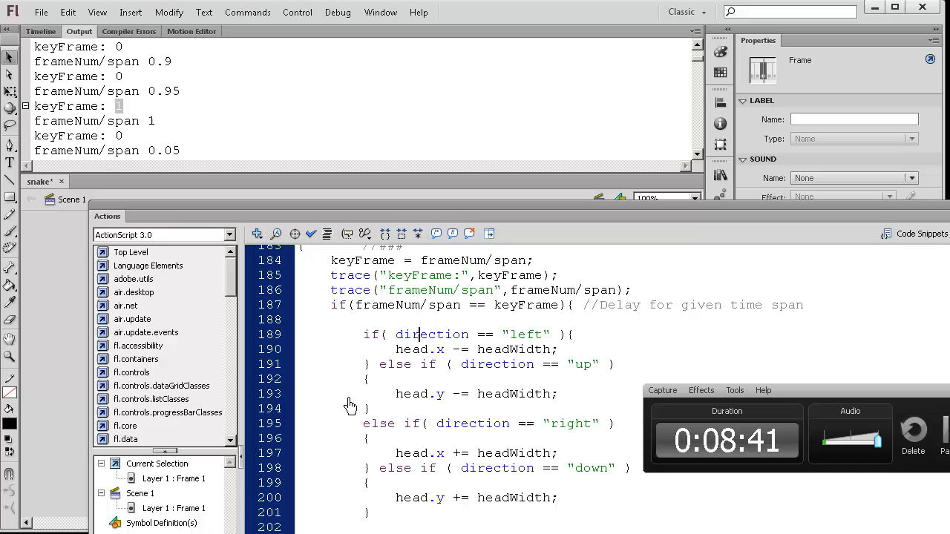
mouse_move(341, 353)
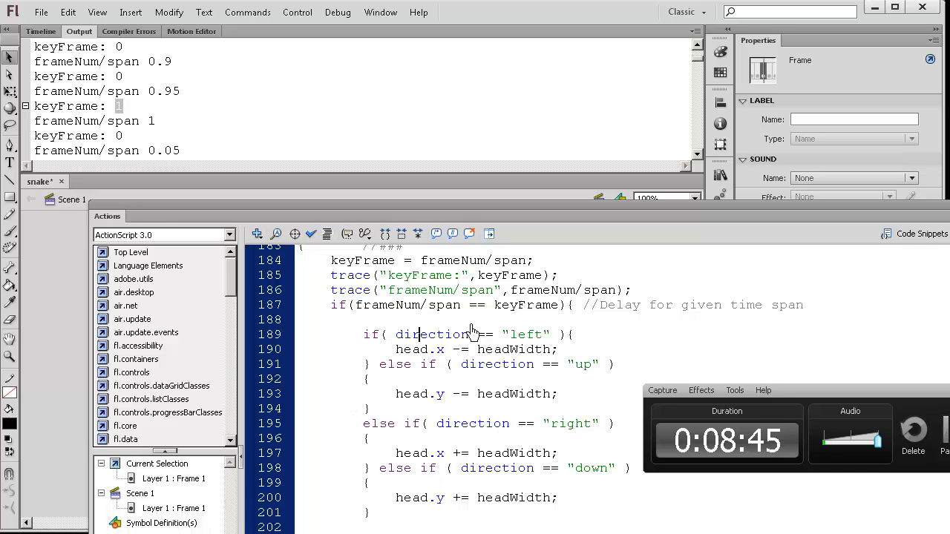
mouse_move(417, 342)
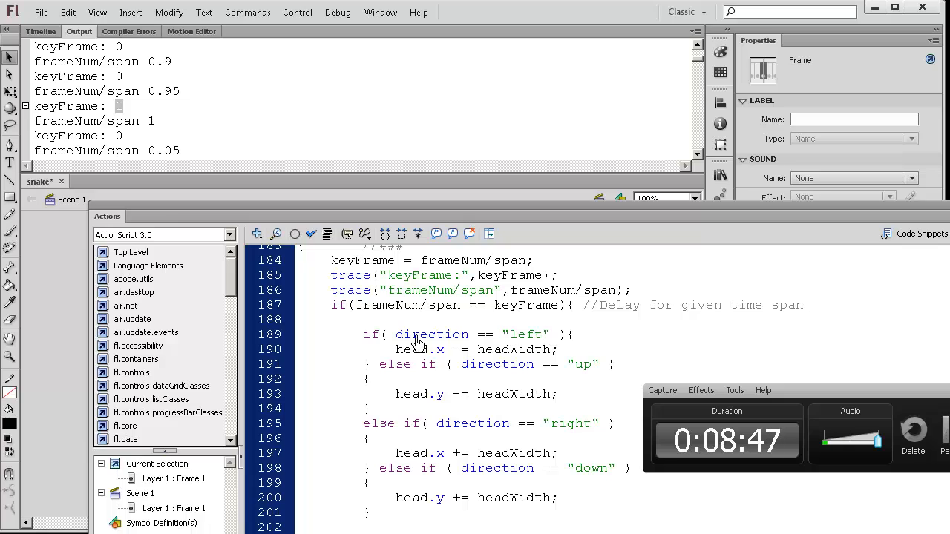
mouse_move(479, 364)
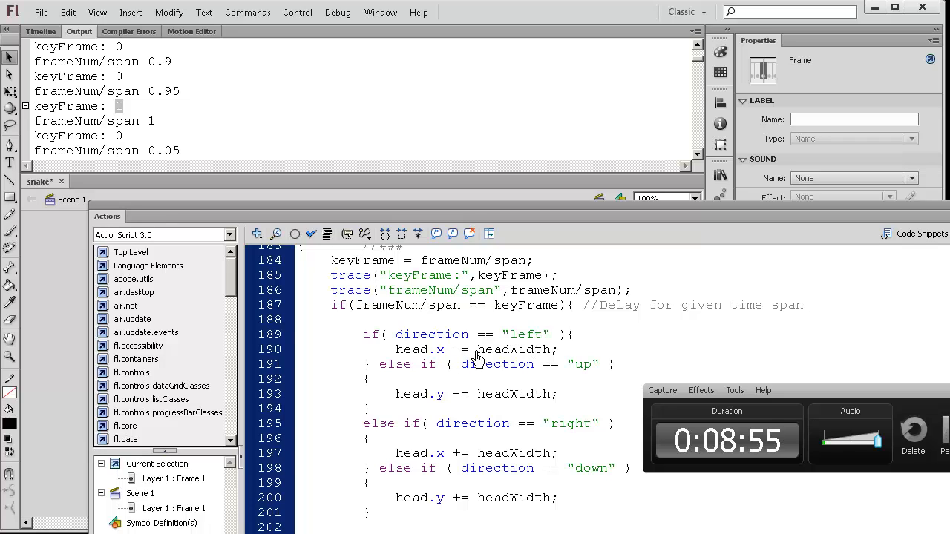
mouse_move(481, 371)
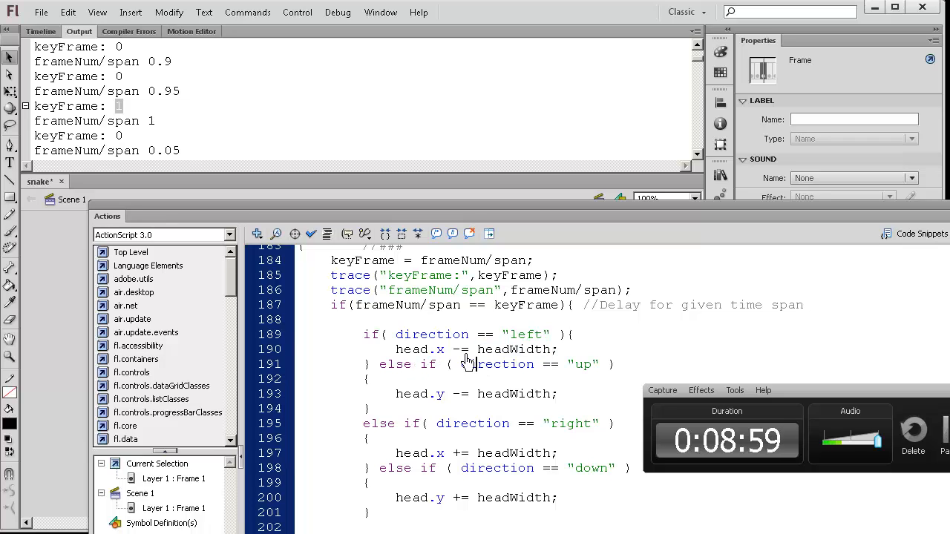
mouse_move(421, 368)
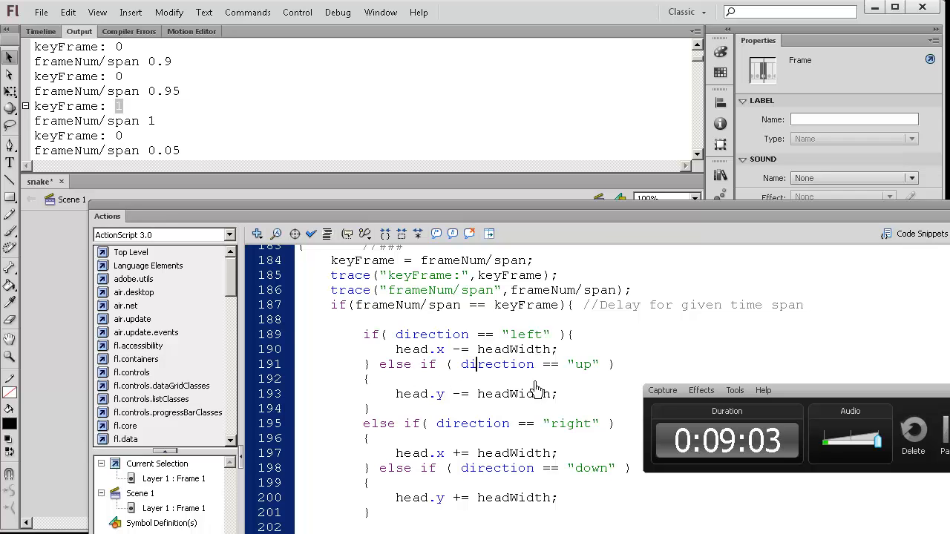
mouse_move(413, 381)
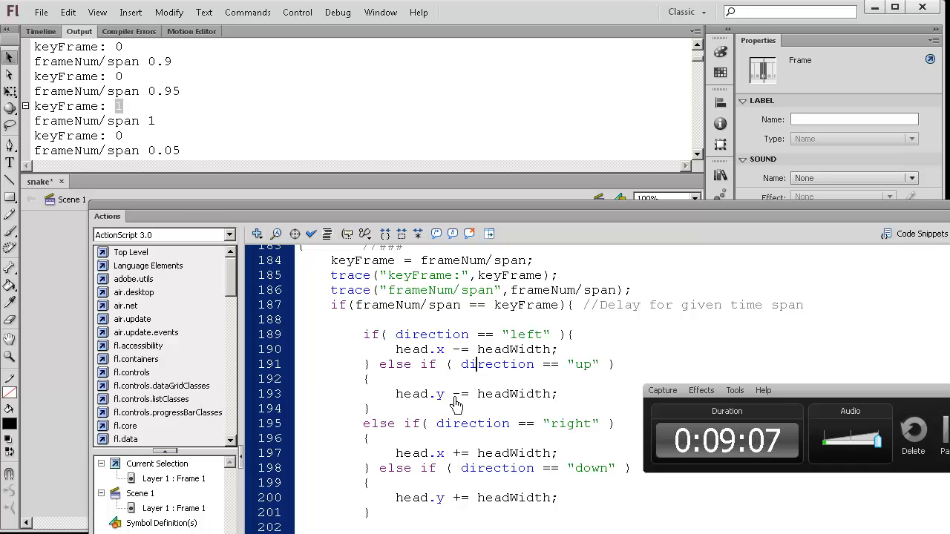
scroll(down, 3)
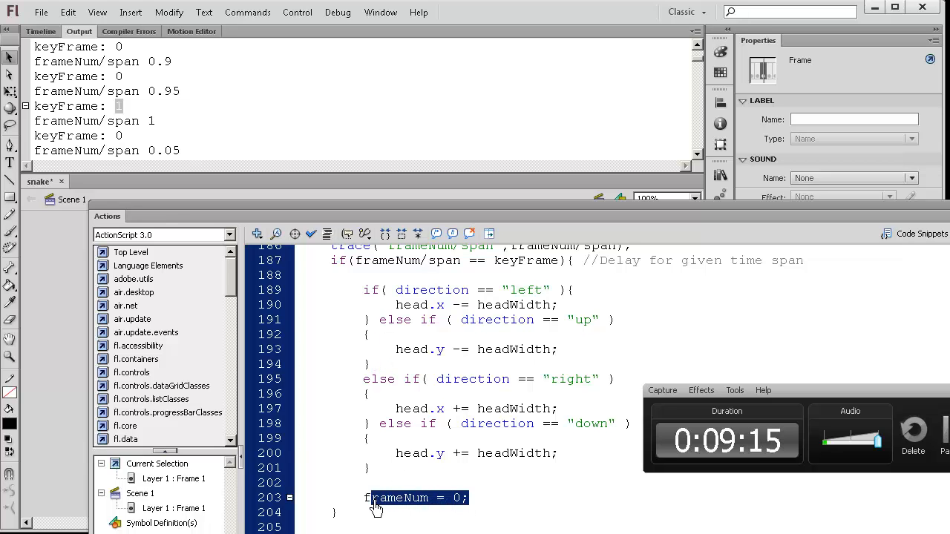
scroll(down, 3)
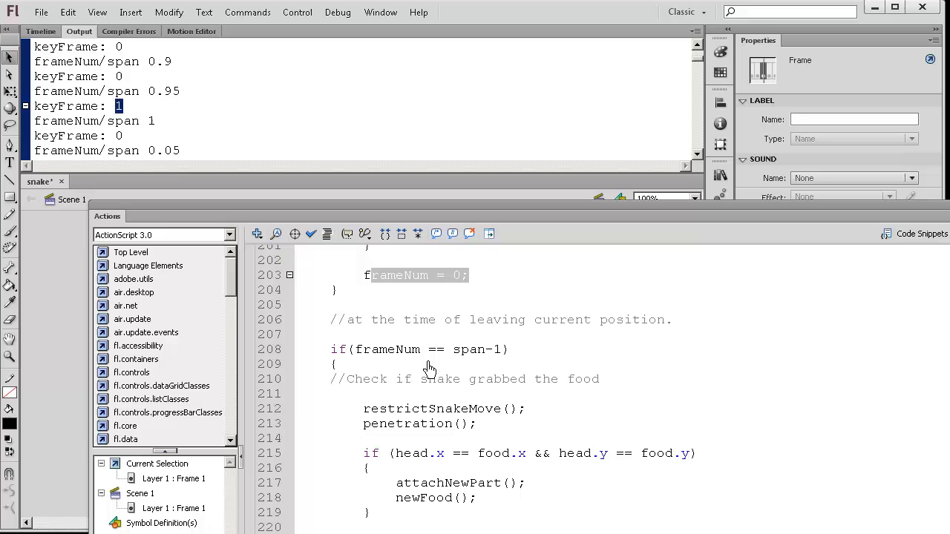
mouse_move(508, 390)
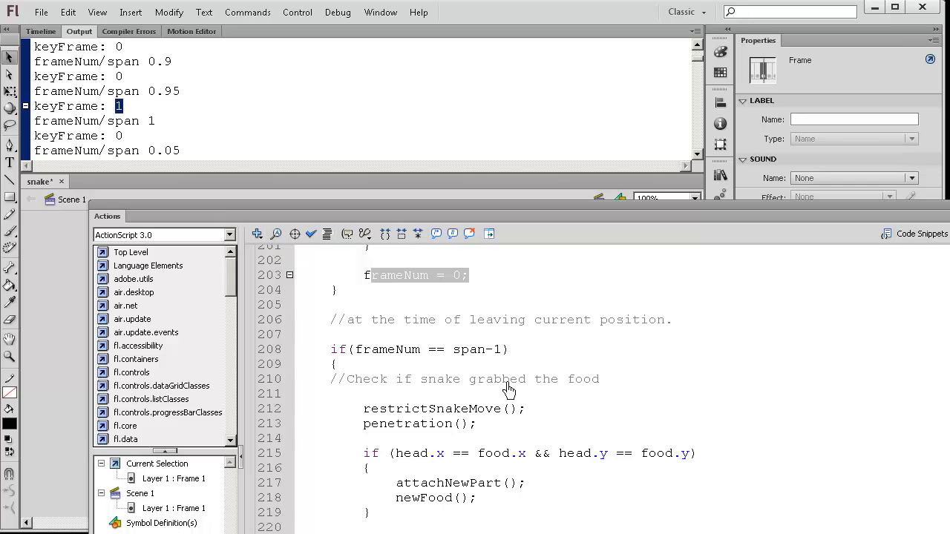